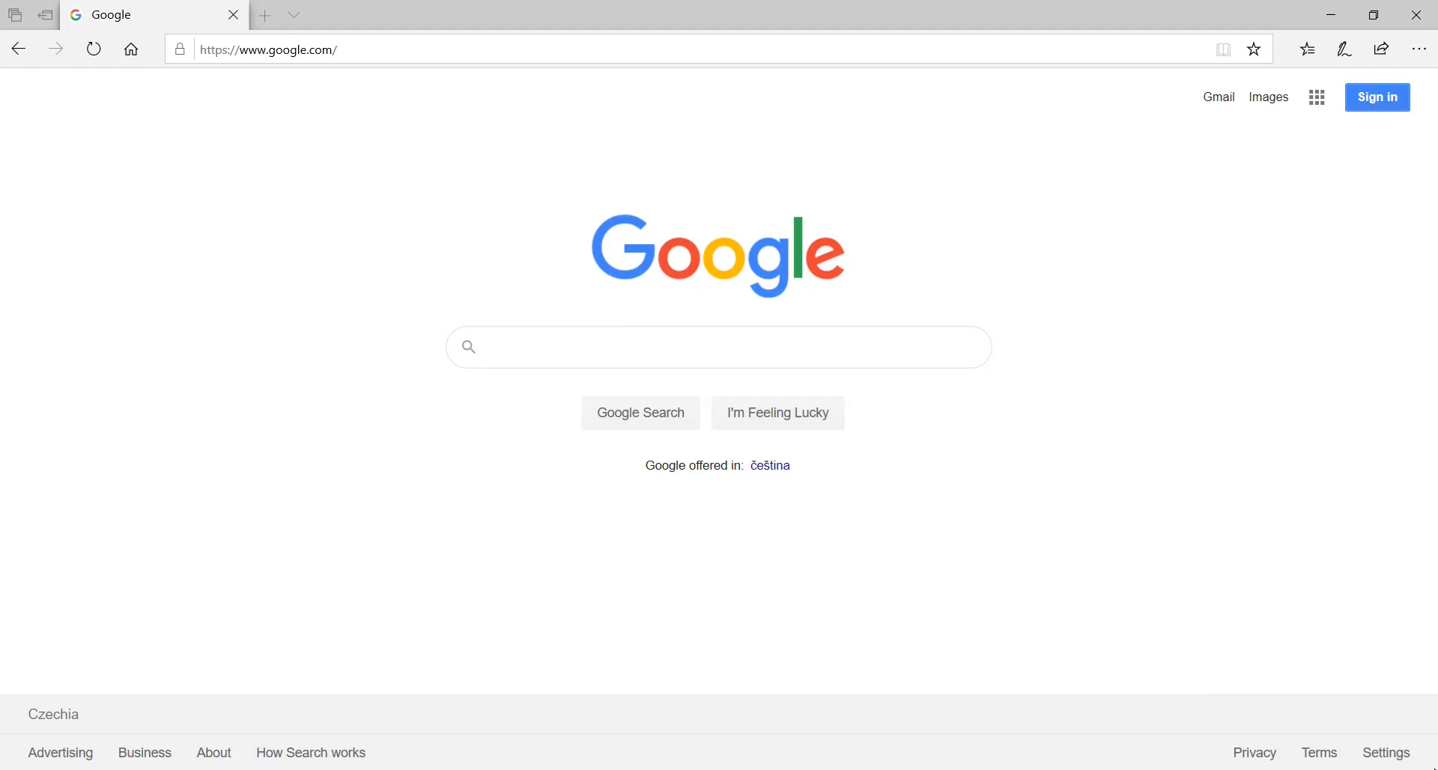
Search Google for QElectroTech and reach the Windows file listing for version 0.70
left_click(718, 346)
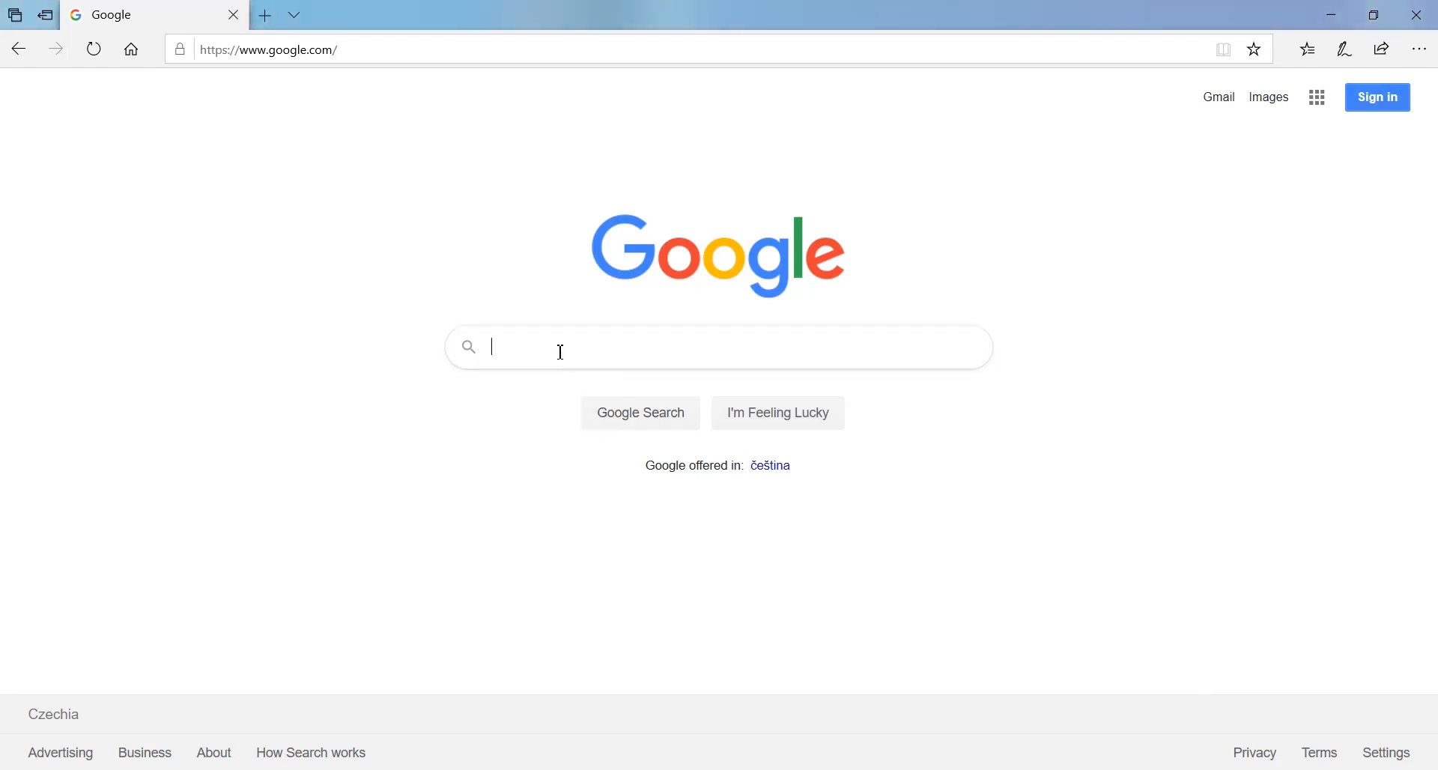
type("qtechelektro")
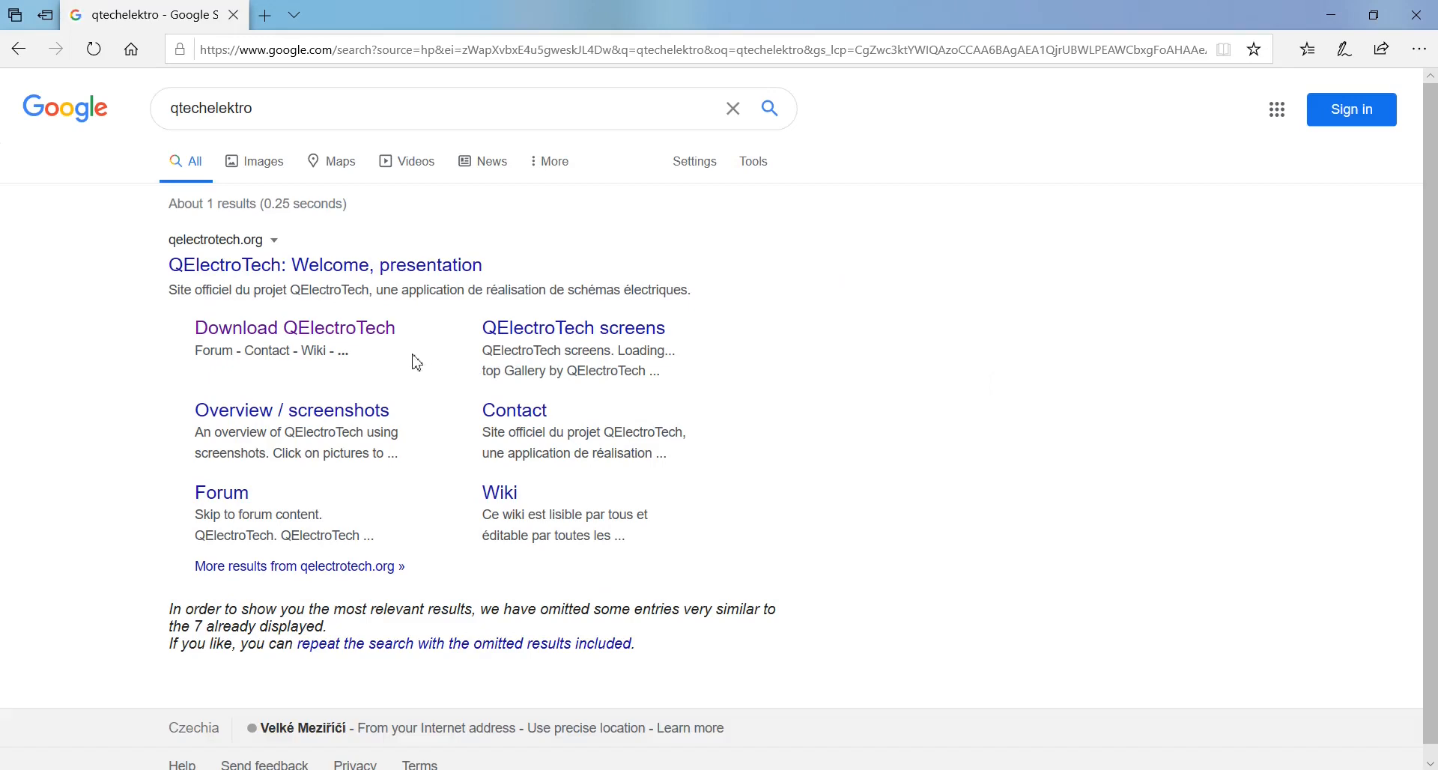
mouse_move(334, 322)
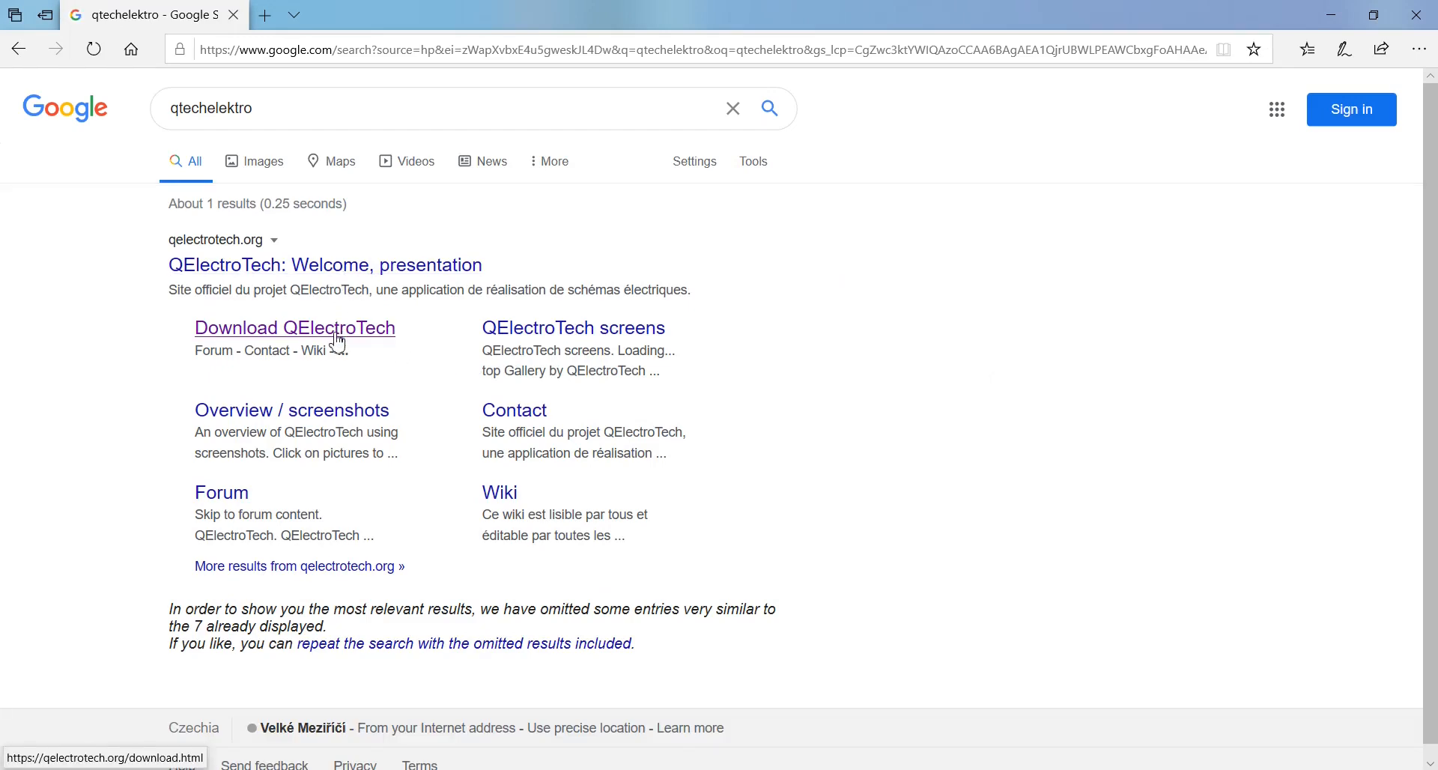
left_click(295, 327)
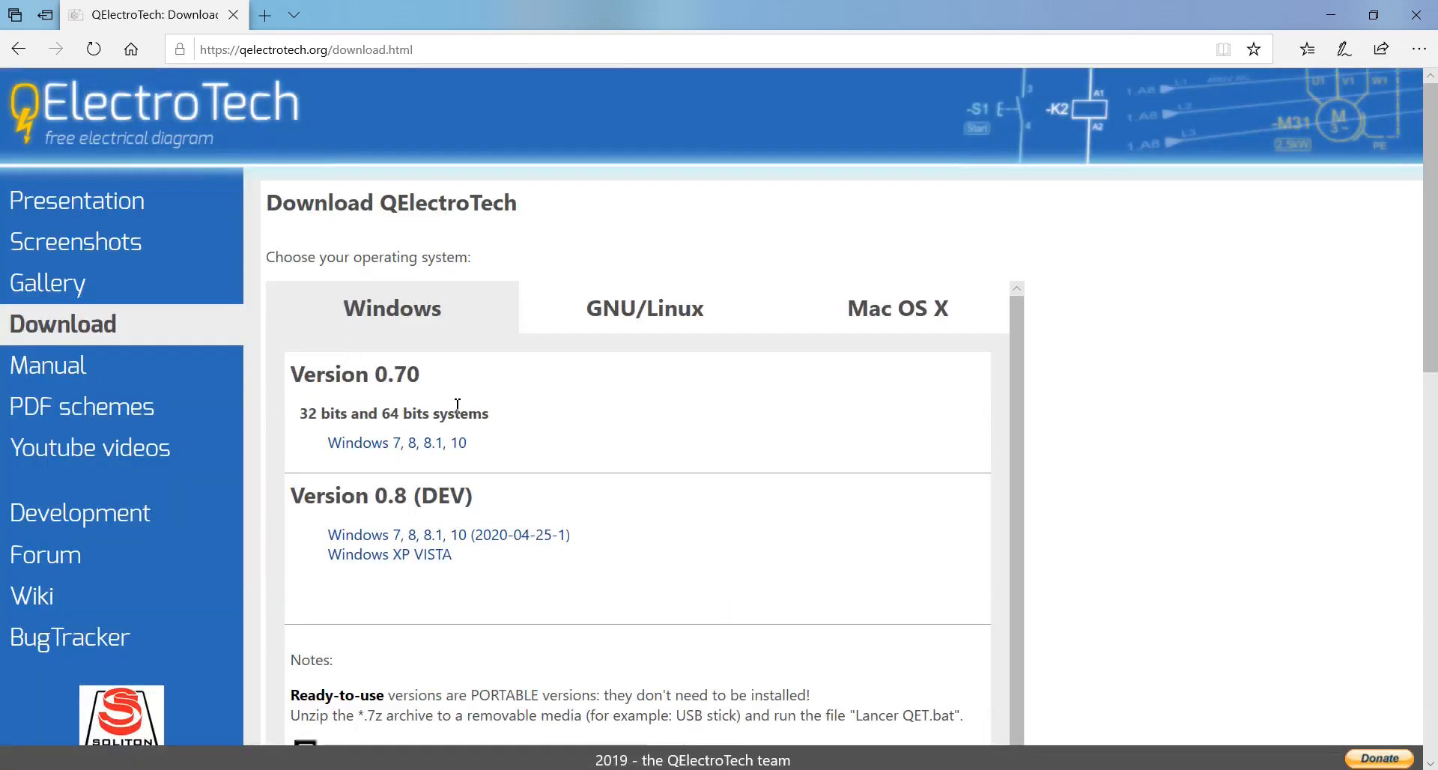
left_click(395, 442)
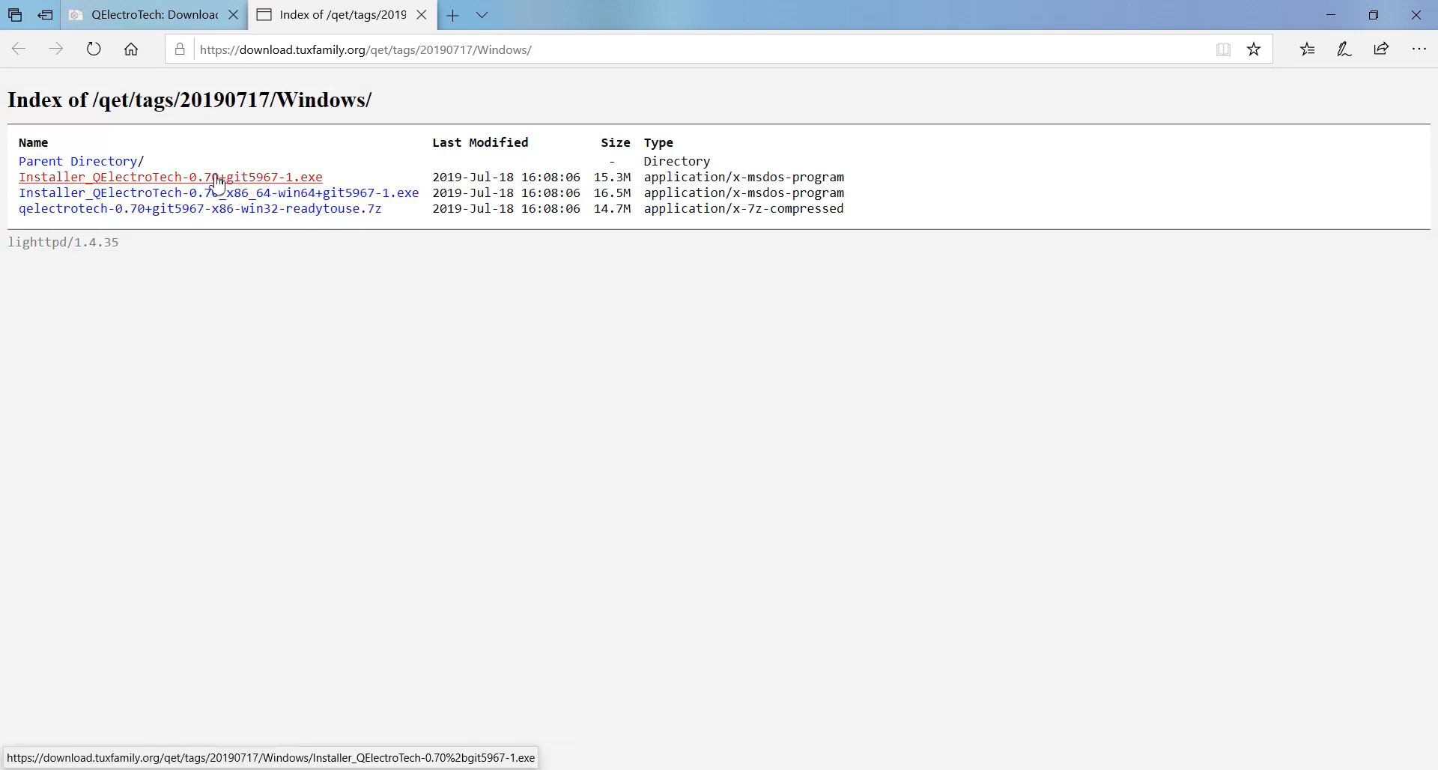
mouse_move(349, 192)
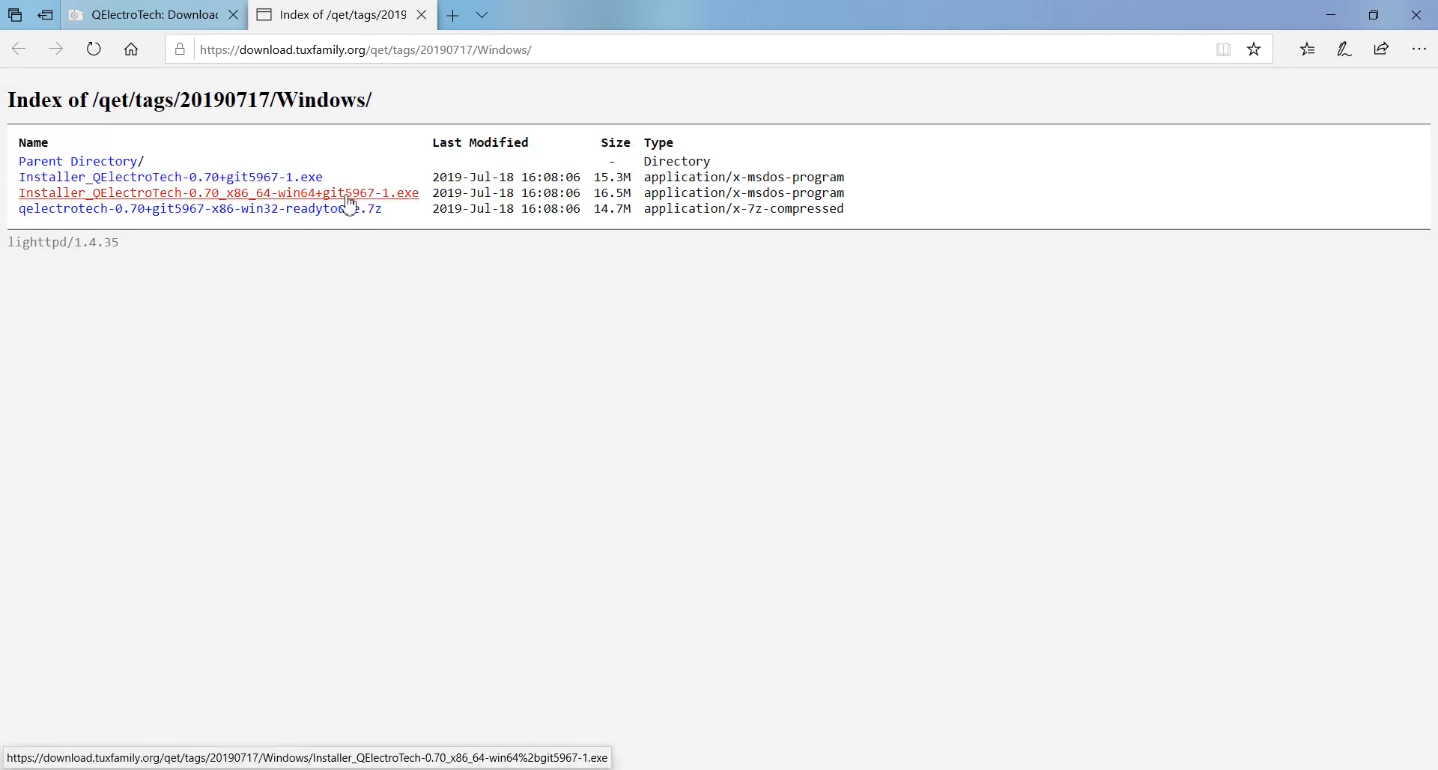
Run the 64-bit 0.70 installer, accept the GPL licence and install all components
left_click(218, 192)
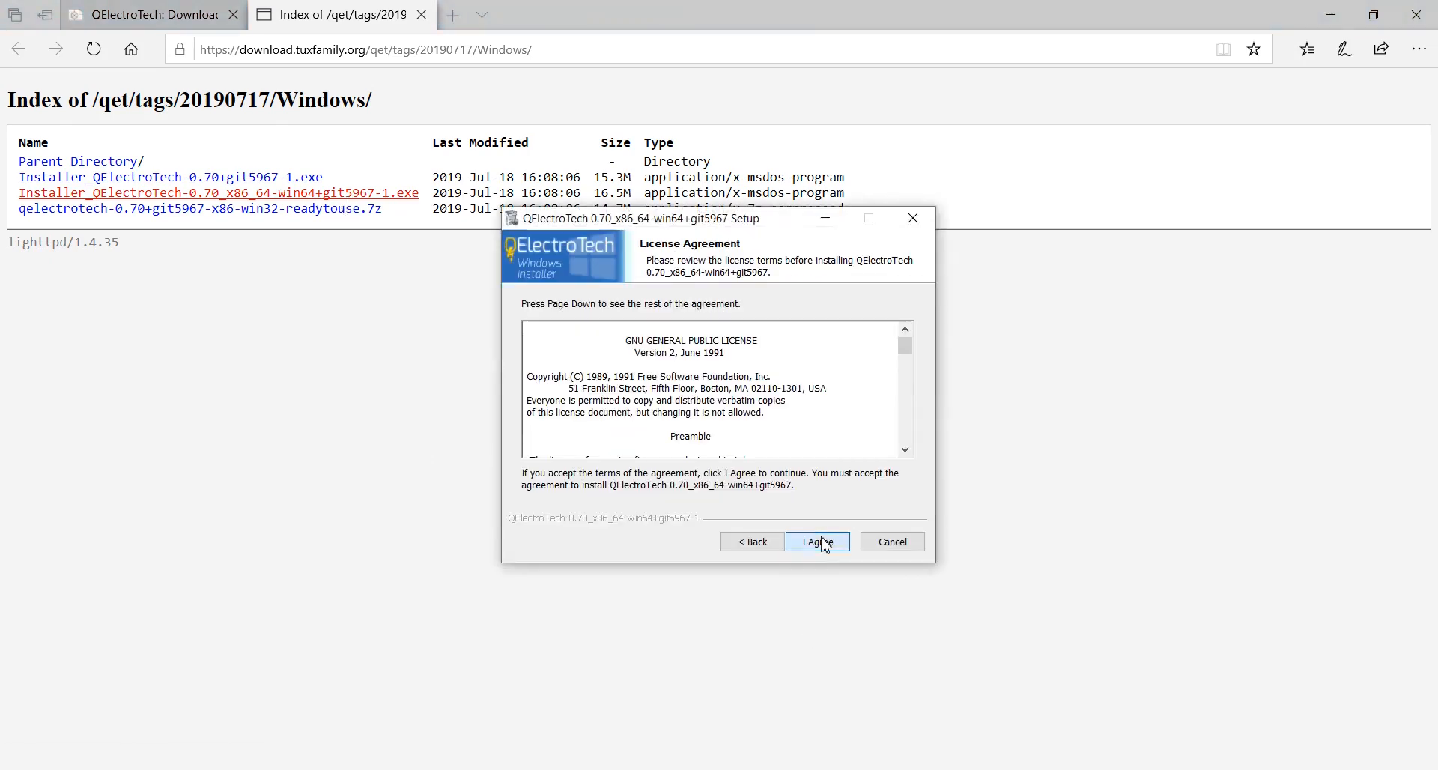
left_click(815, 542)
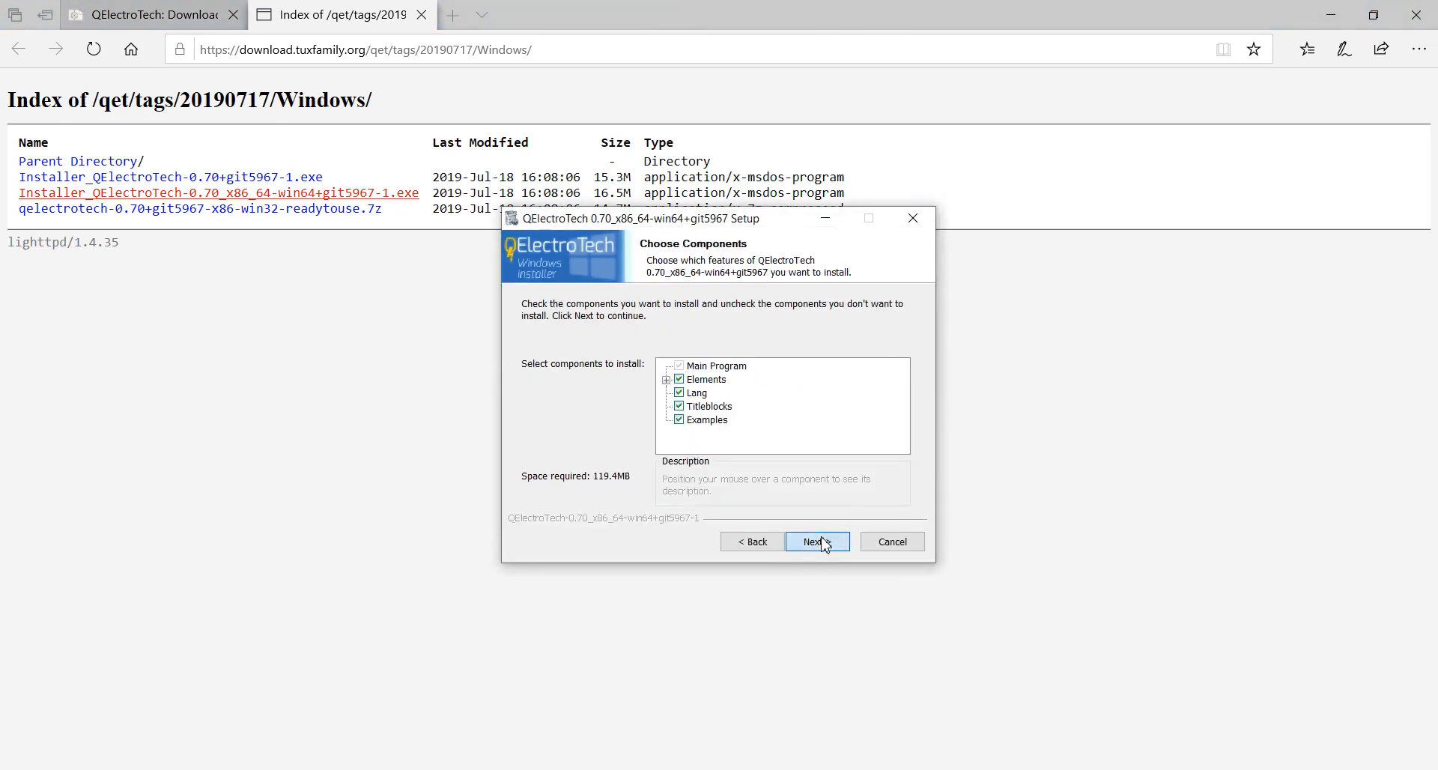
left_click(815, 540)
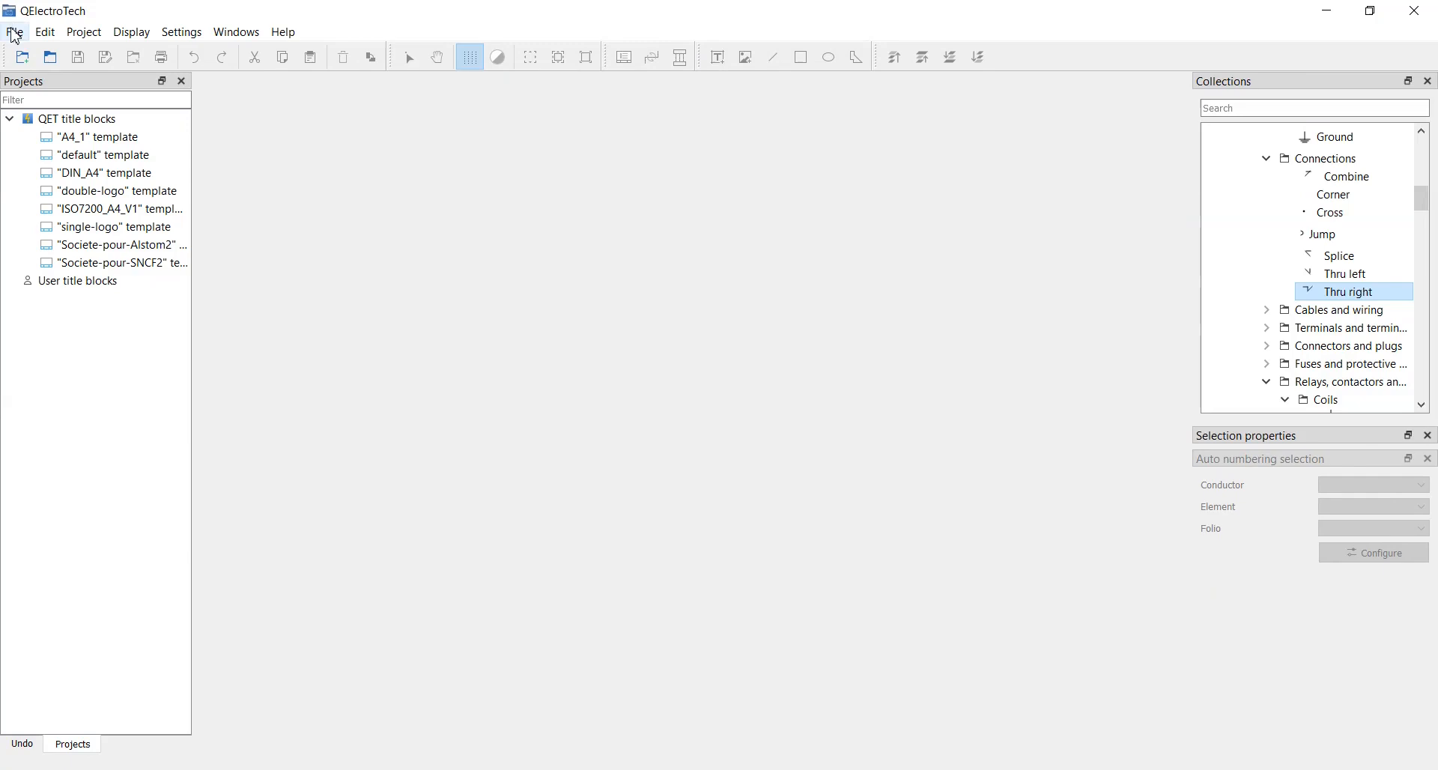
Start a new project with folio title 'Siemens PLC electrical drawing', author 'Industrial Automation' and a fixed date
left_click(14, 32)
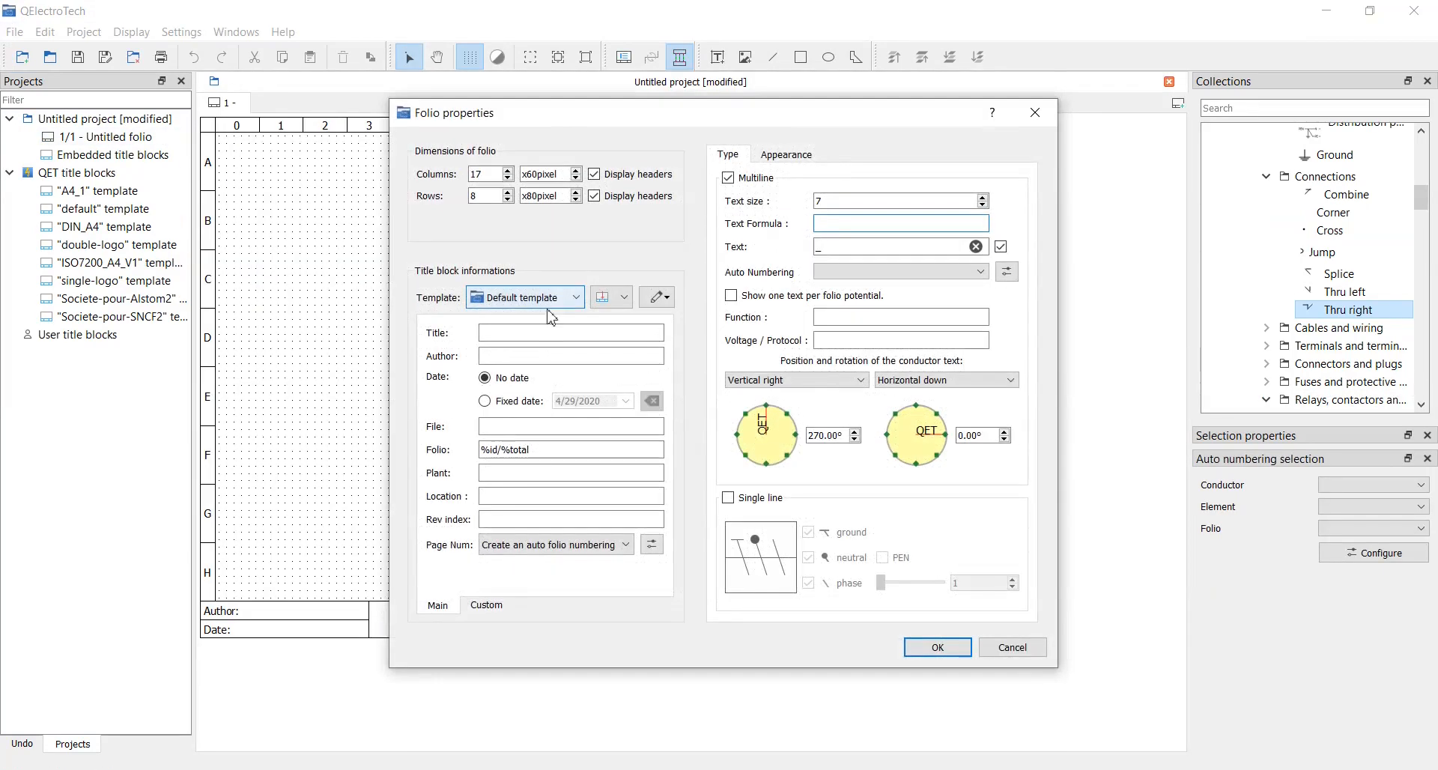
type("Siemens PLC")
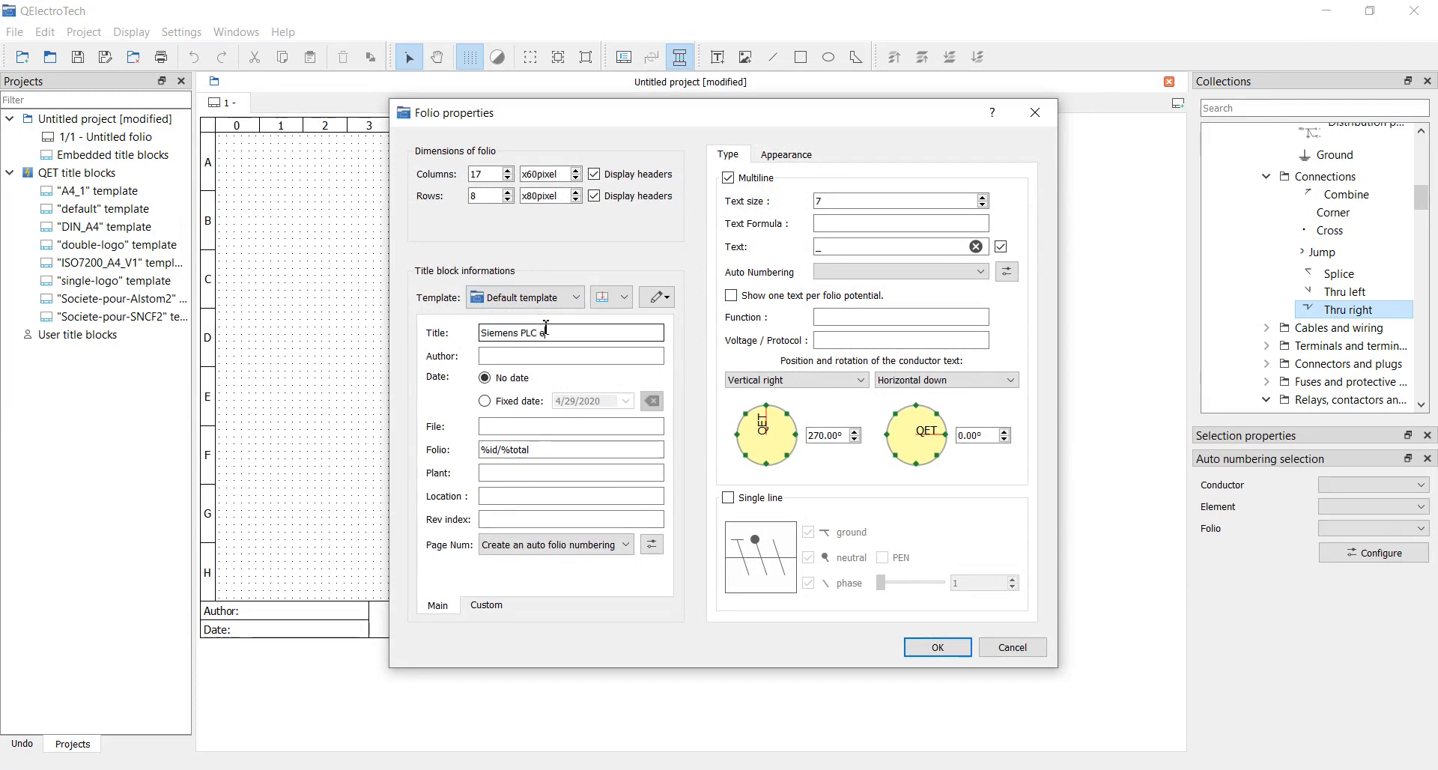
type("electrical drawing")
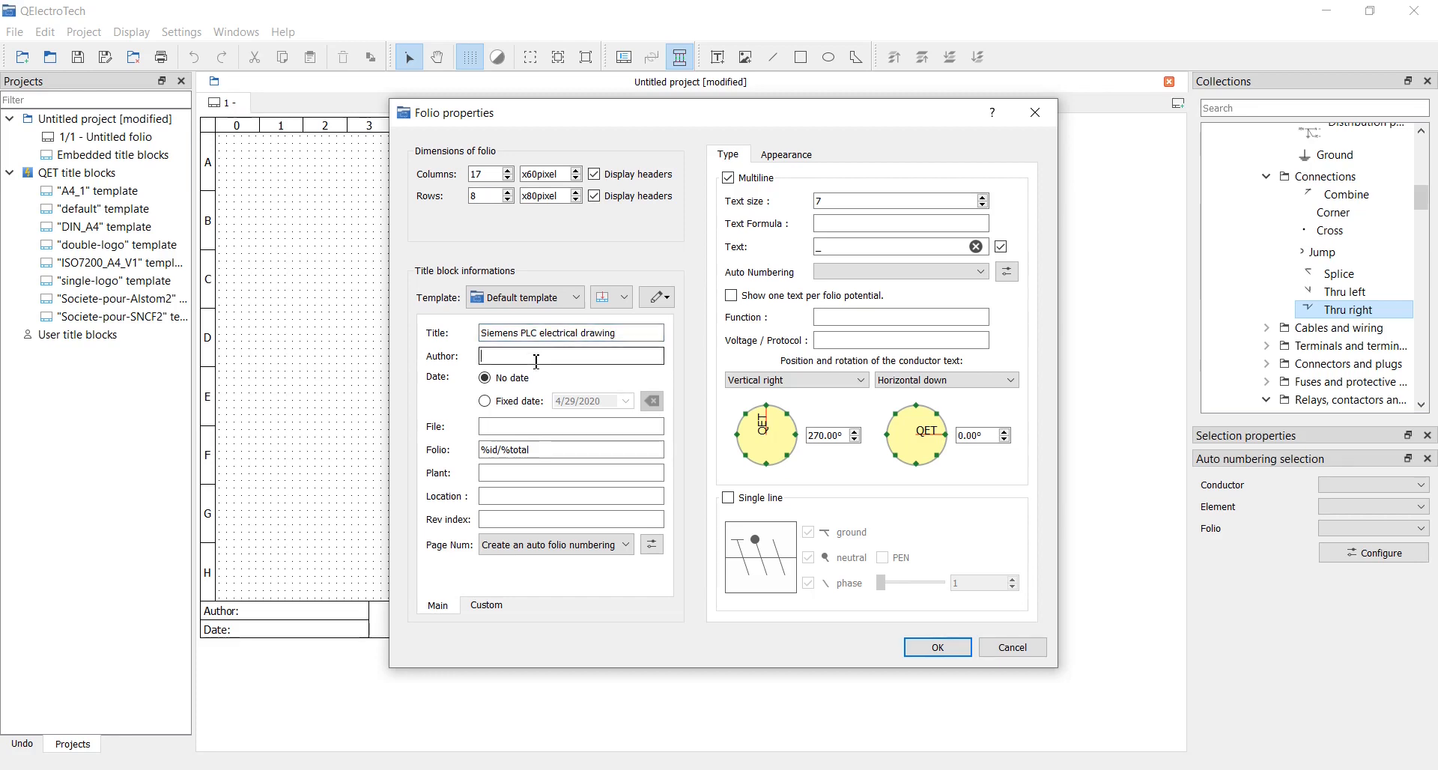
type("Industrial")
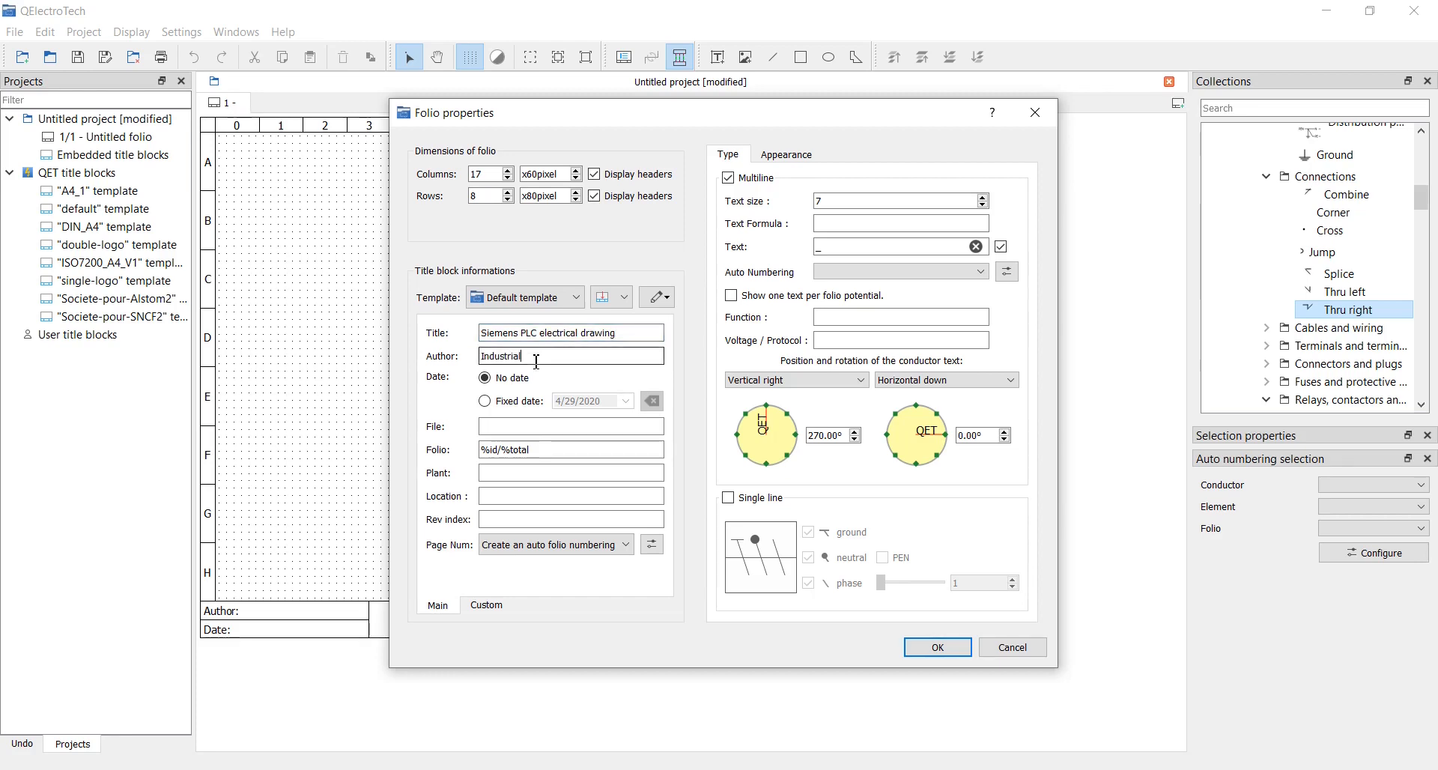
type("Automation")
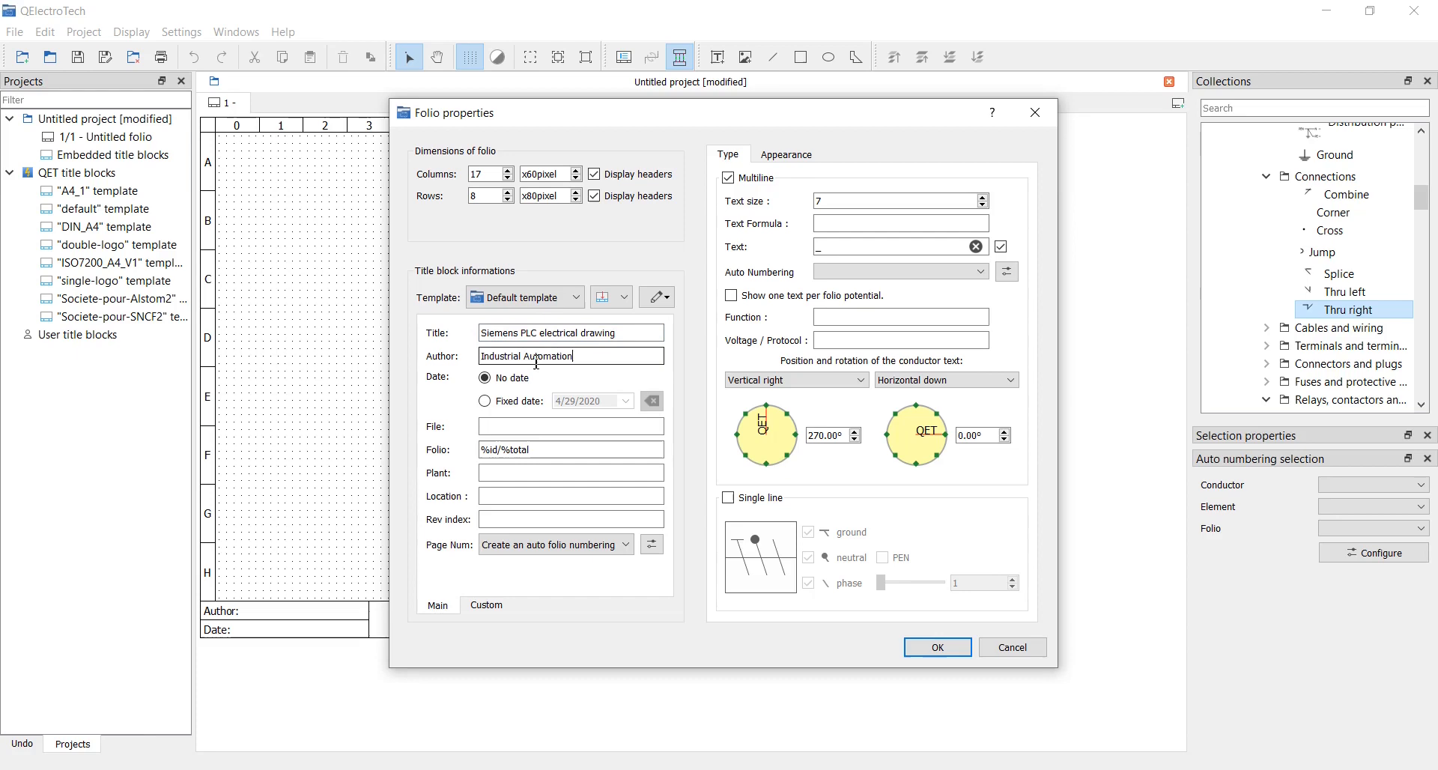
left_click(484, 400)
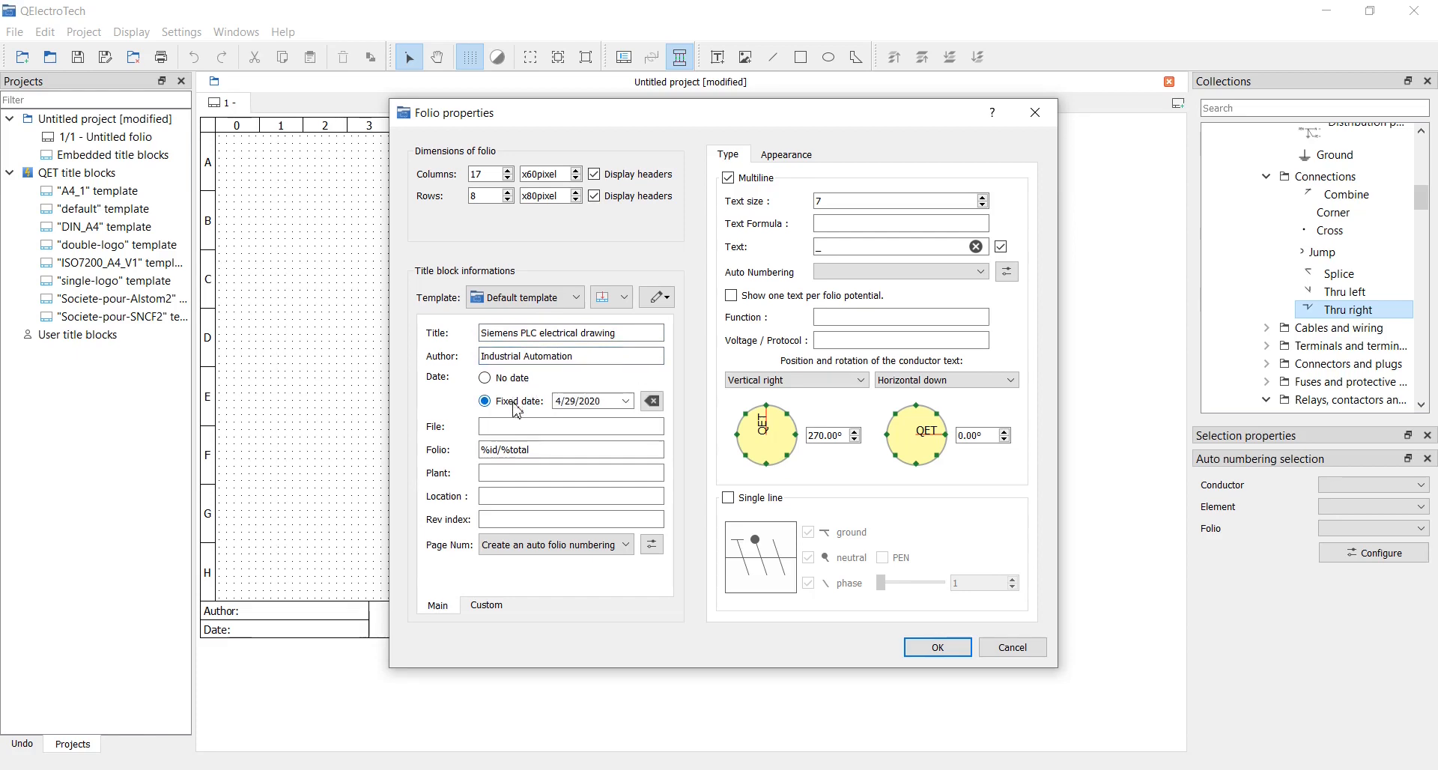
left_click(934, 645)
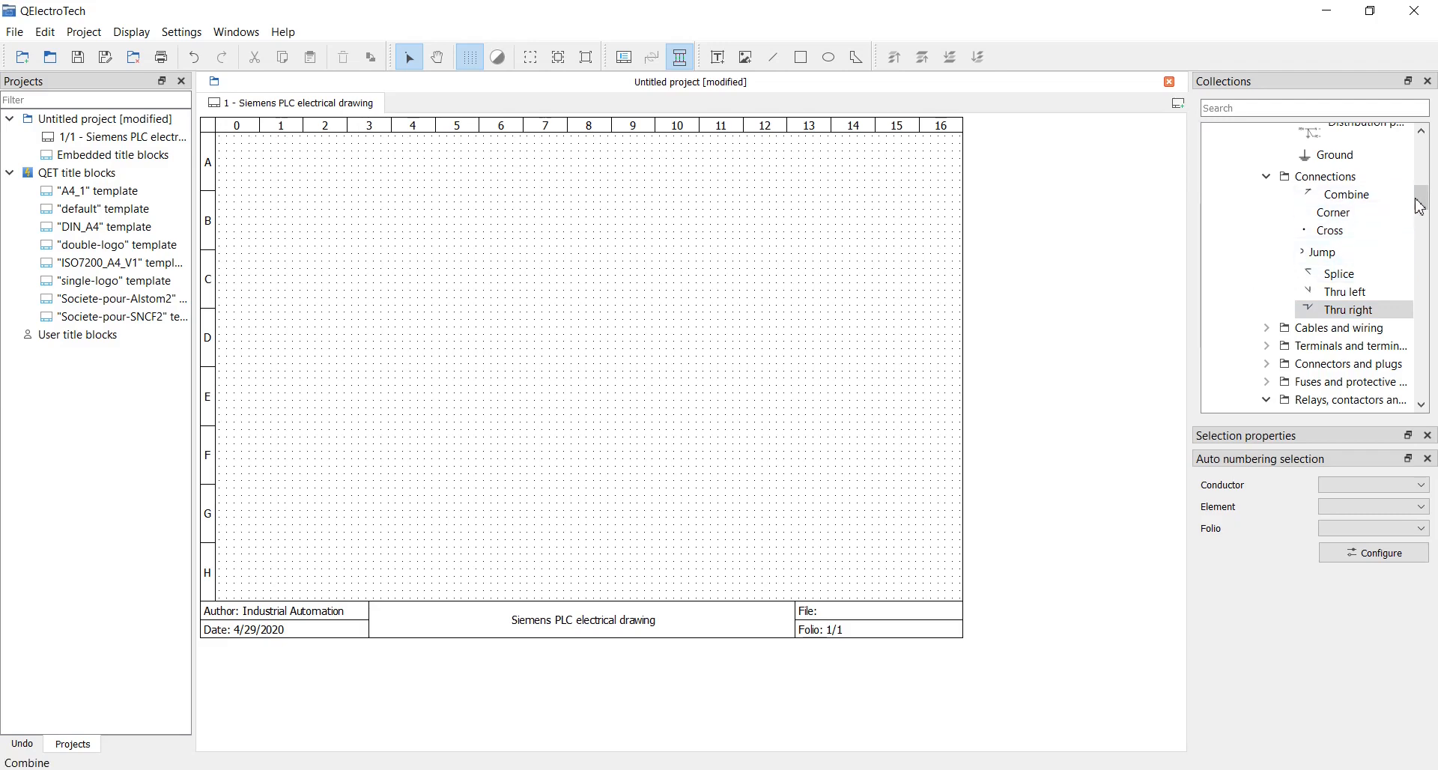
Place the L/N/PE source and a 24V DC power supply found via 'supply', and wire the rails to it
scroll("down", 3)
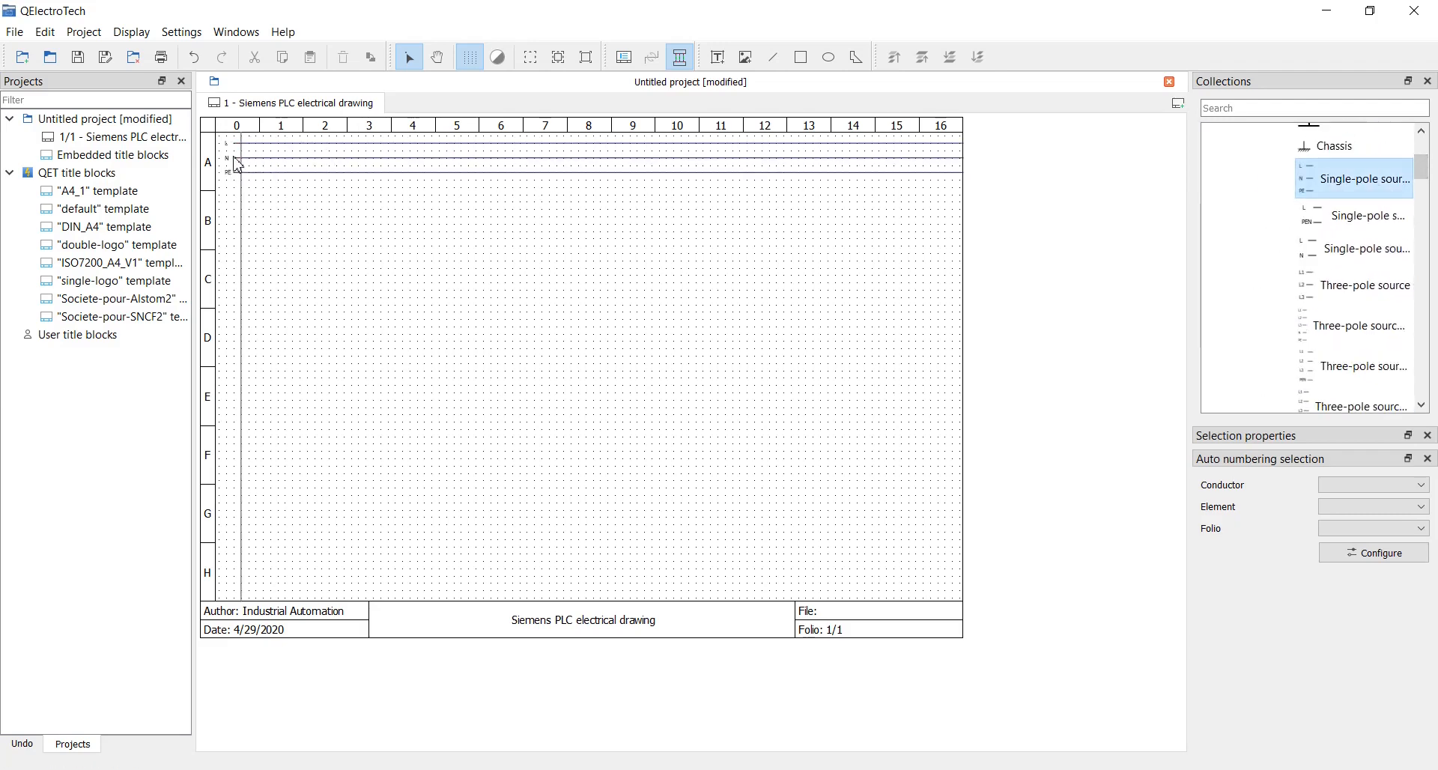
mouse_move(233, 165)
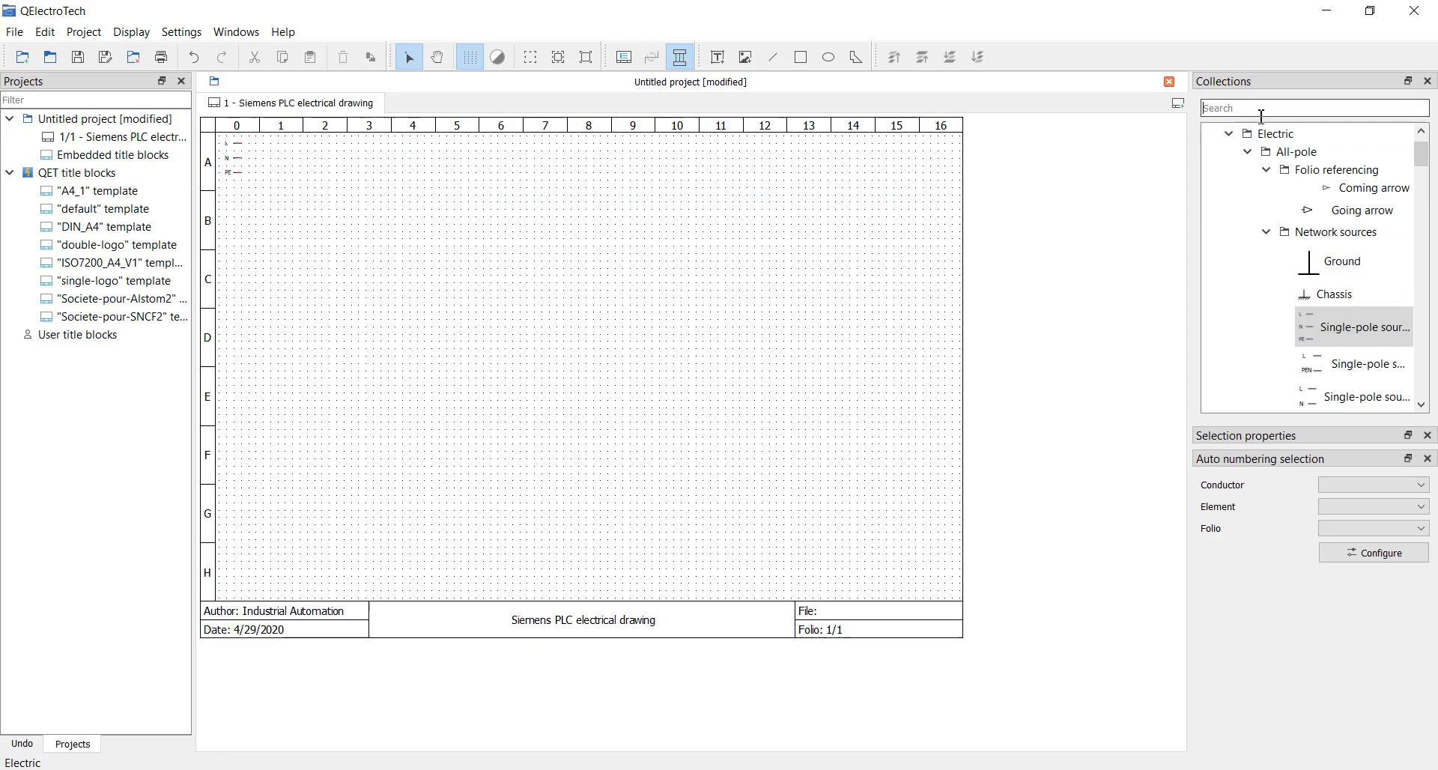
type("supply")
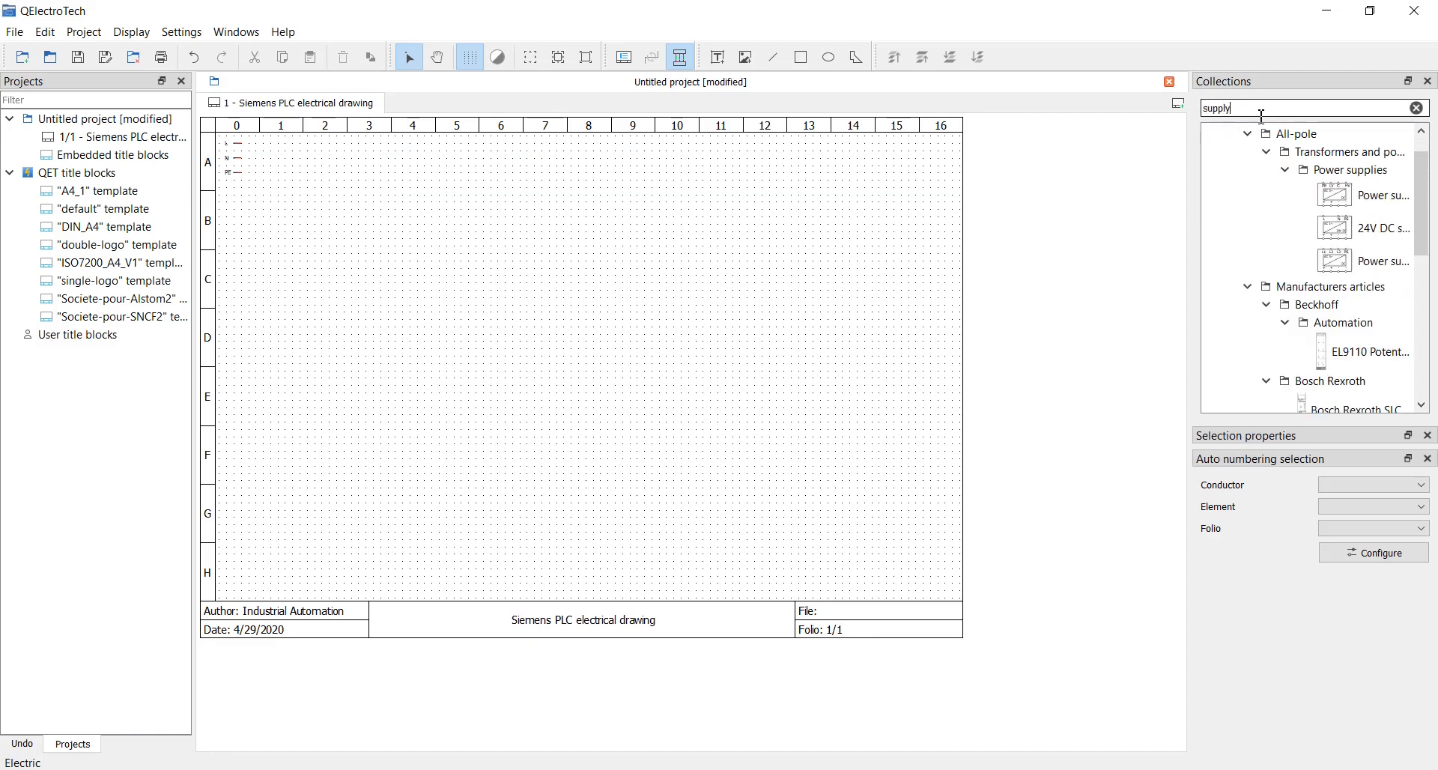
mouse_move(1373, 227)
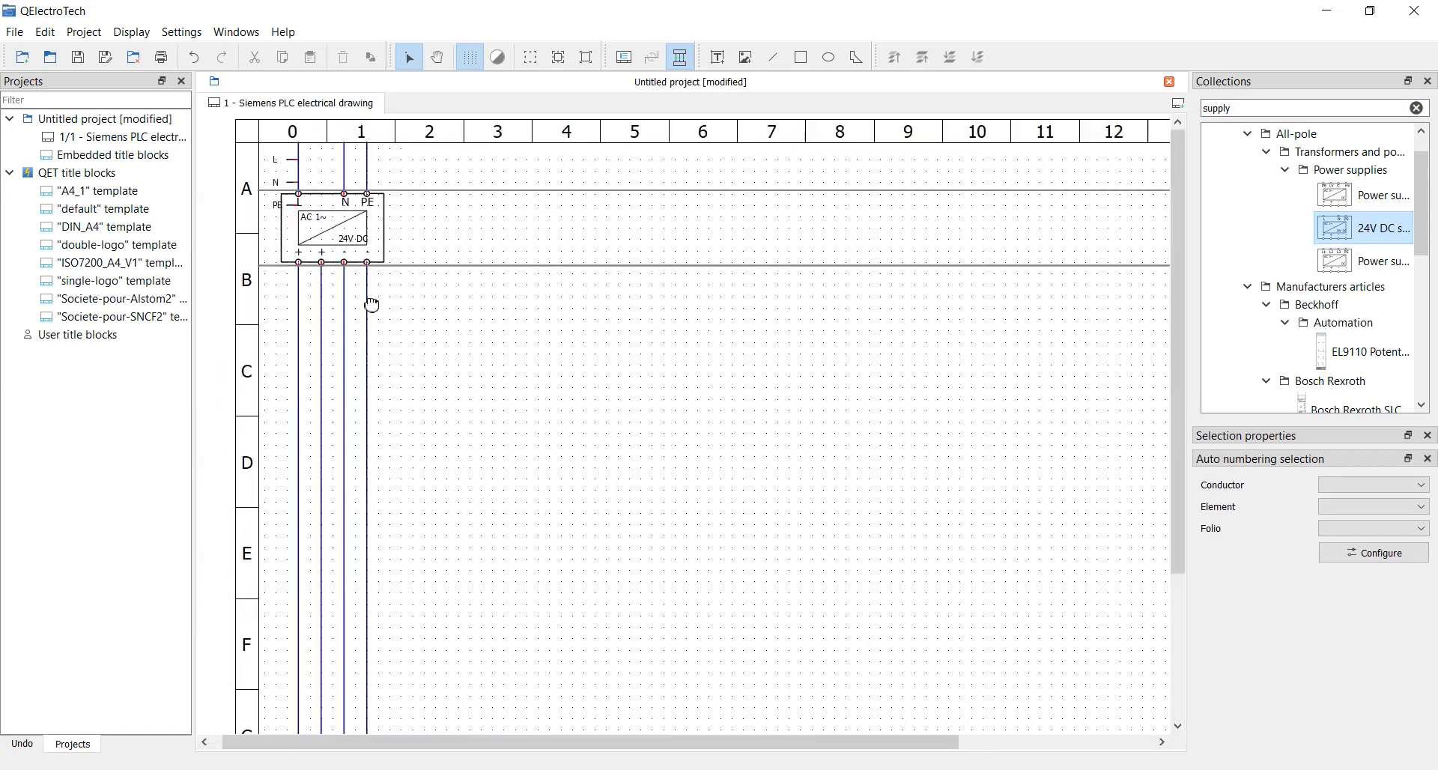
left_click_drag(333, 227, 415, 273)
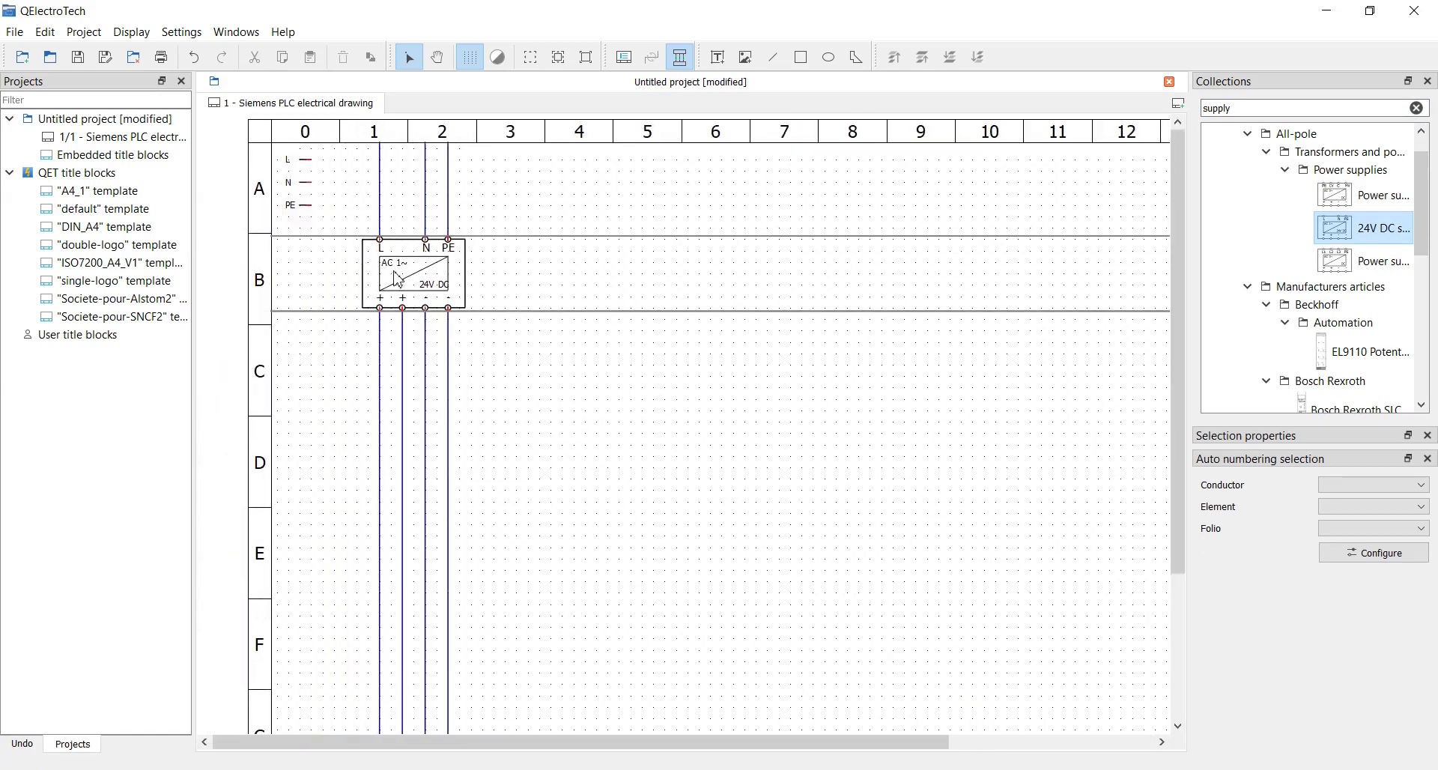
mouse_move(395, 277)
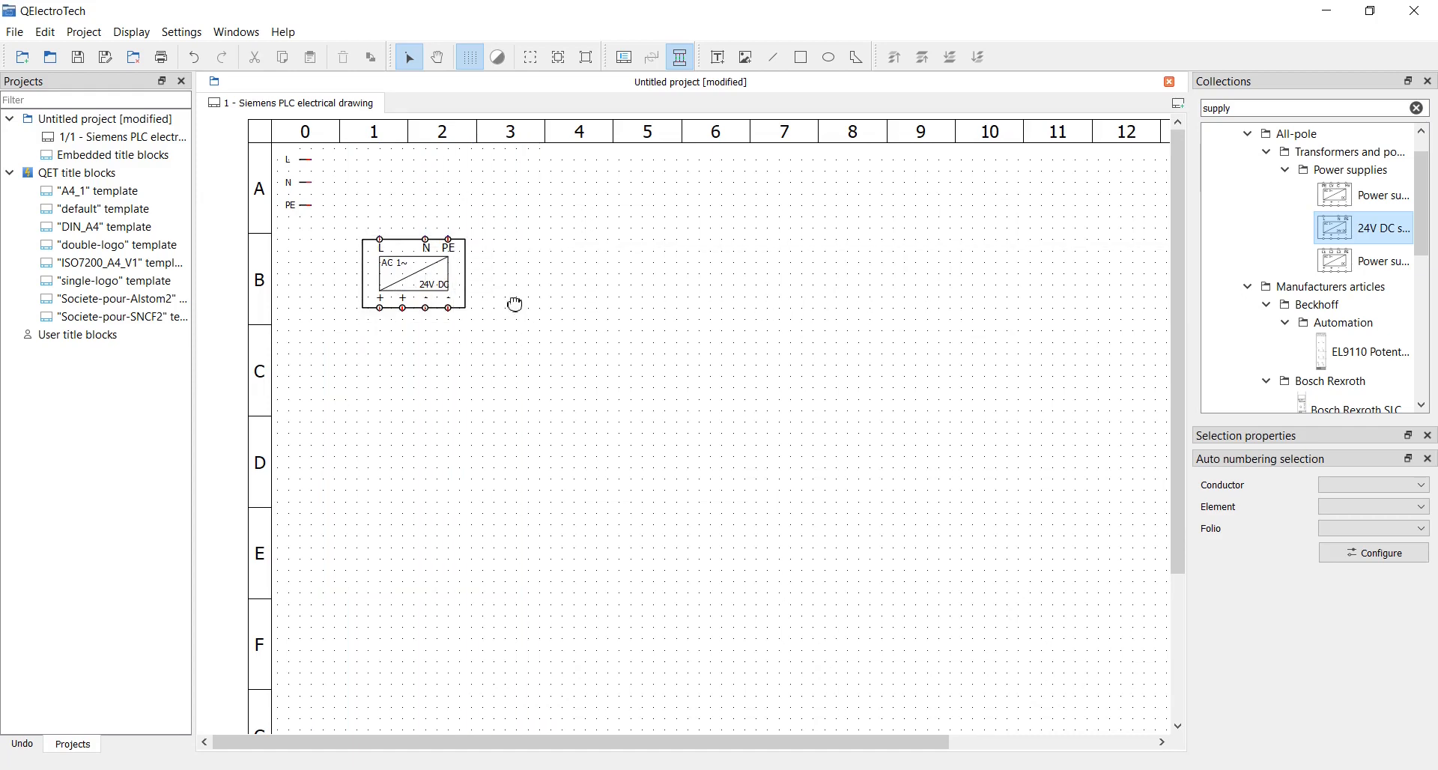
left_click_drag(310, 159, 391, 228)
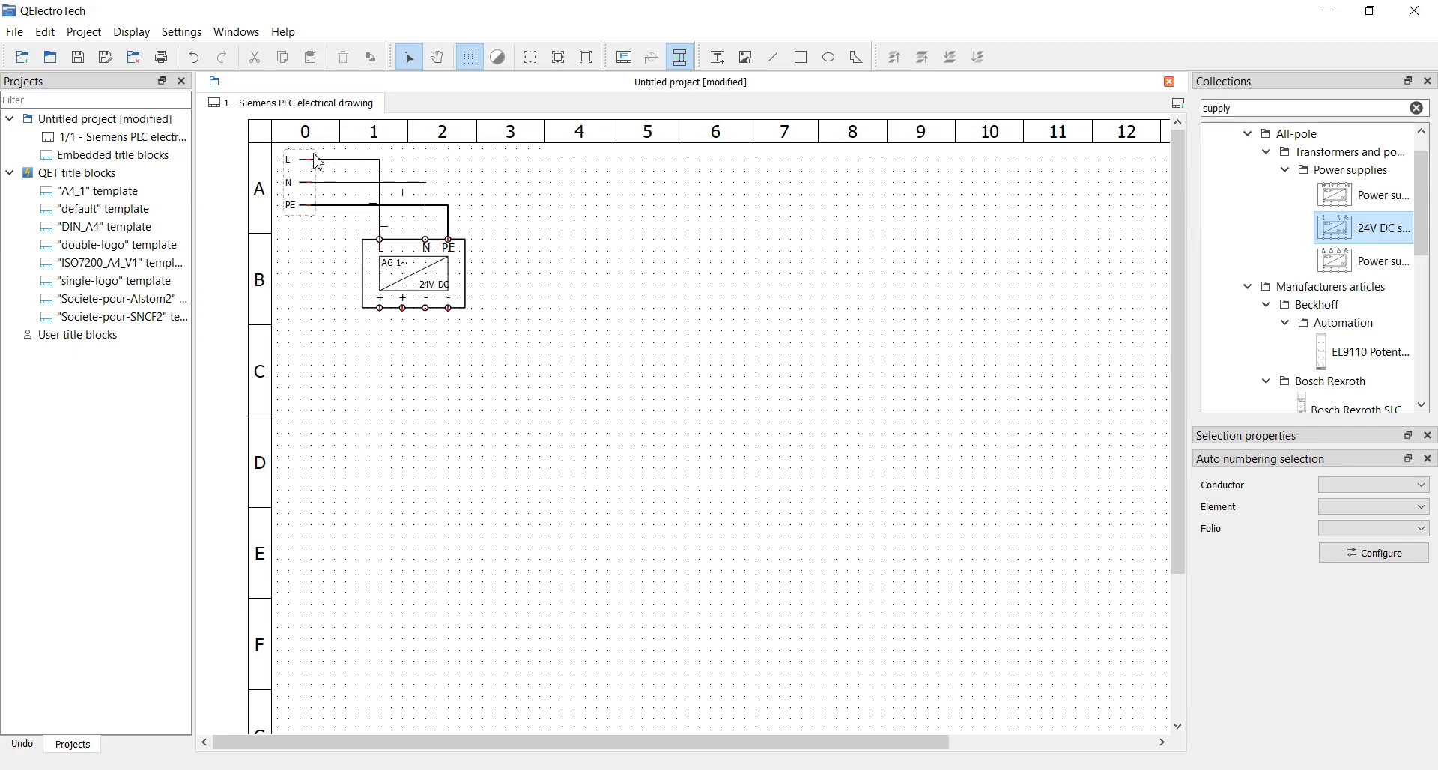
Review the supply conductors' properties and label one of them N1
double_click(330, 162)
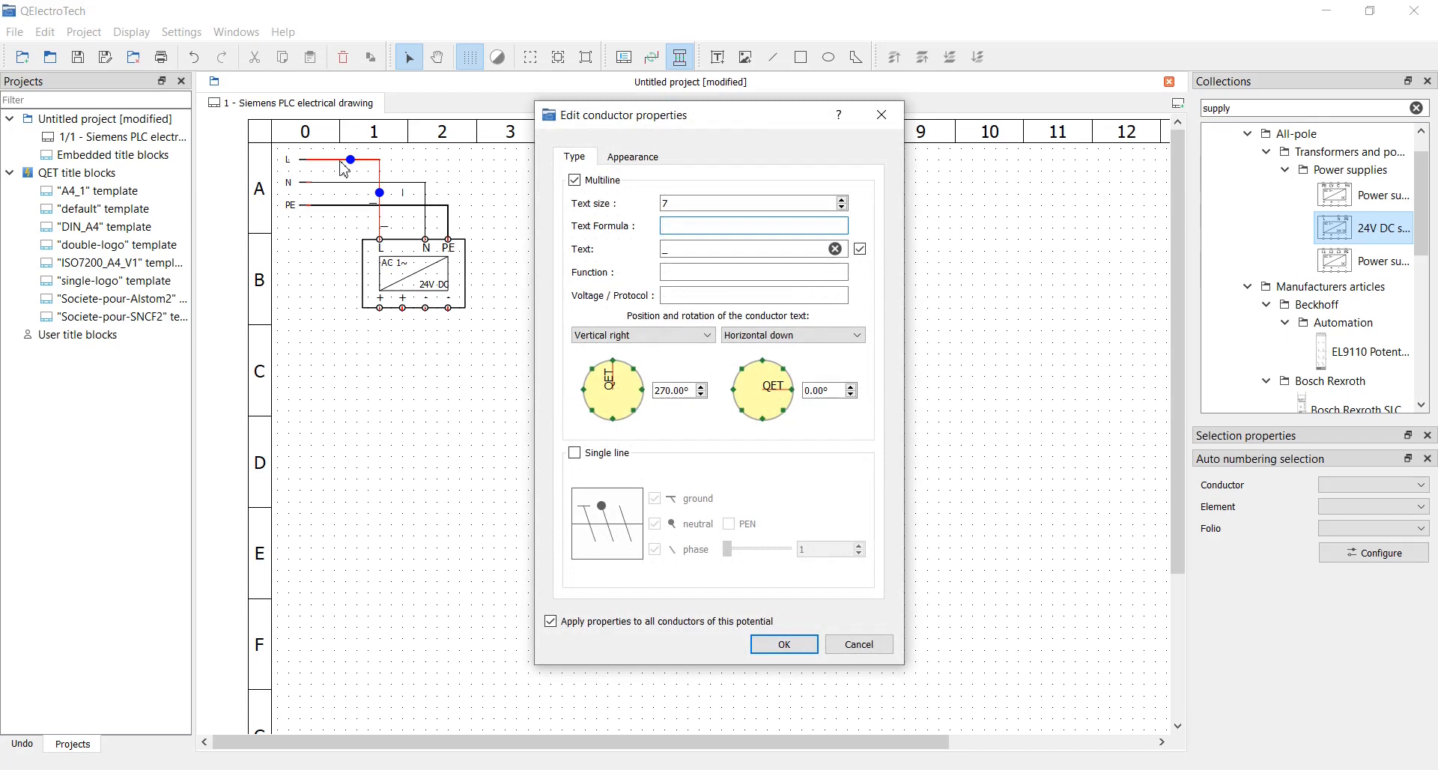
left_click(782, 644)
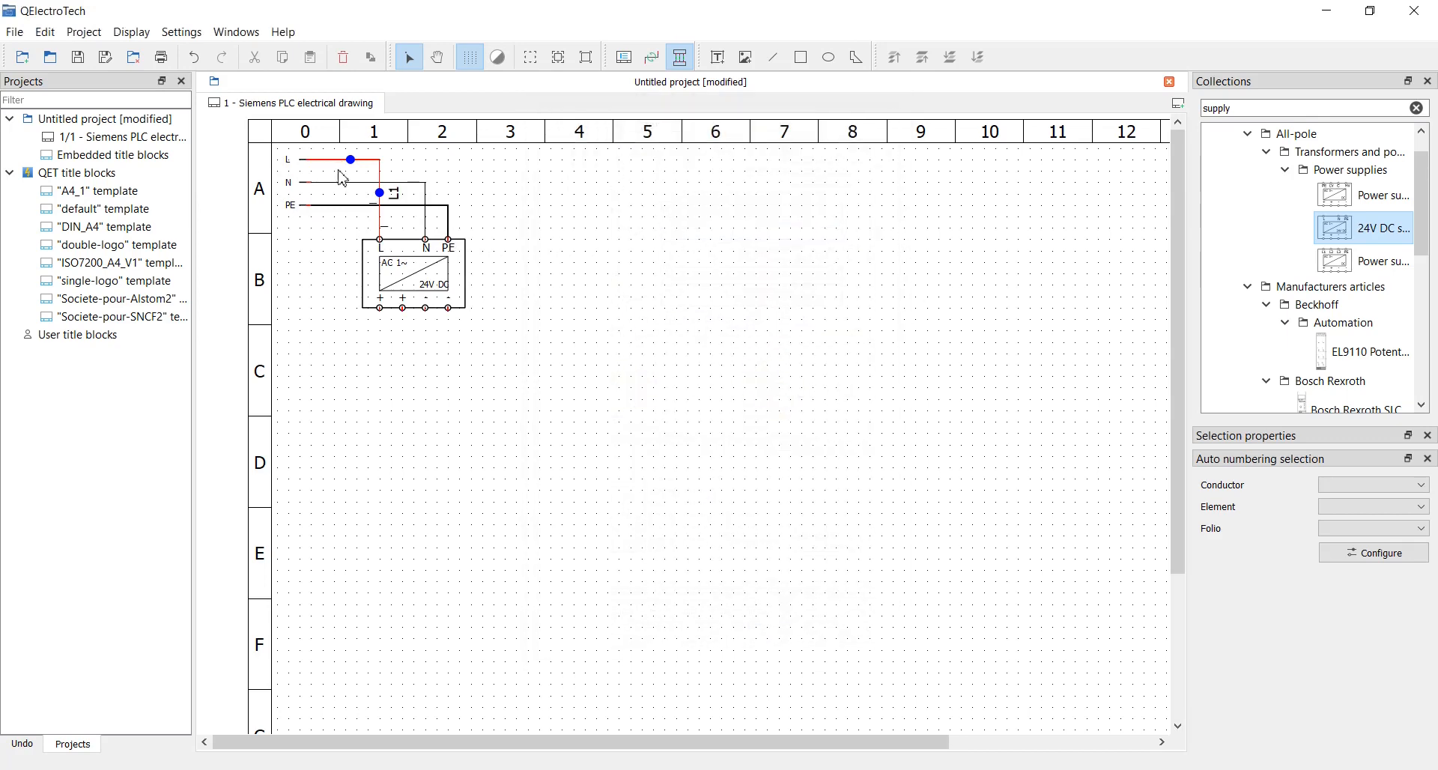
double_click(371, 204)
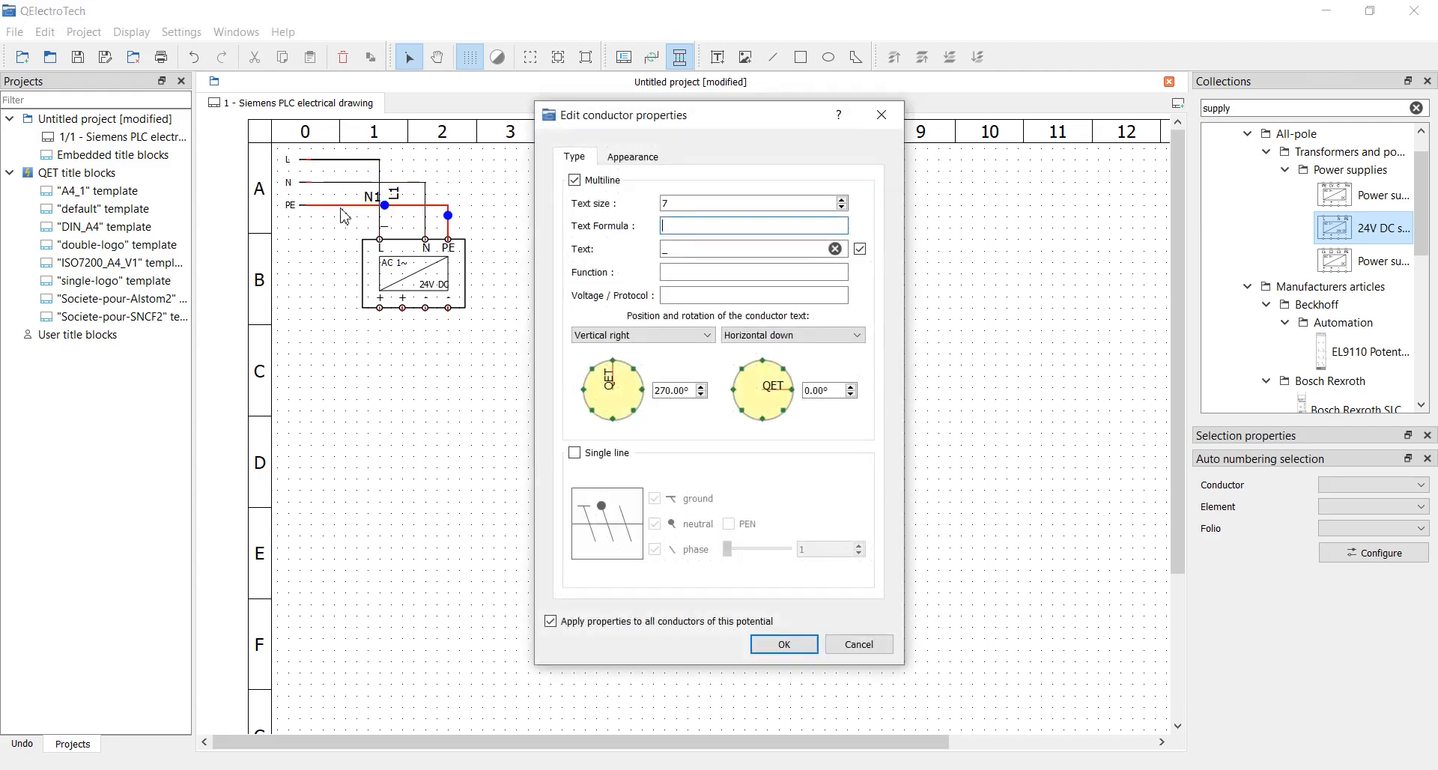
left_click(782, 644)
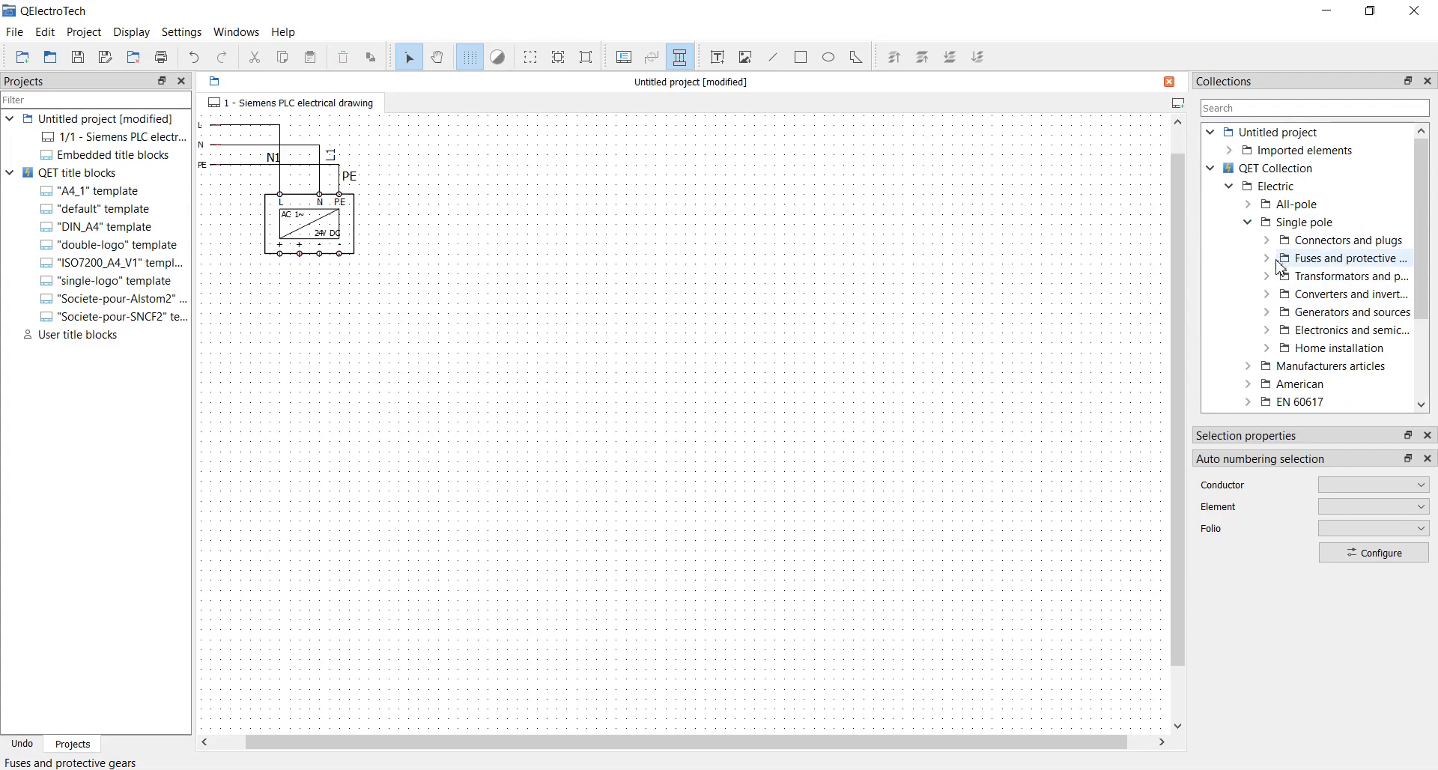
Place a single-pole circuit breaker from the fuses and protective gear category below the supply
left_click(1268, 259)
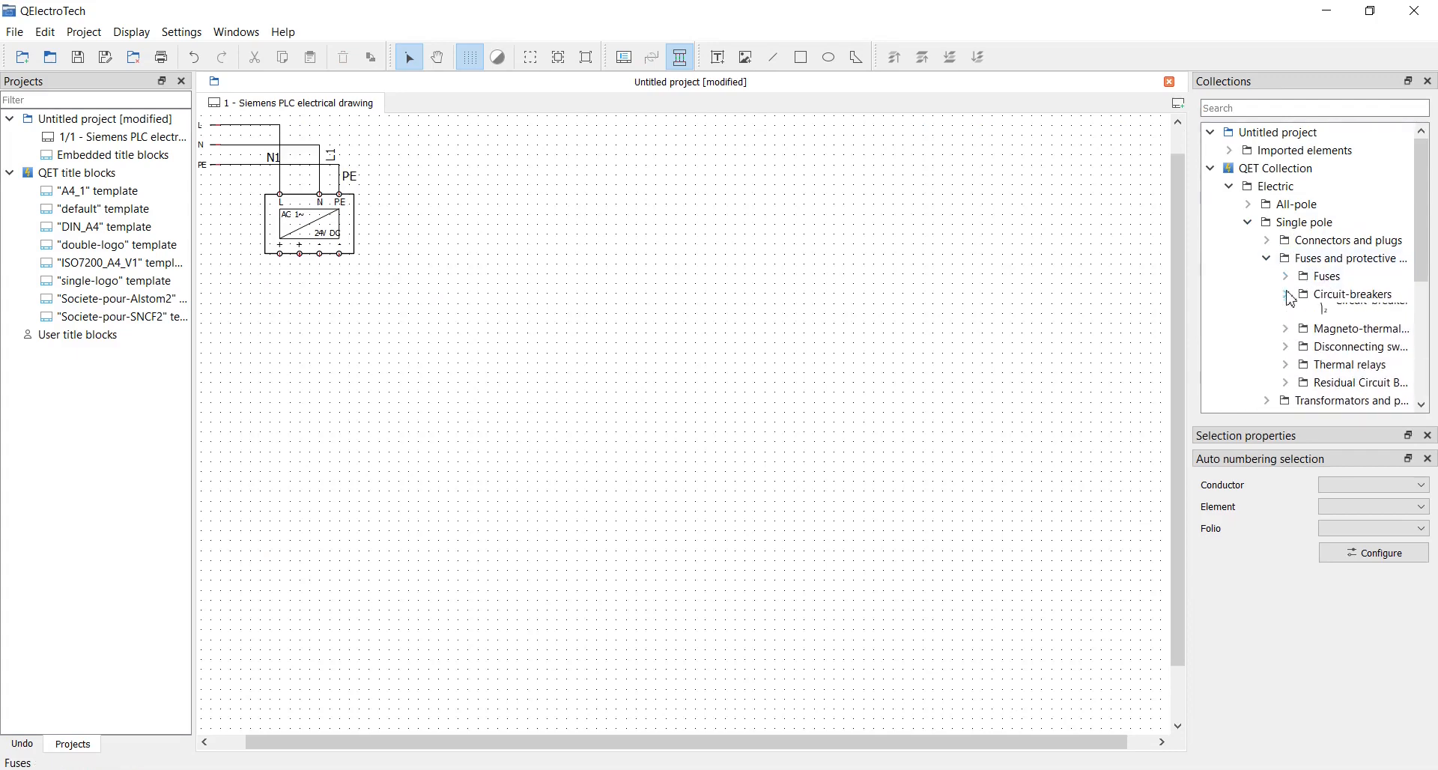
left_click(1285, 294)
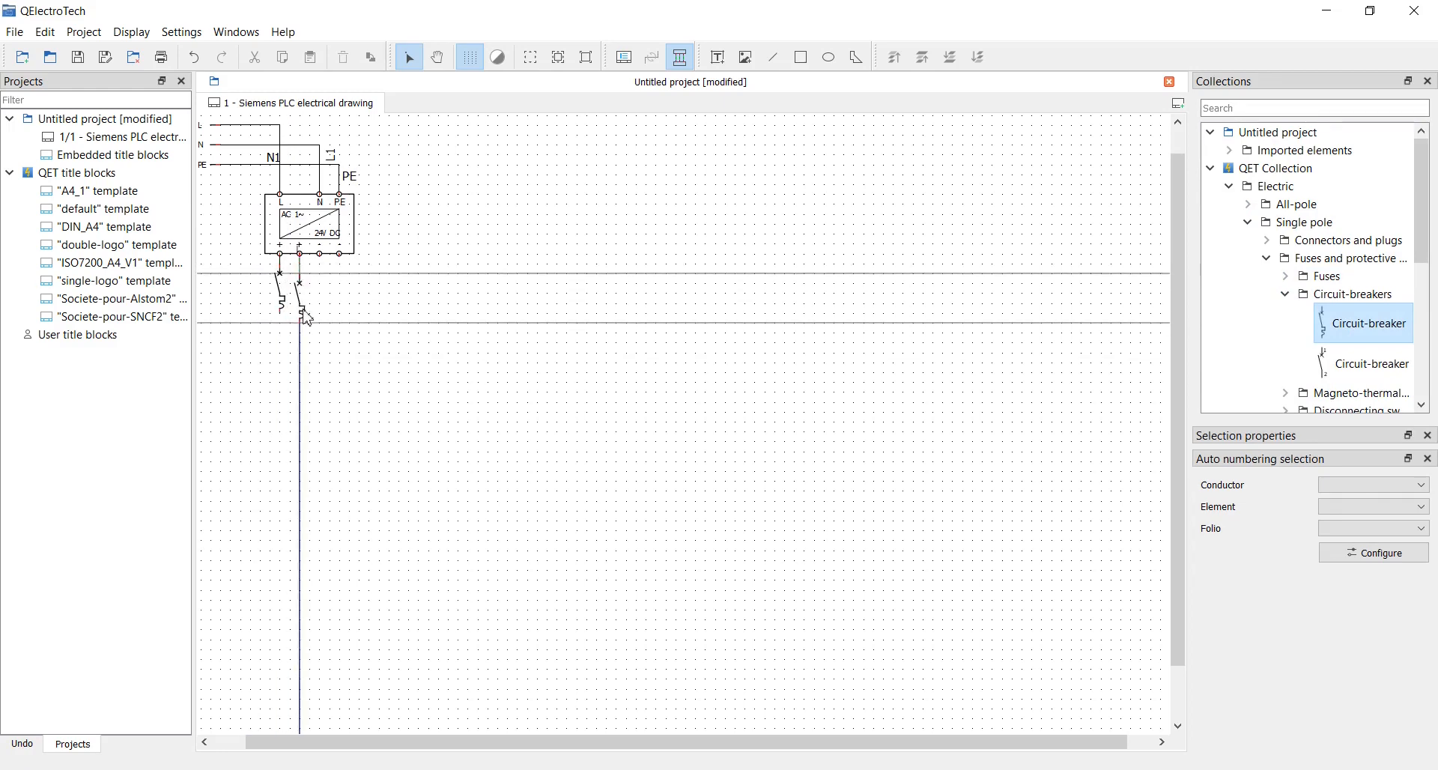
double_click(284, 284)
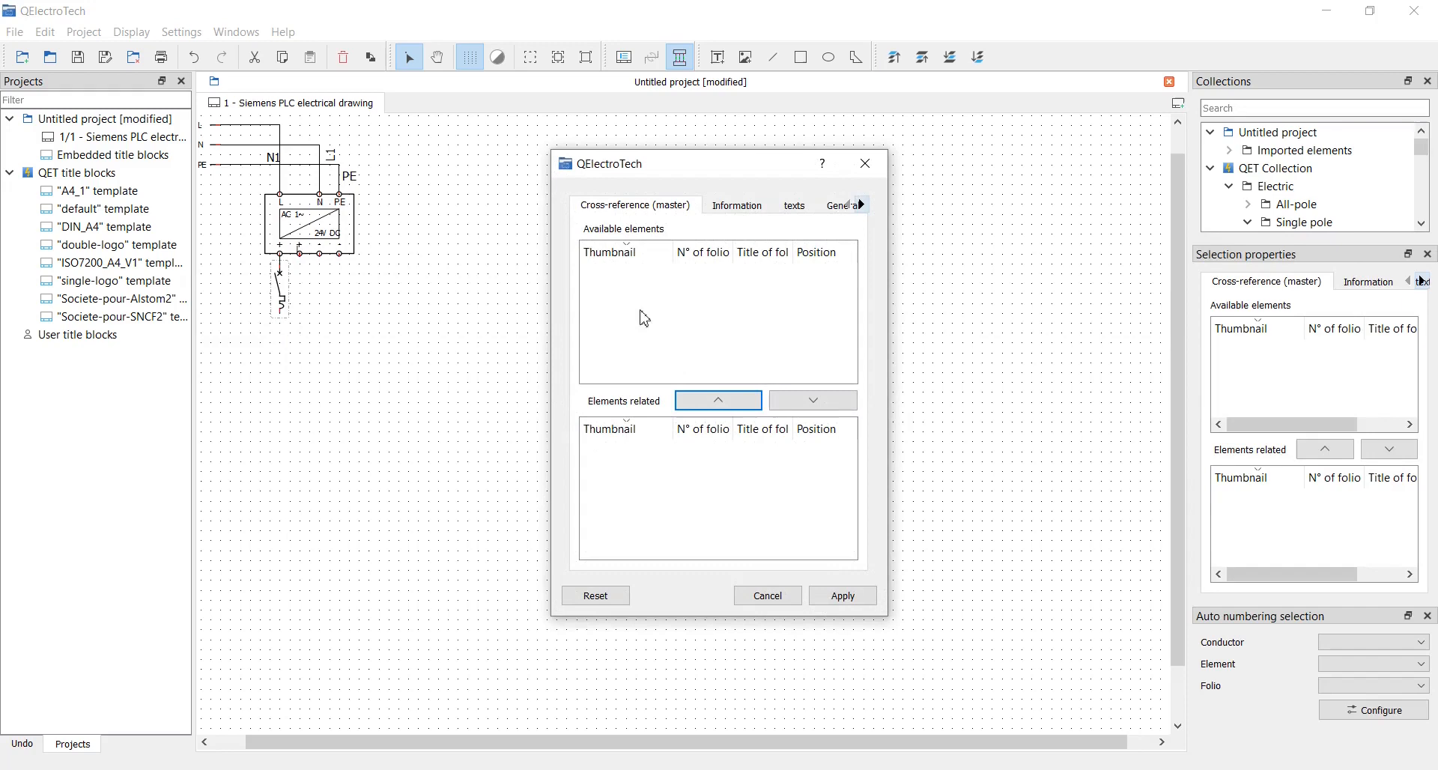
left_click(736, 203)
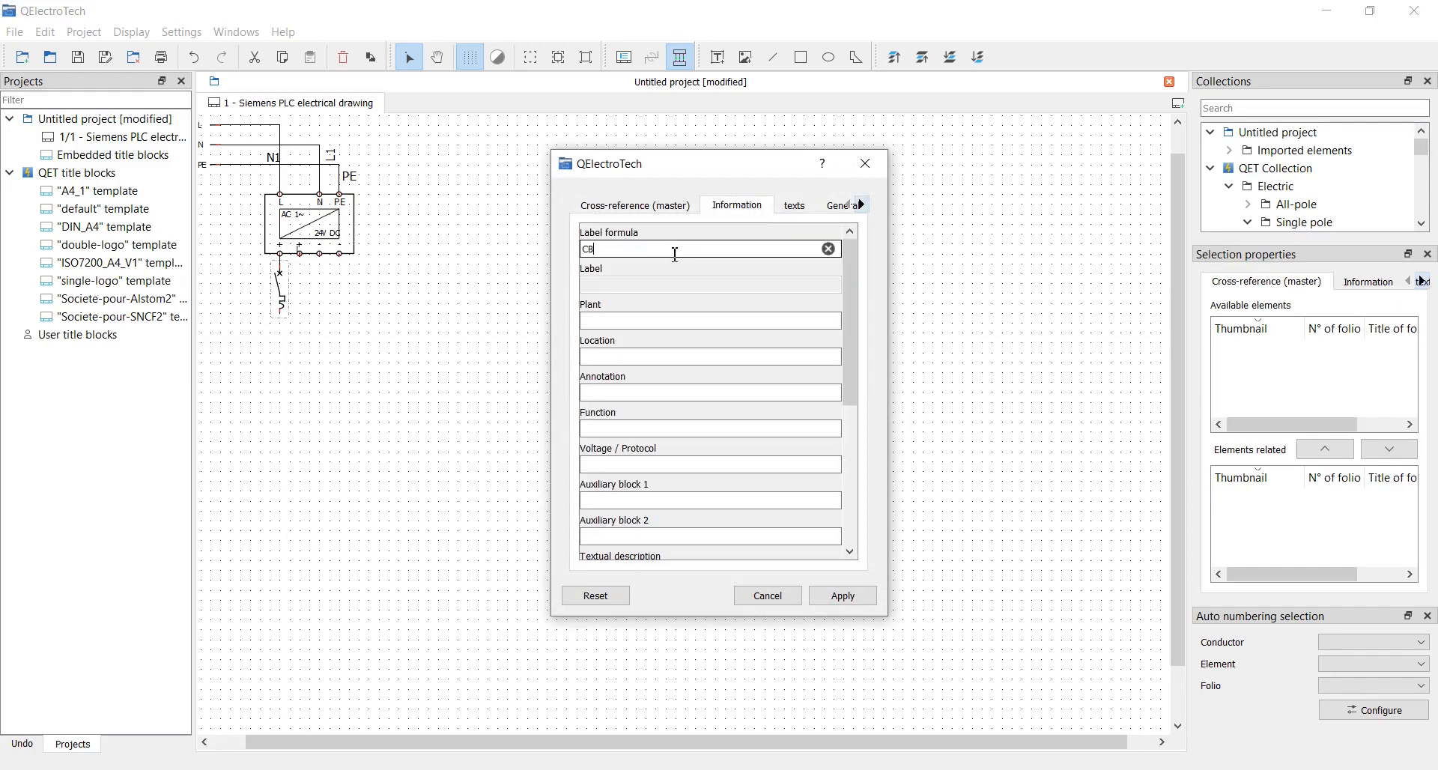
Label the breaker CB1 and record its 5A rating in the Information fields
type("1")
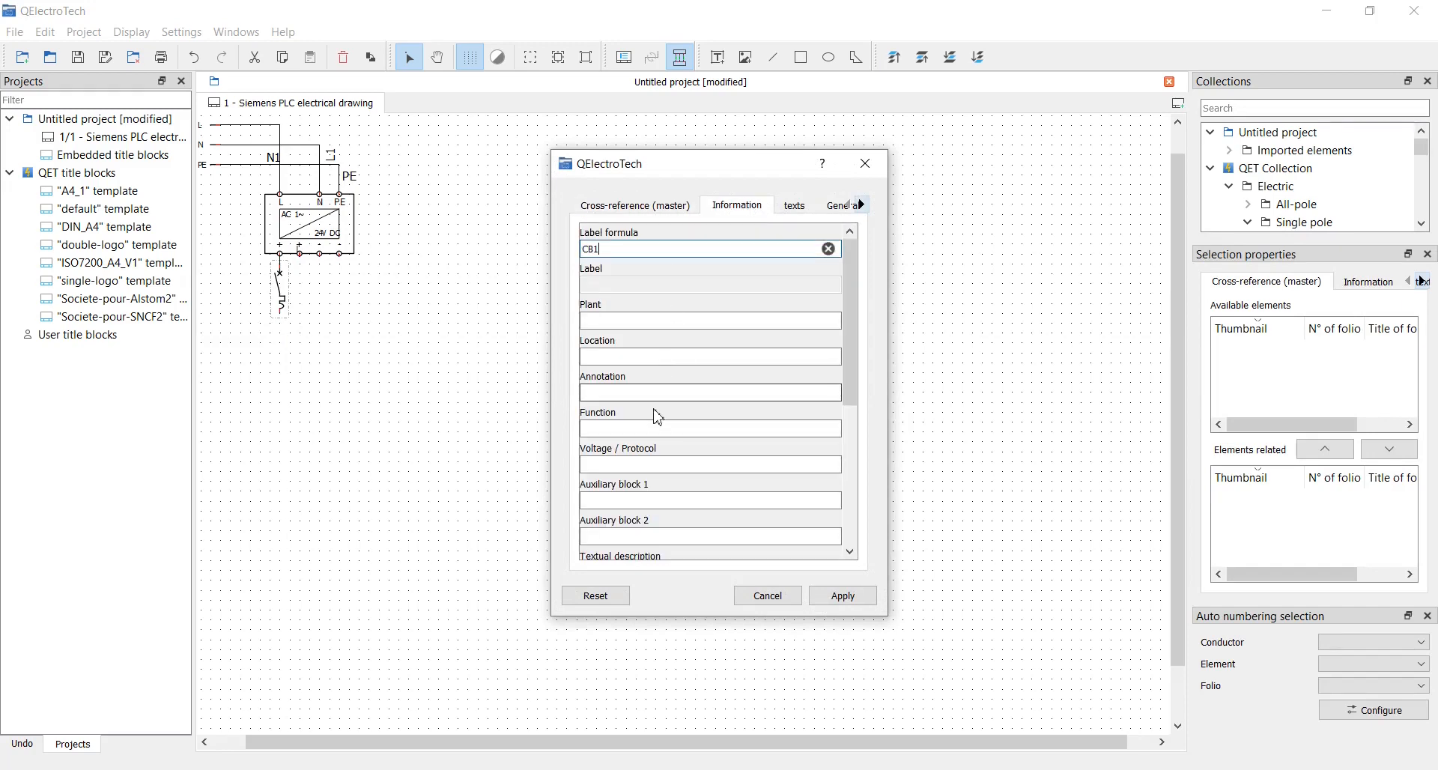
left_click(708, 428)
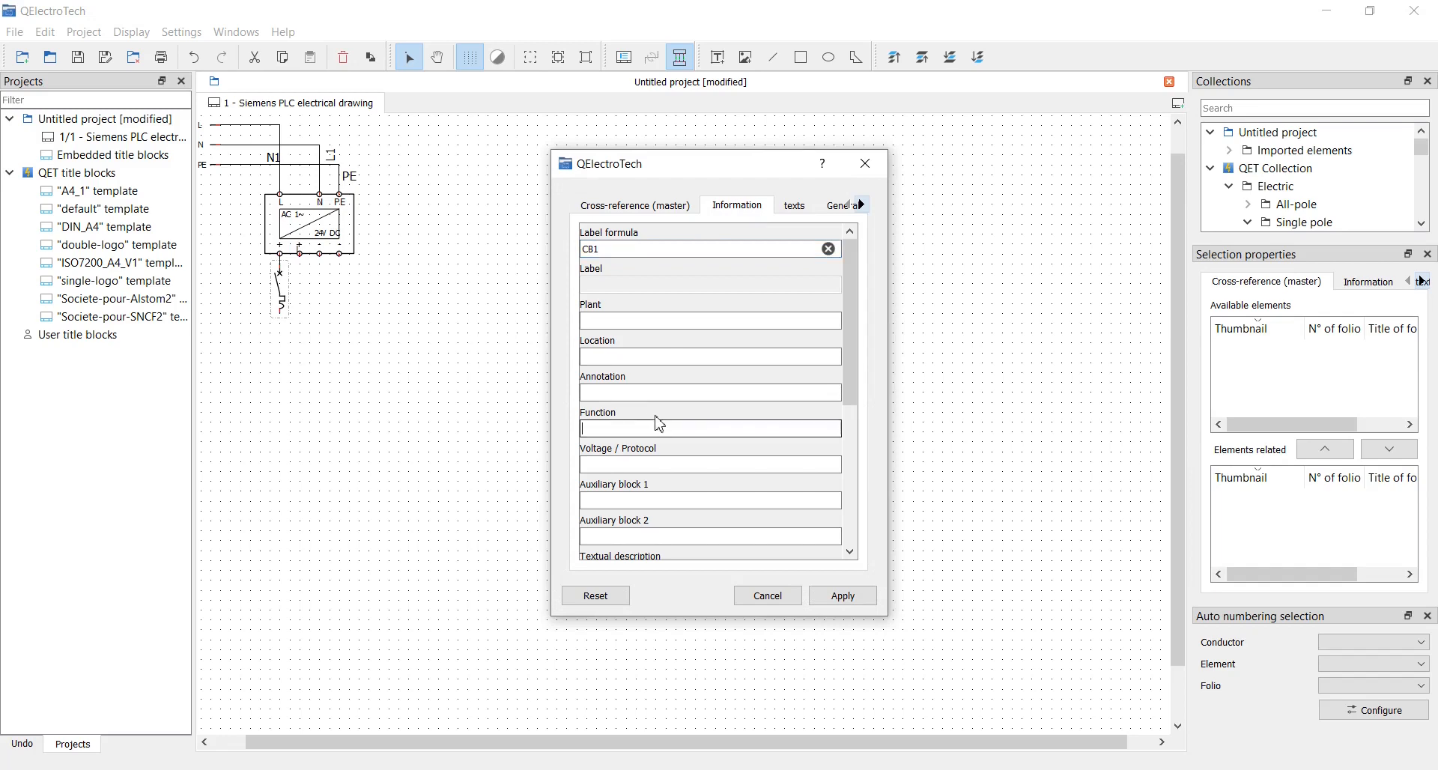
left_click(840, 595)
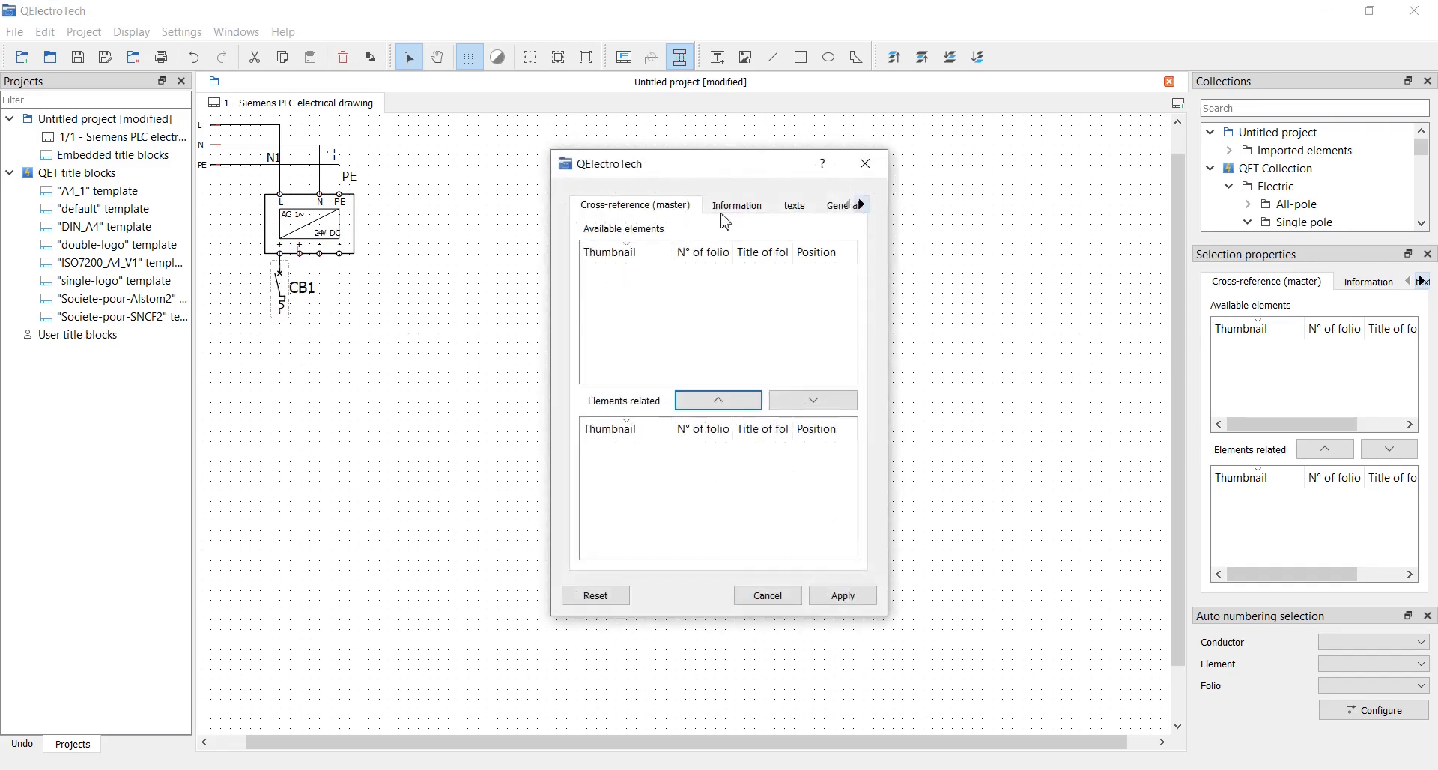
left_click(794, 205)
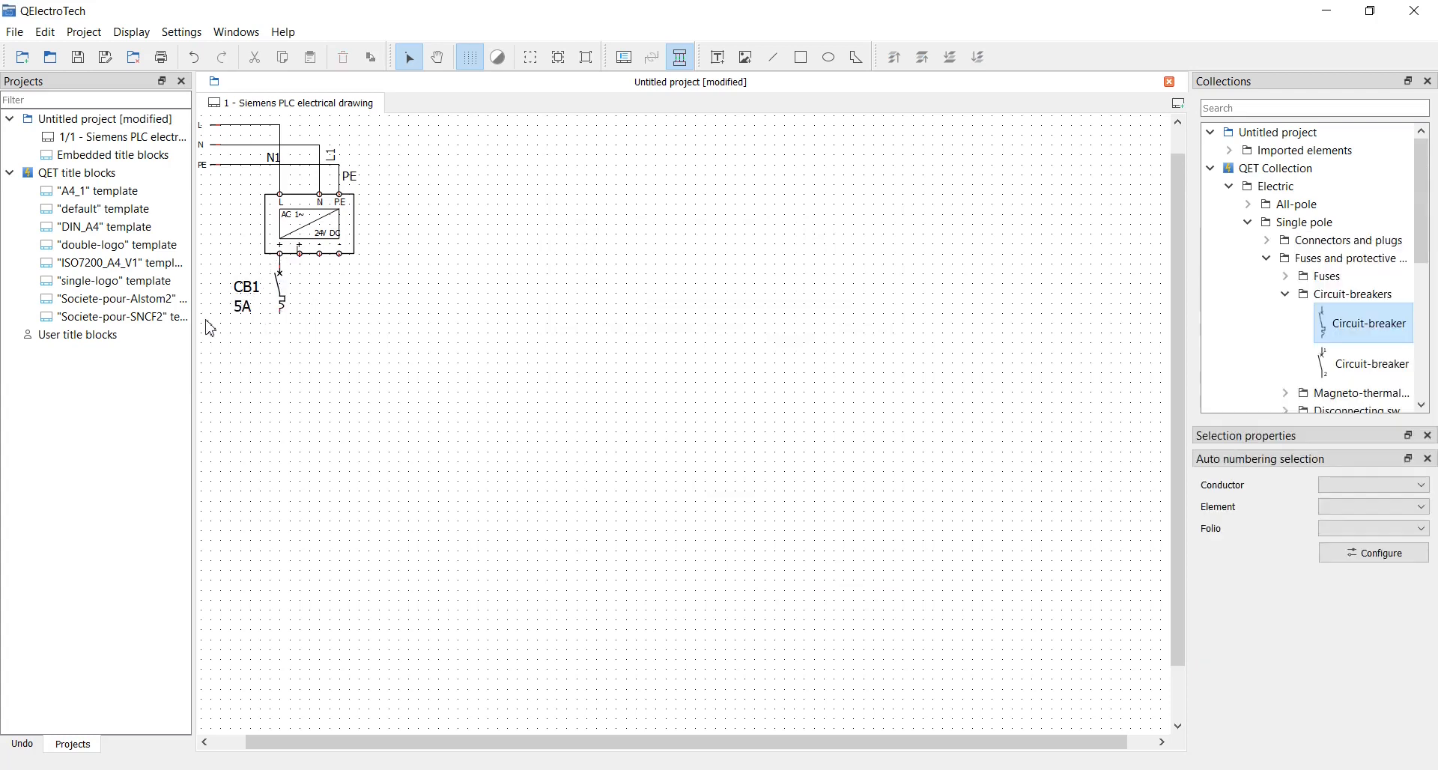
Label the breaker's output wire 24VDC and the supply's minus wire 0VDC
left_click(244, 293)
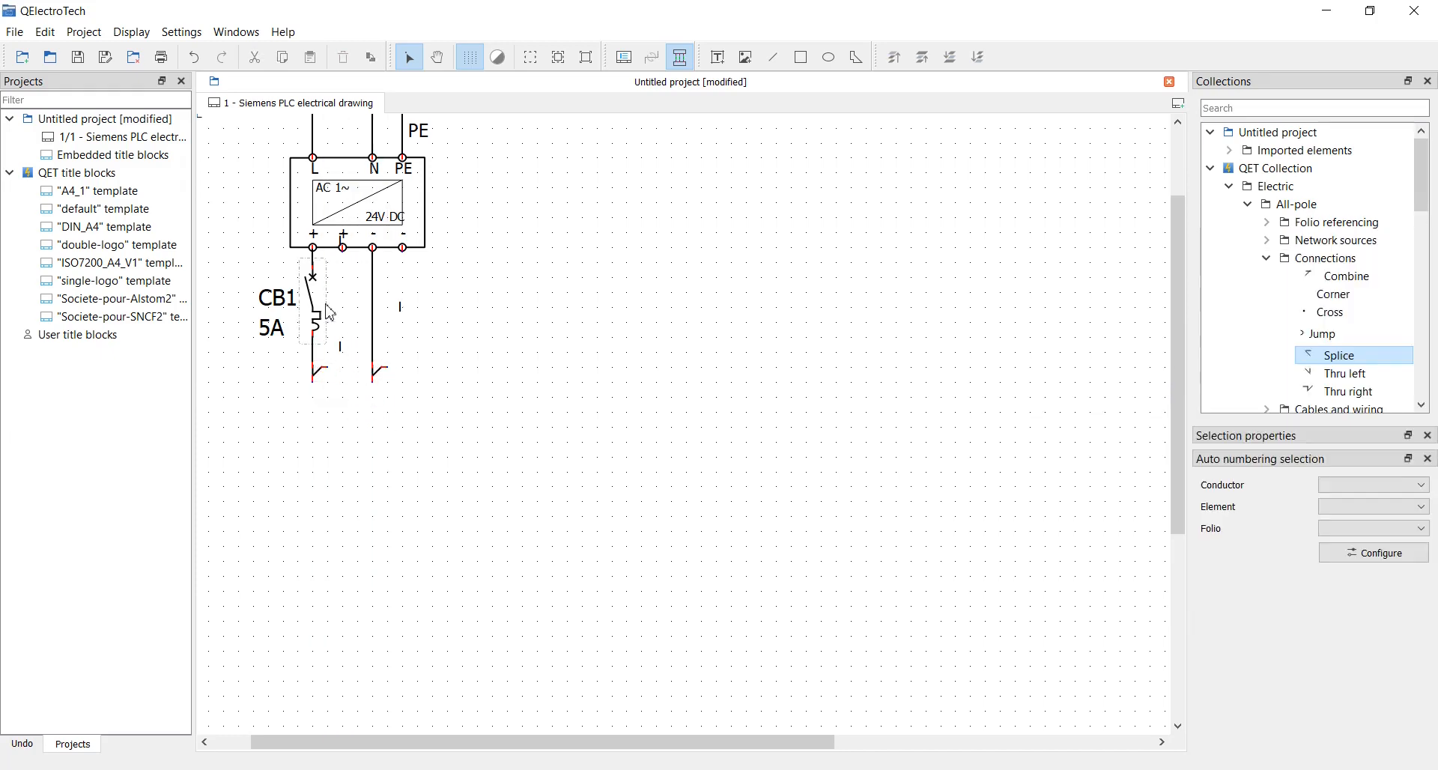
double_click(313, 259)
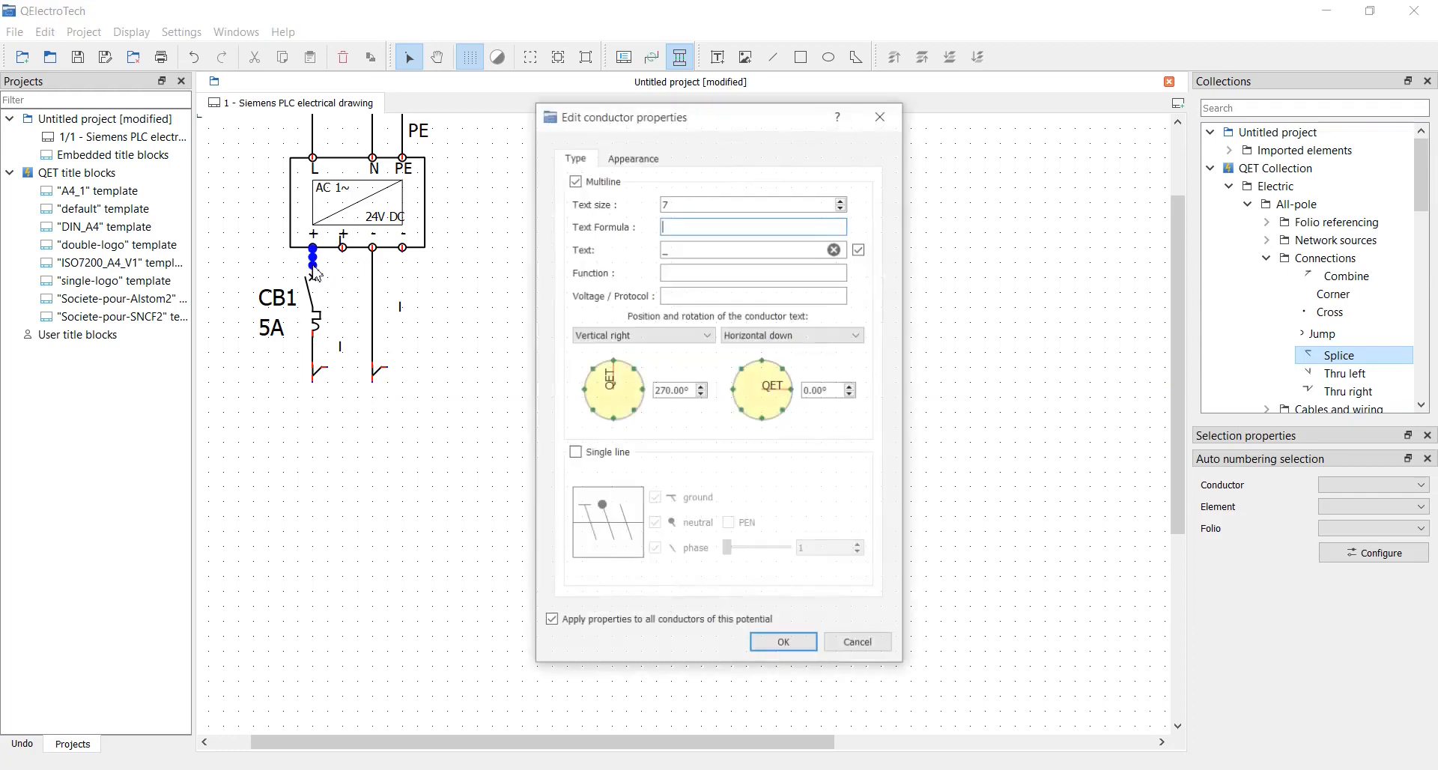
left_click(780, 641)
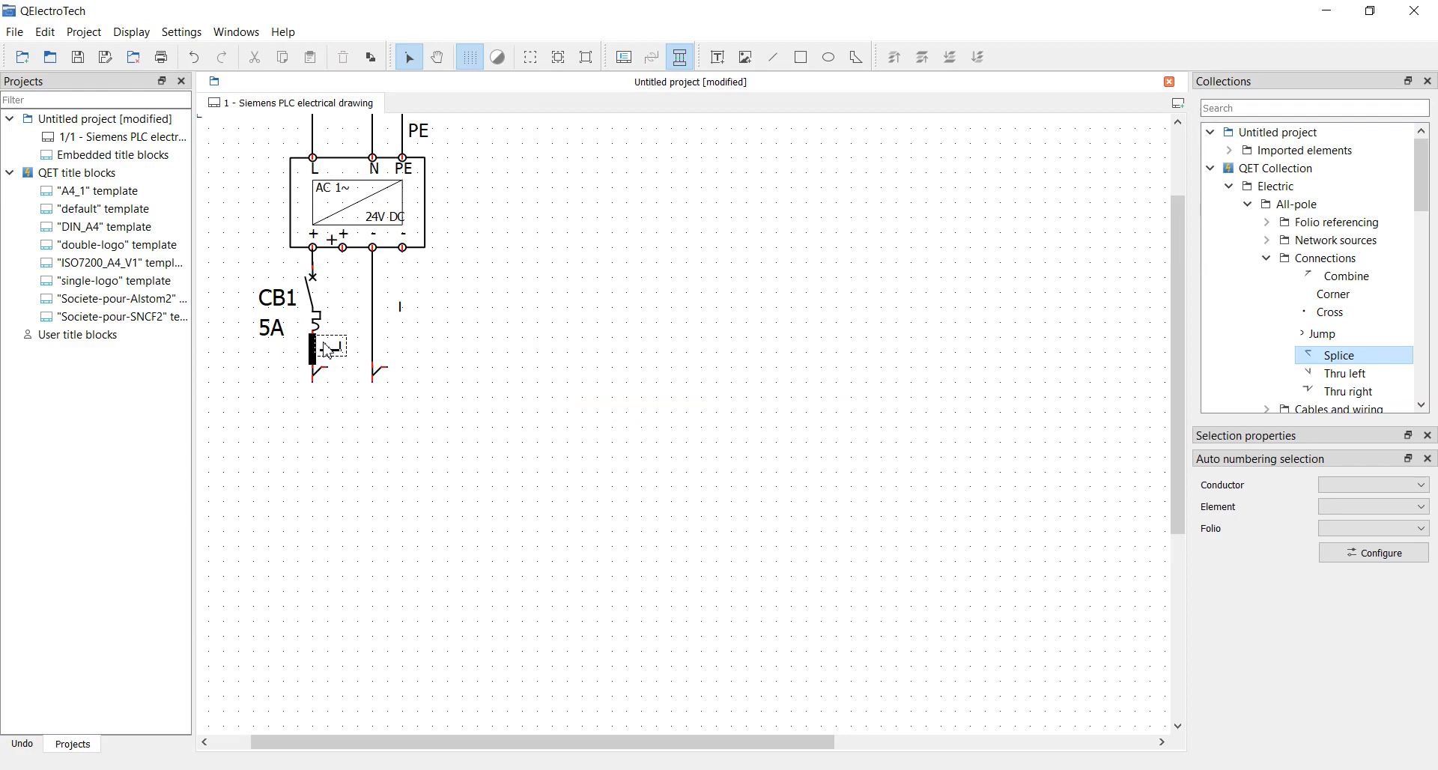
double_click(316, 349)
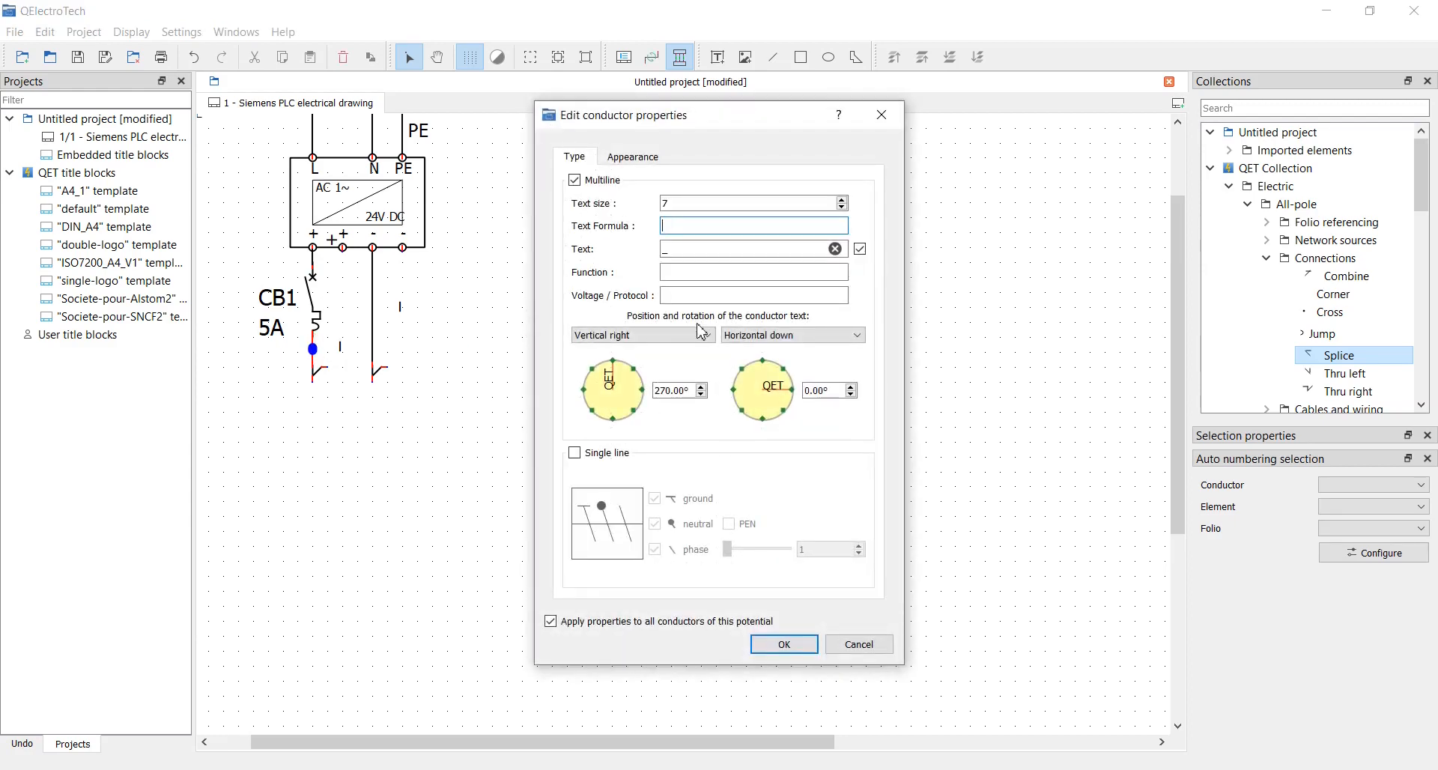
left_click(782, 644)
type("0VDC")
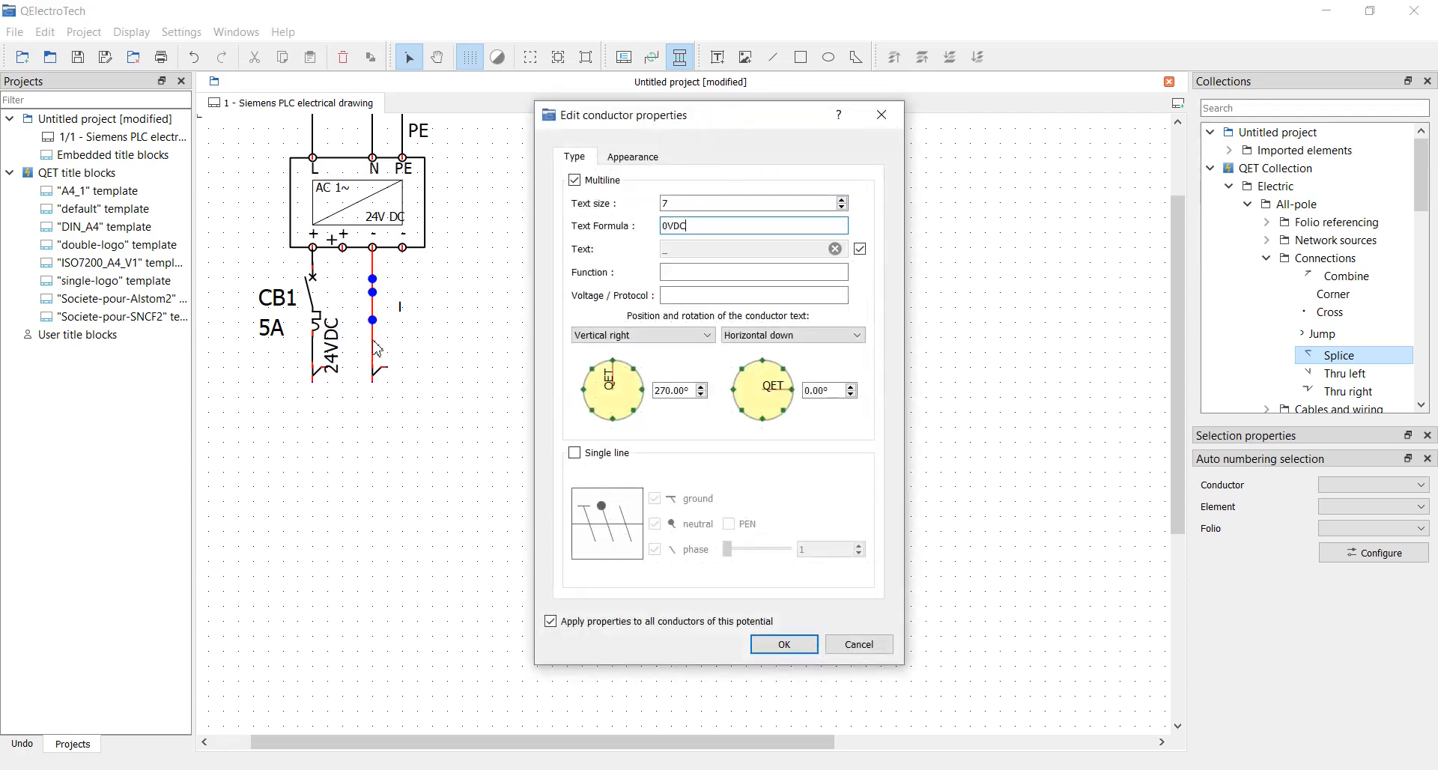
left_click(782, 644)
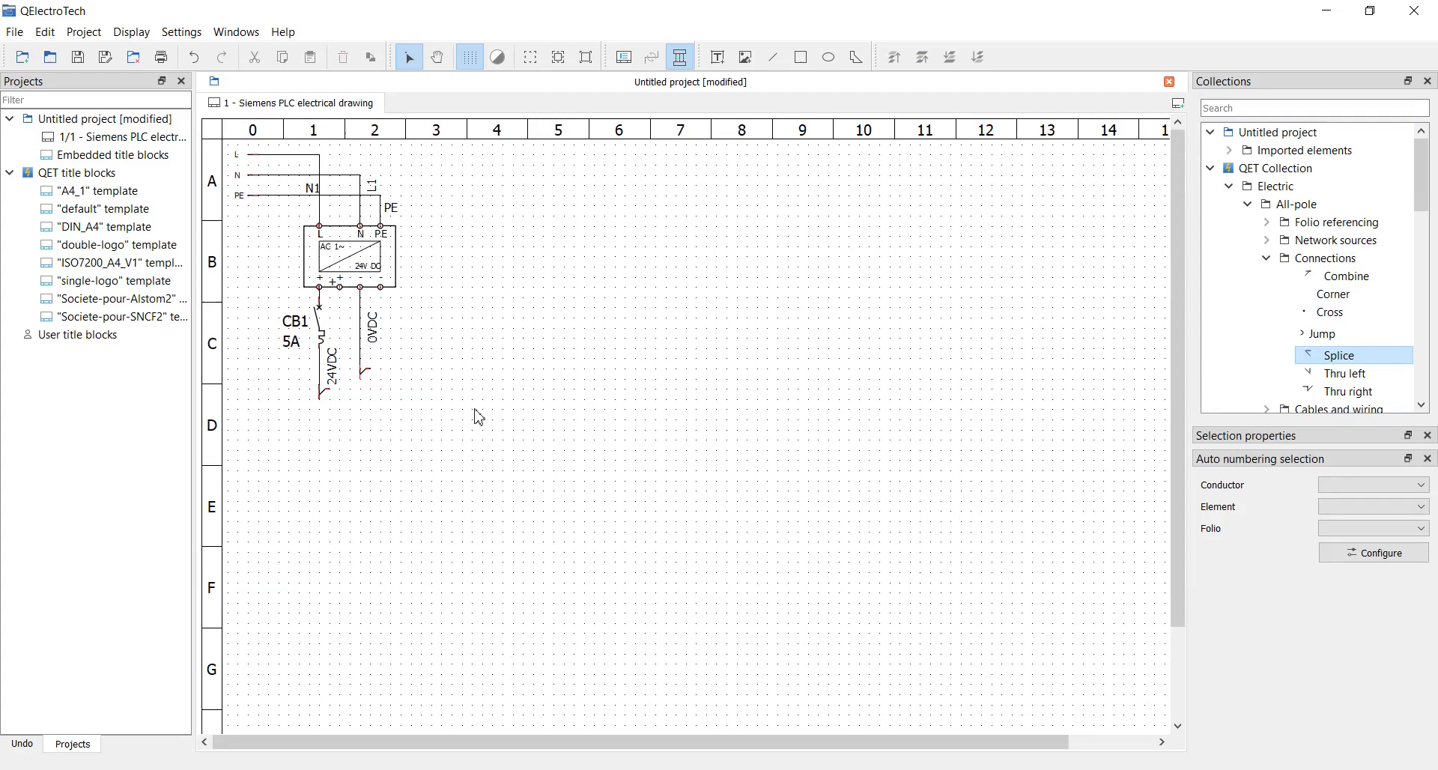
left_click(1267, 222)
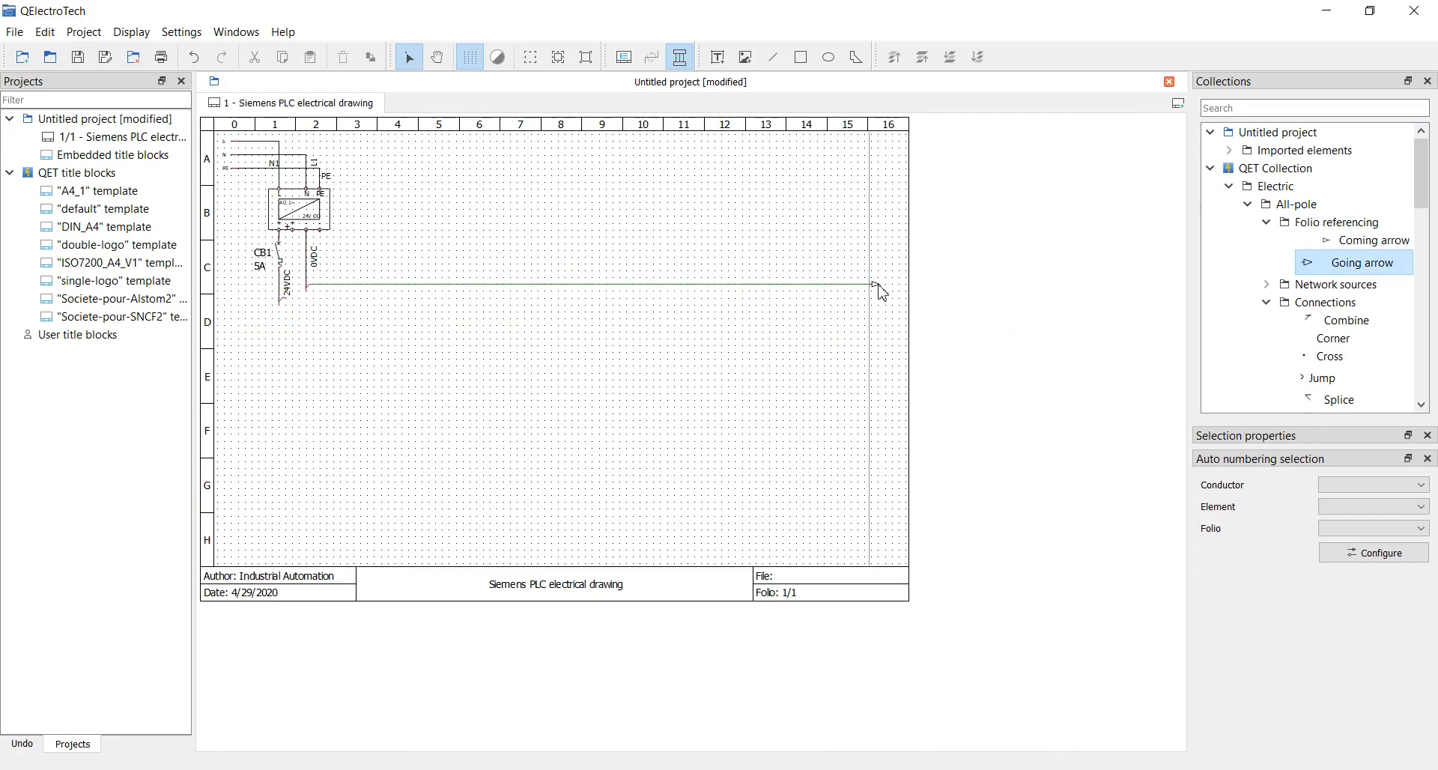
mouse_move(885, 291)
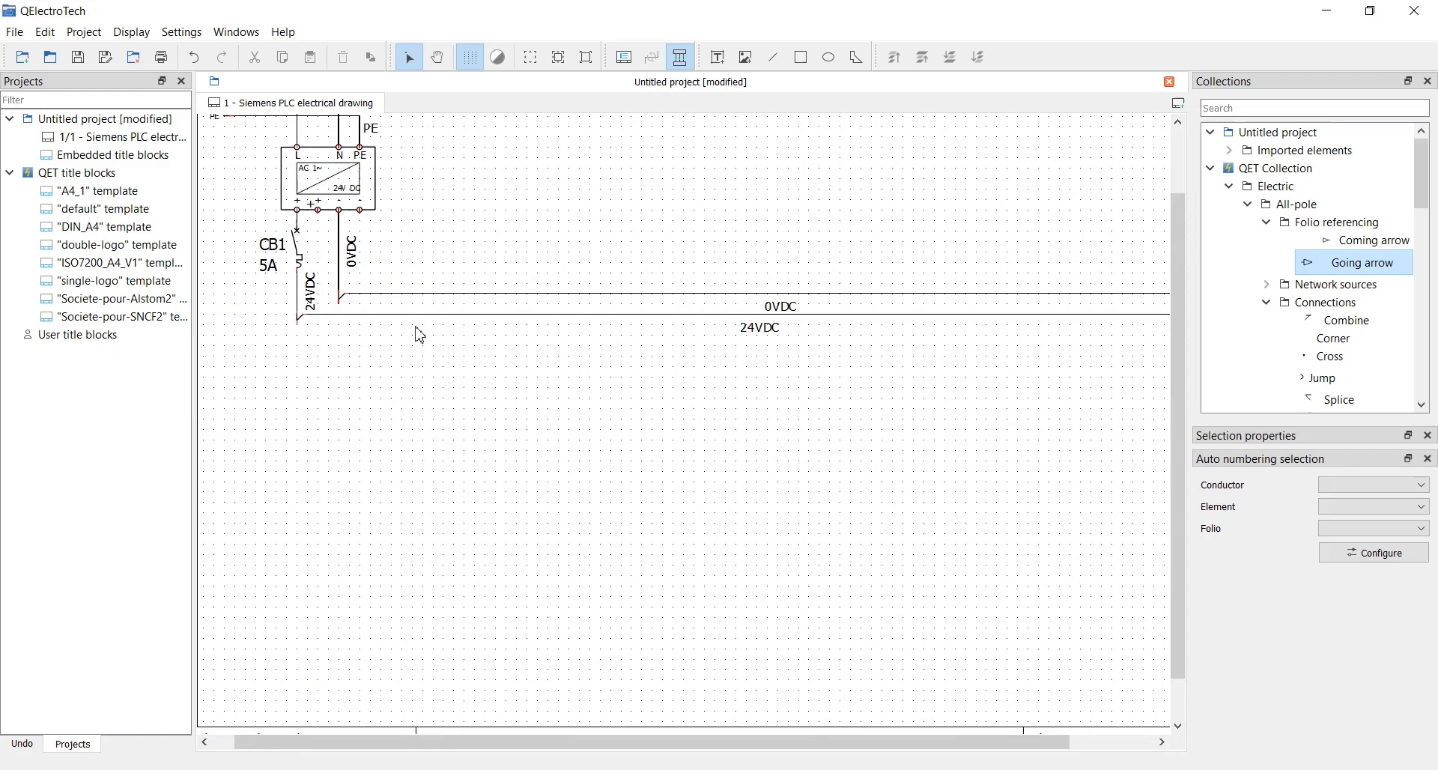
Extend the 24VDC and 0VDC rails across the sheet to going arrows at the right edge
scroll("down", 3)
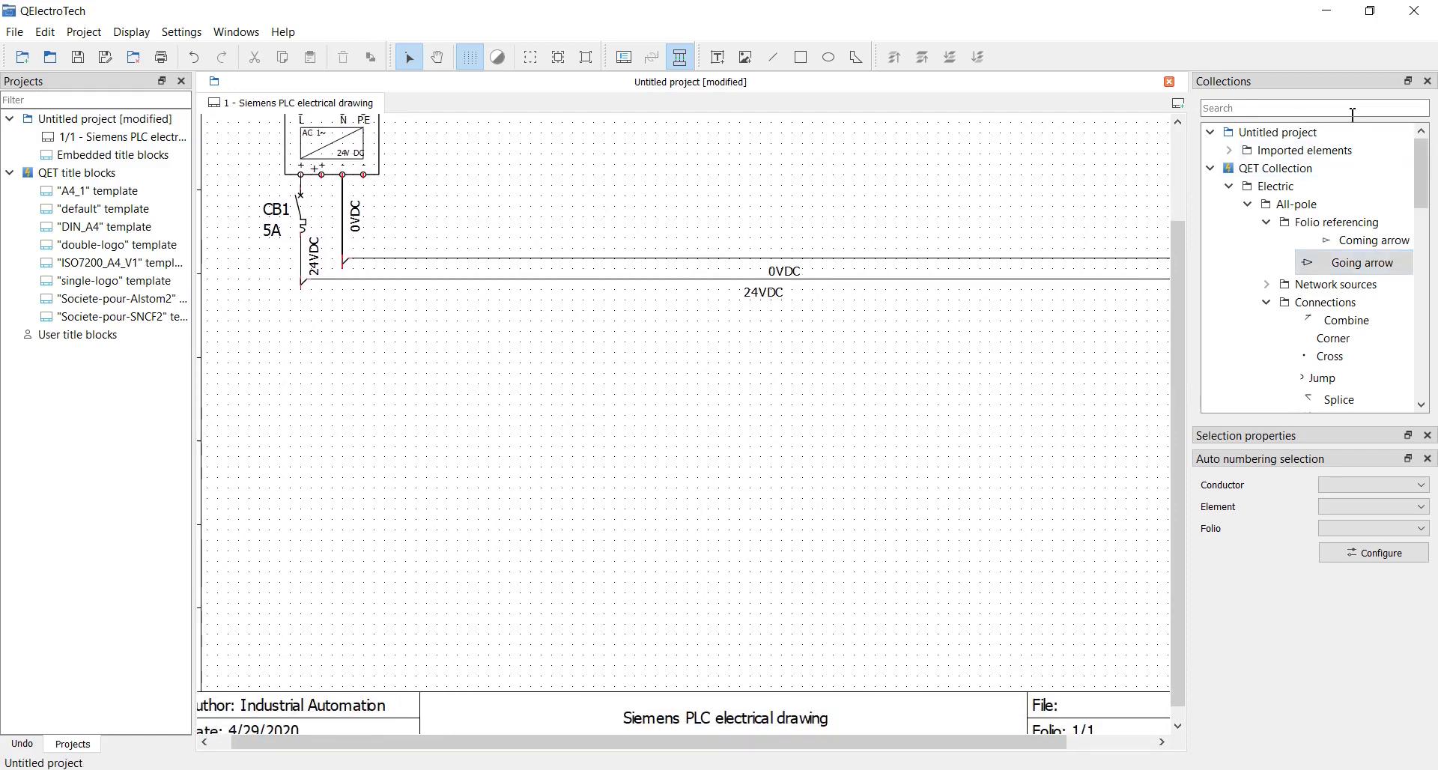
Find CPU 1214C in the collection and place its power, input and output blocks fed with 24VDC and 0VDC
type("1214c")
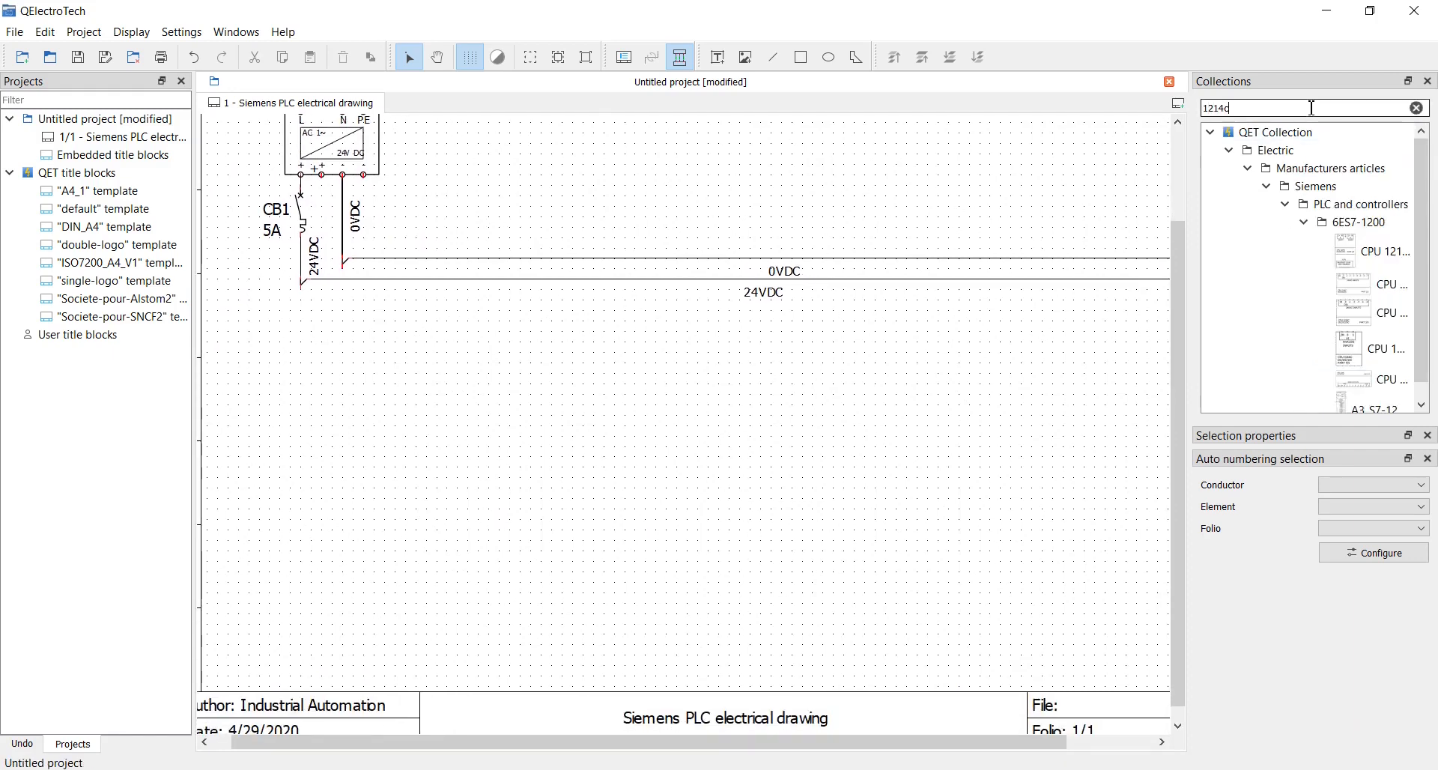
double_click(1384, 251)
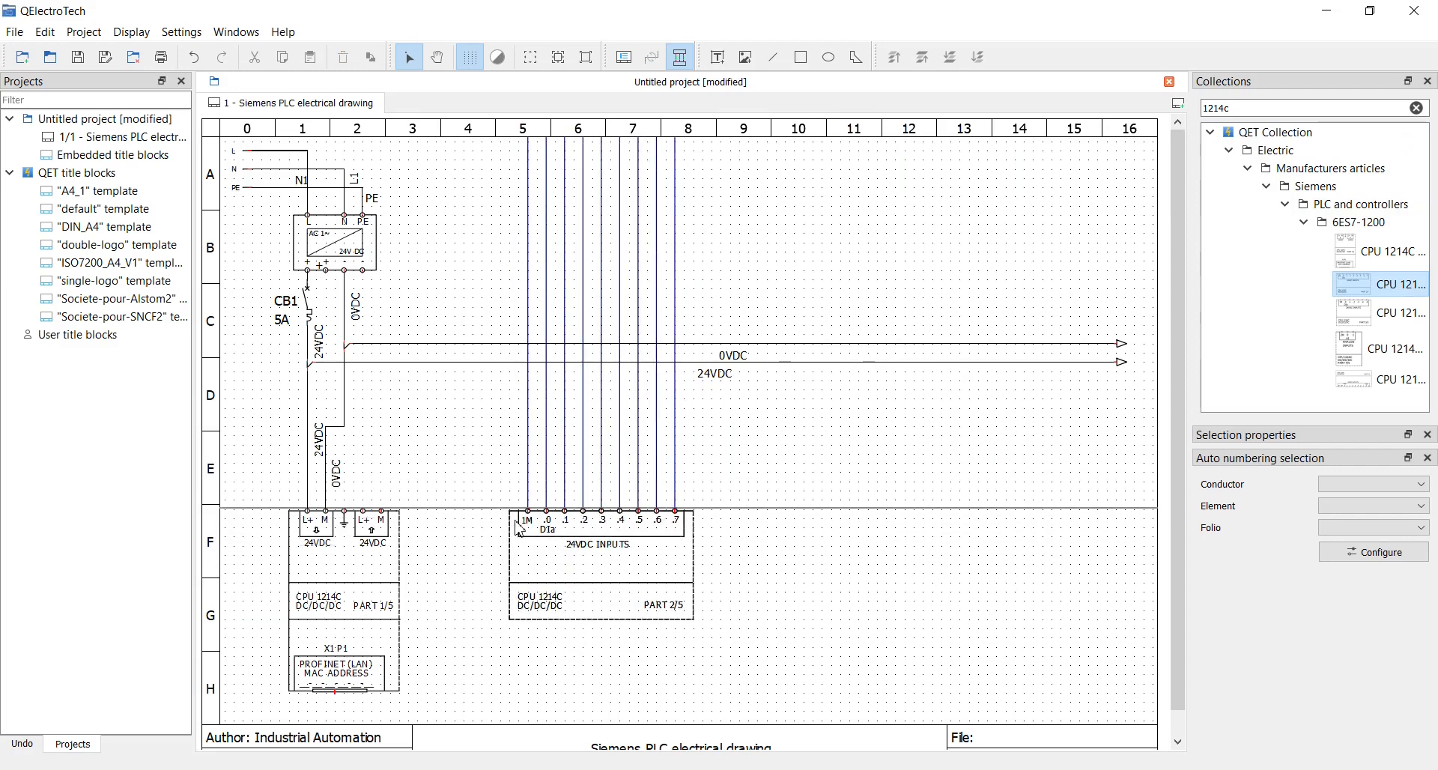
left_click(1400, 312)
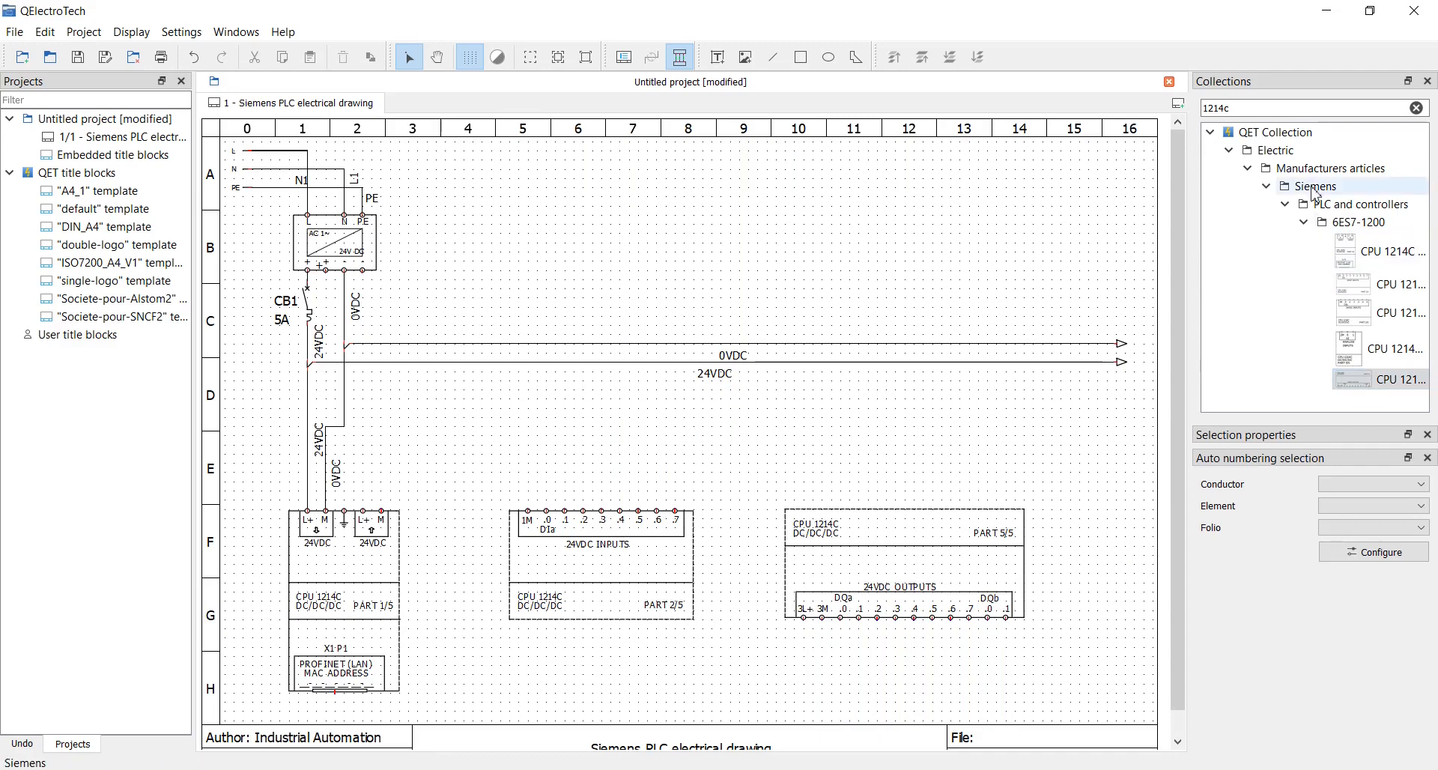
left_click(1419, 107)
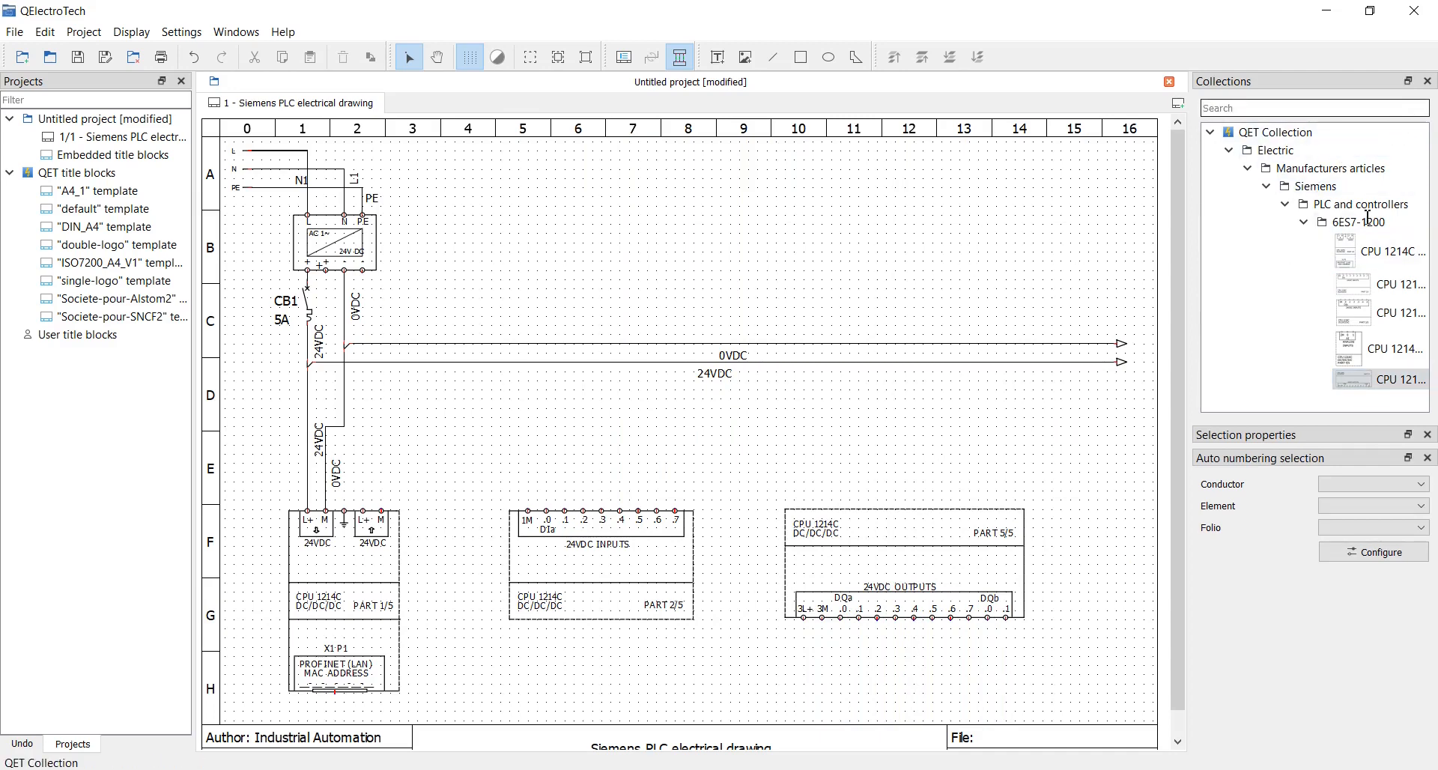
Browse back through the Siemens parts and move to the All-pole connection symbols
left_click(1312, 108)
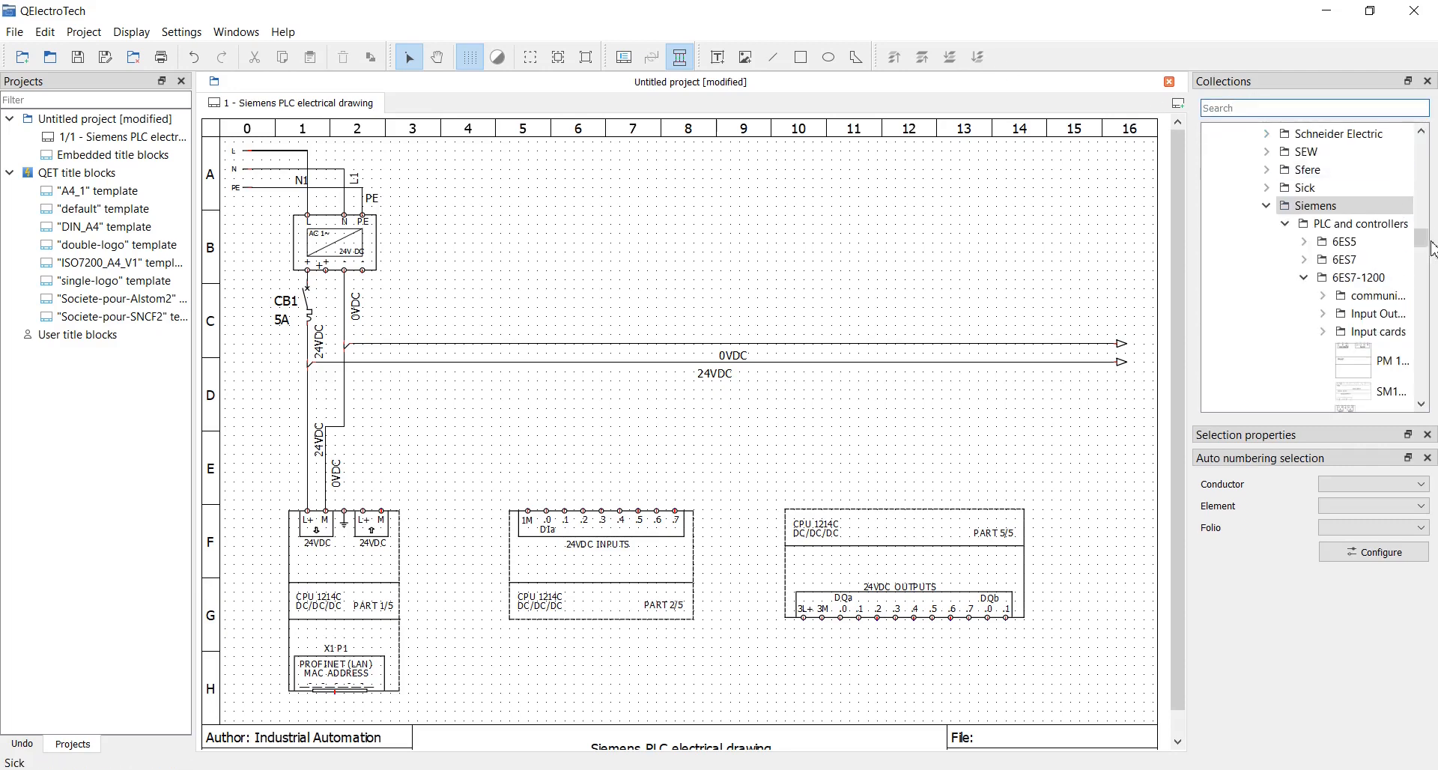
scroll("up", 3)
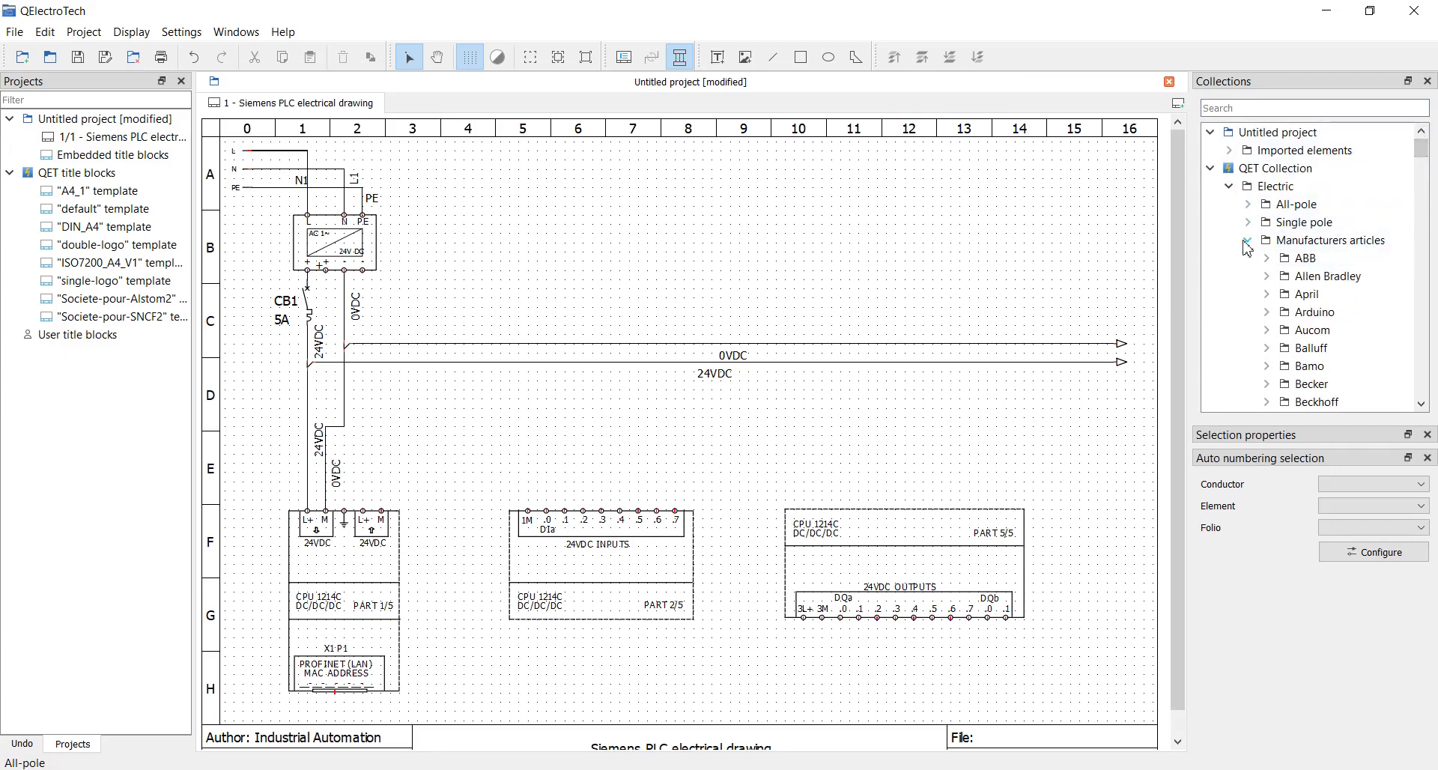
left_click(1248, 204)
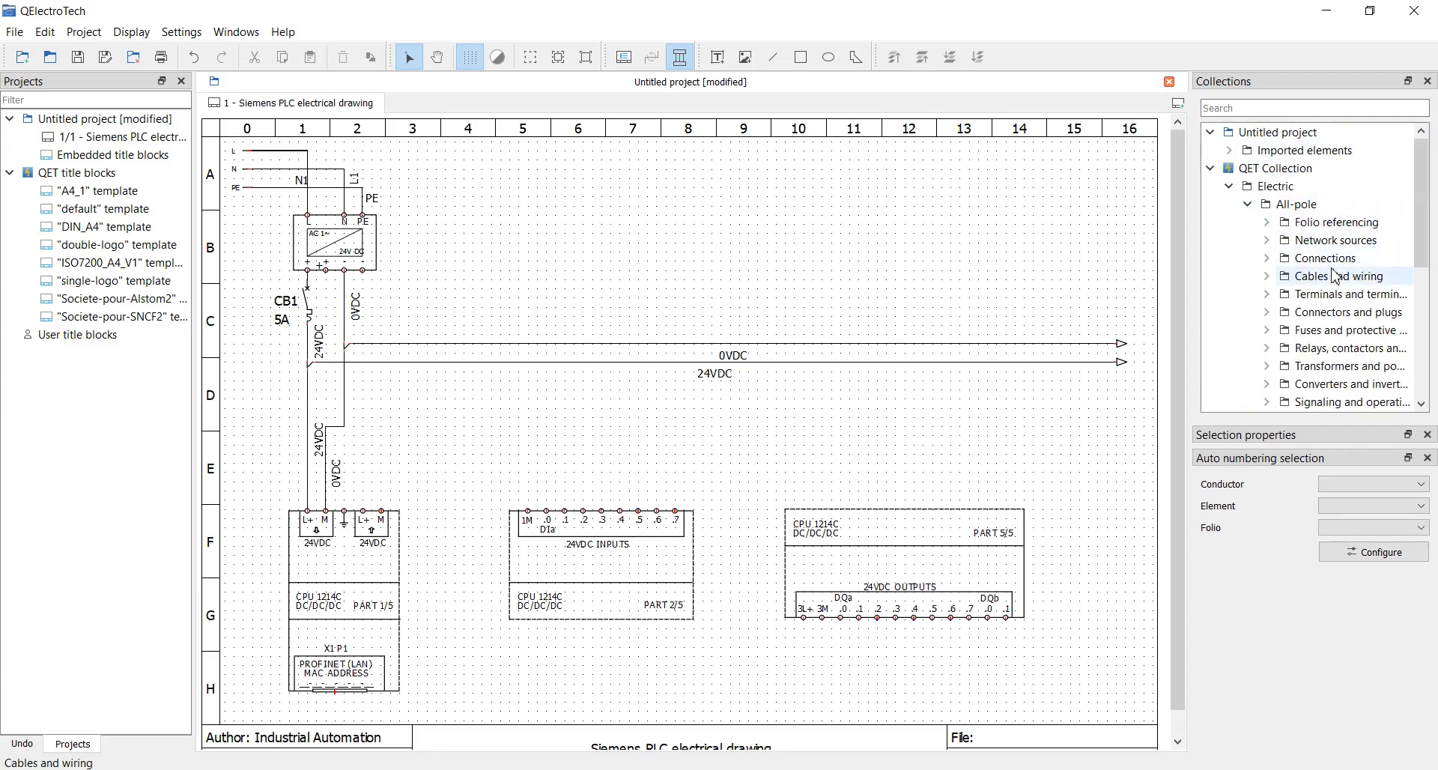
left_click(1325, 258)
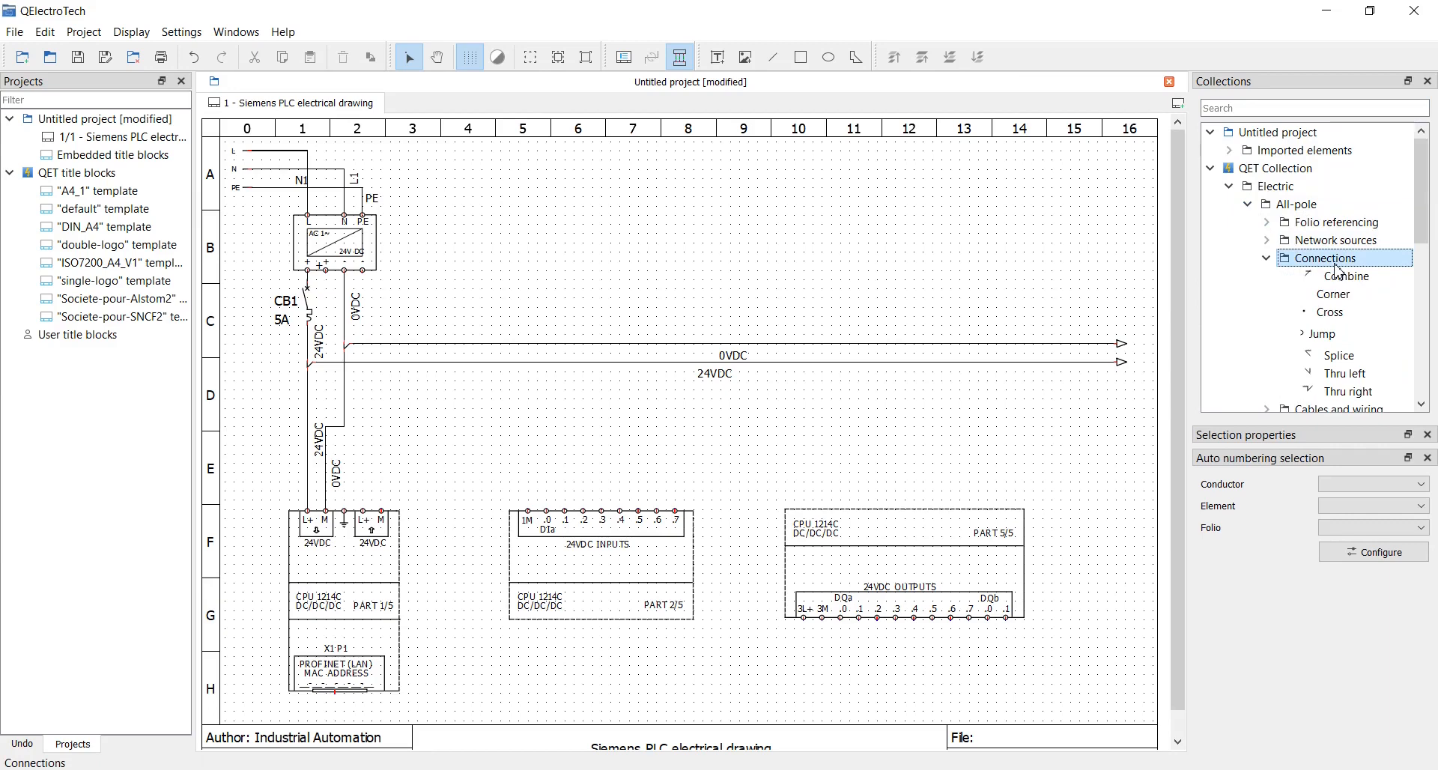
mouse_move(1337, 355)
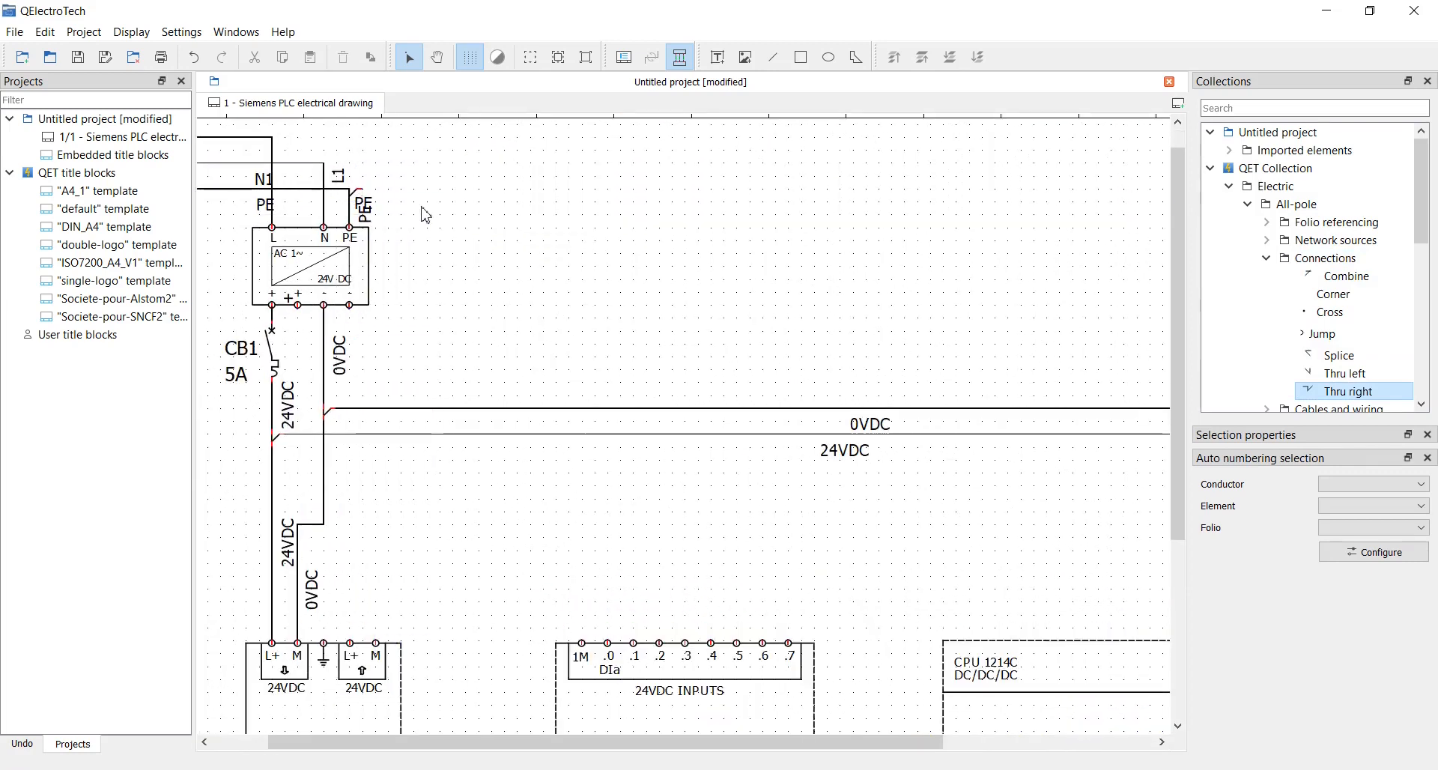
mouse_move(237, 194)
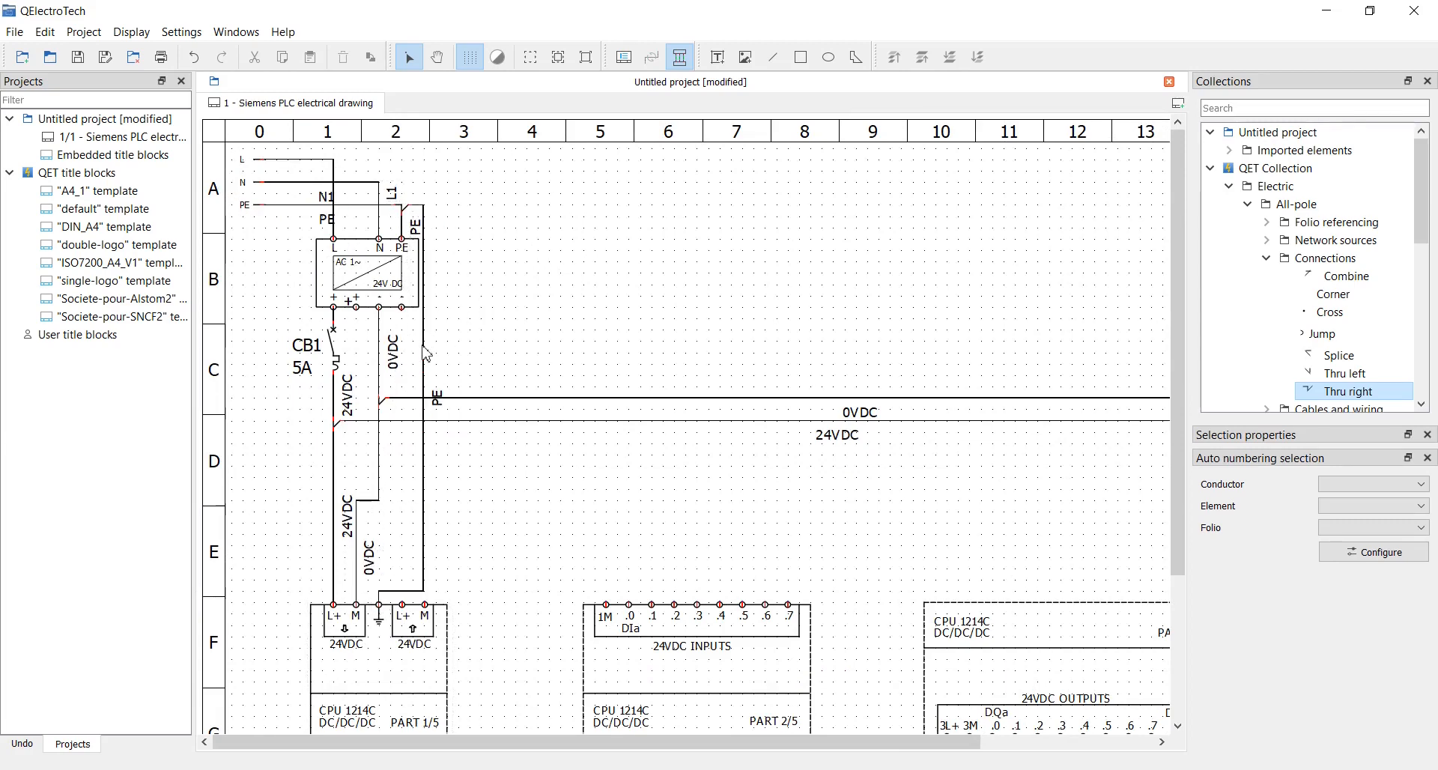
mouse_move(417, 370)
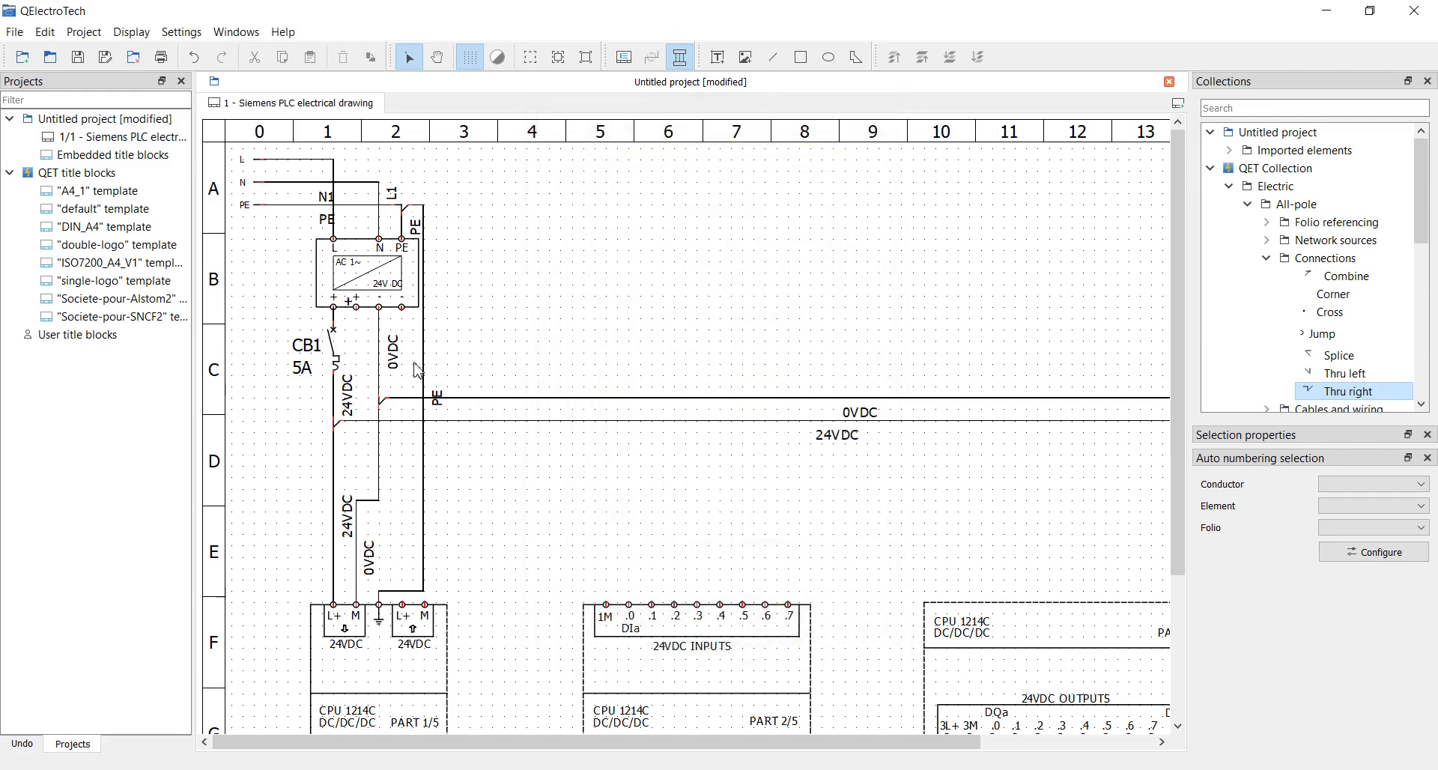
Run a PE conductor from the supply's PE terminal down to the CPU 1214C power block's ground terminal
left_click(439, 401)
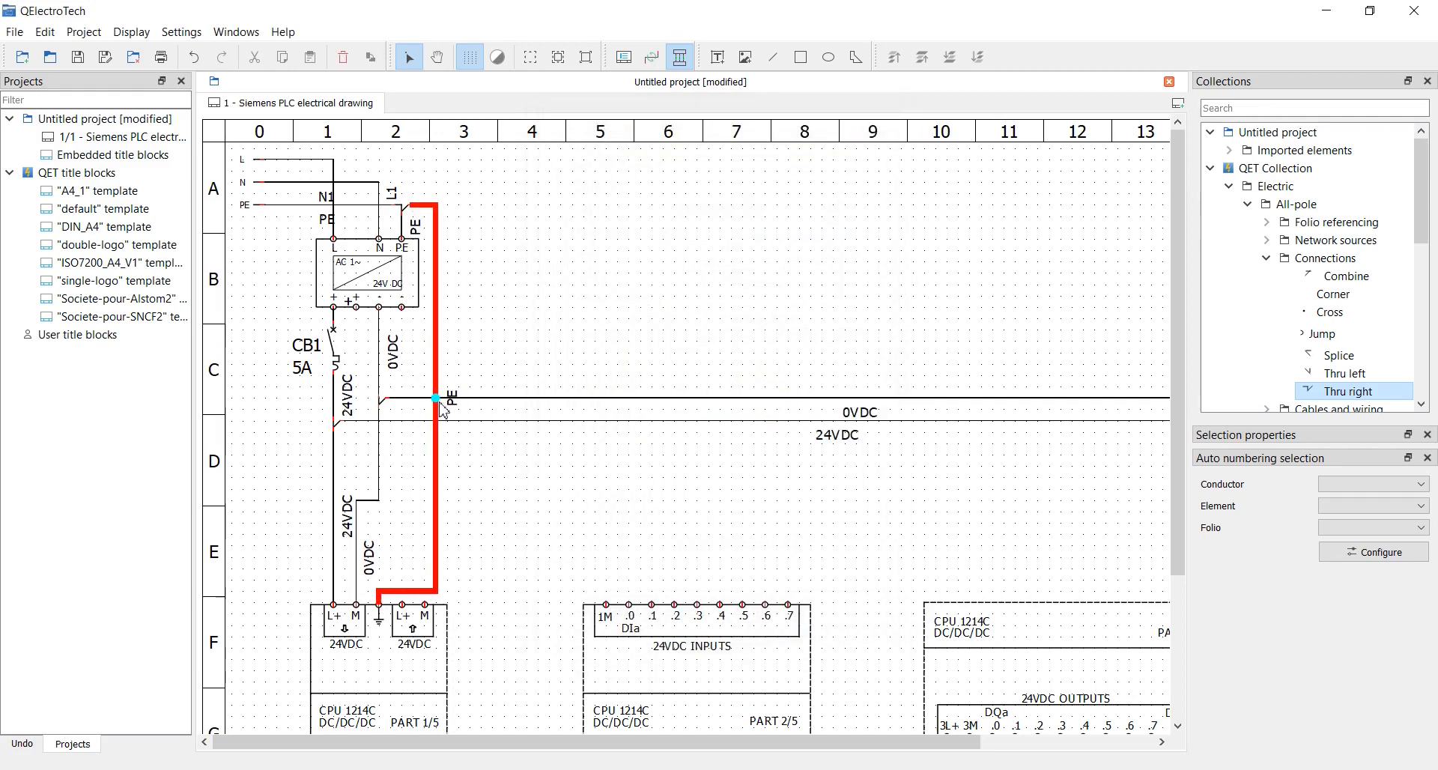
left_click(488, 486)
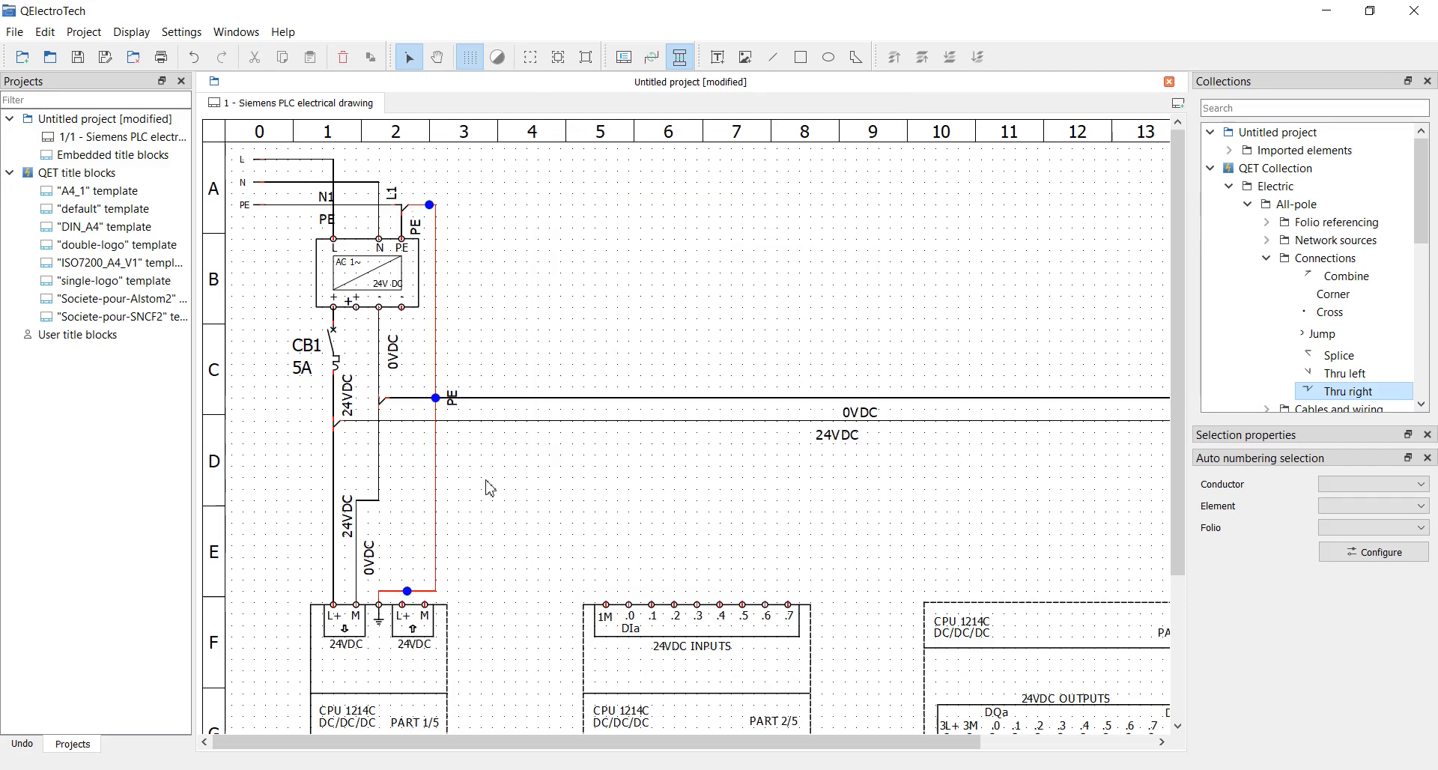
left_click(432, 398)
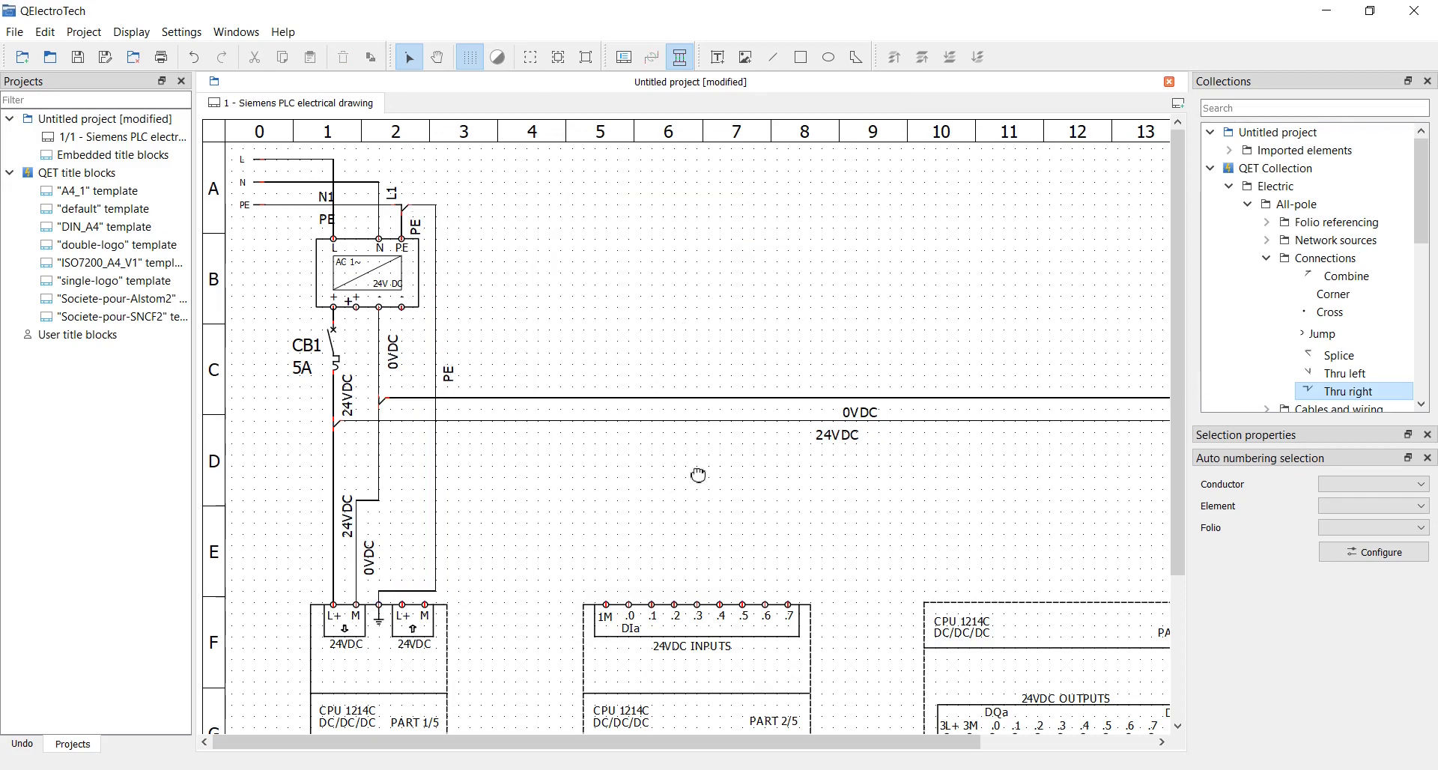
scroll("down", 3)
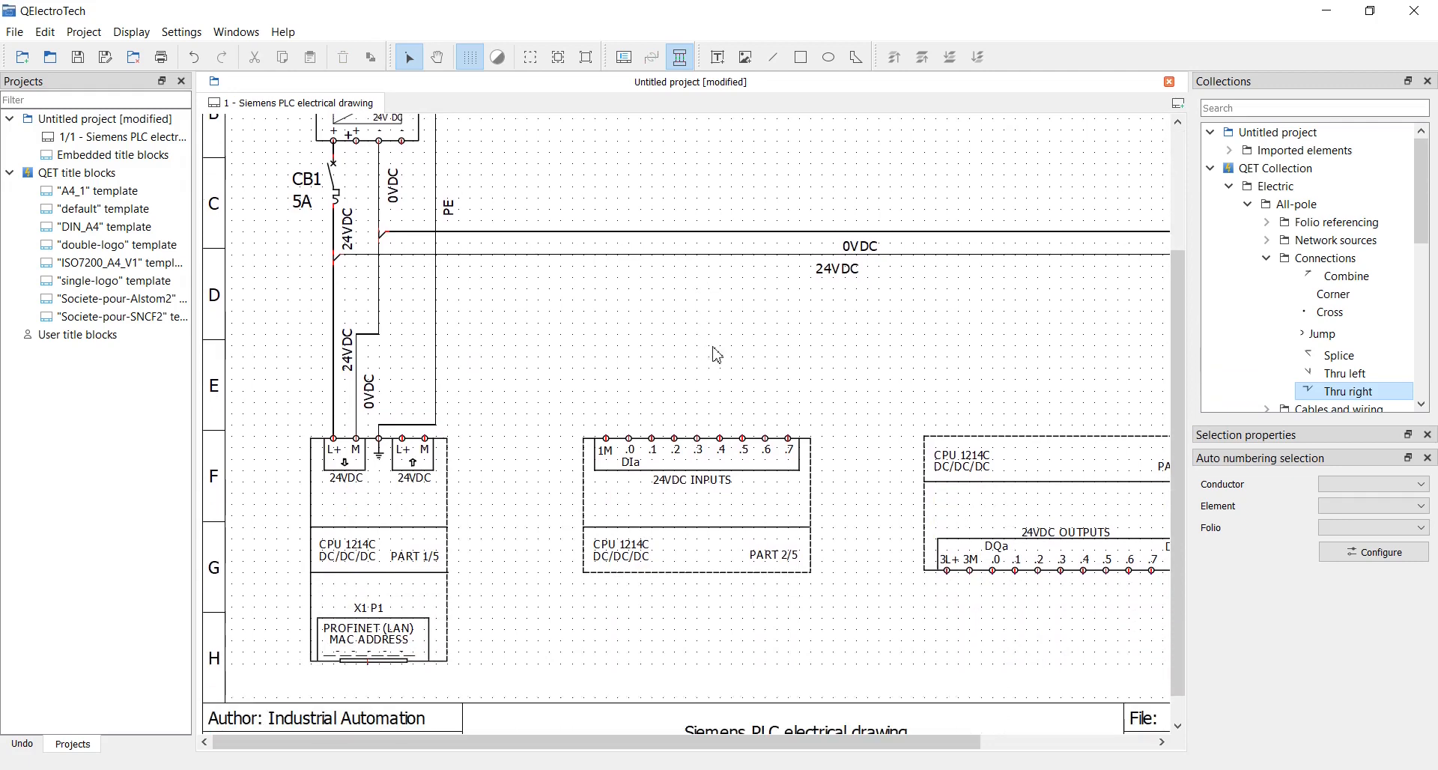
mouse_move(954, 331)
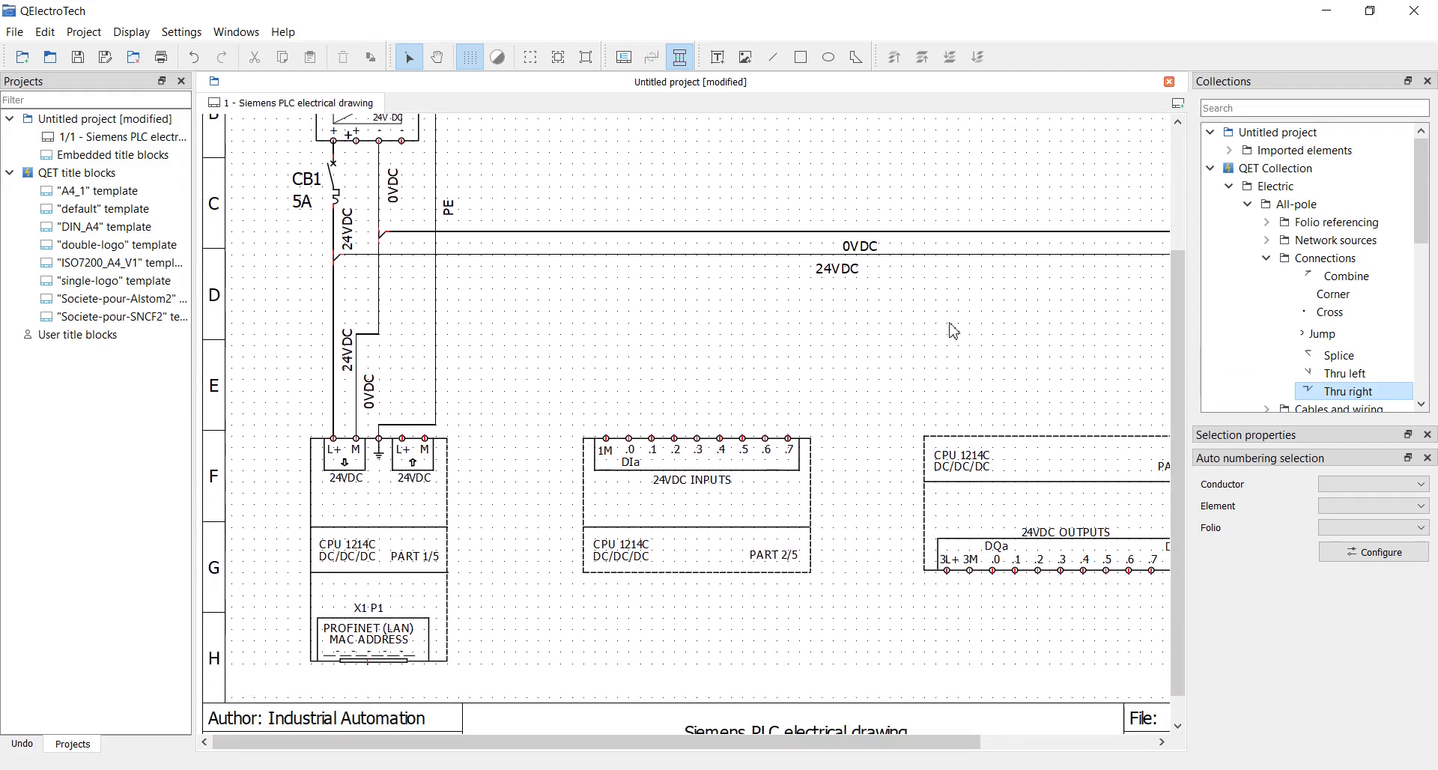
mouse_move(1351, 373)
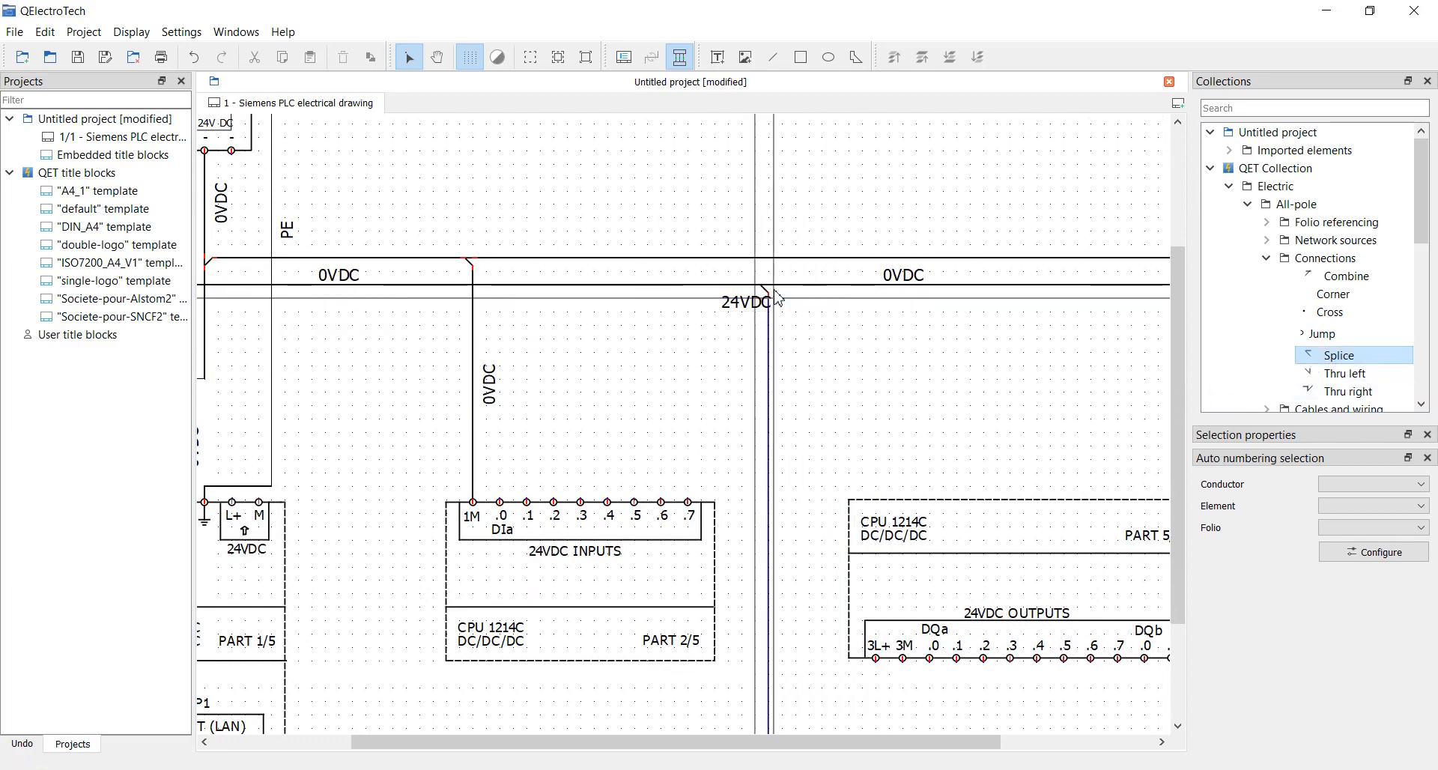
mouse_move(806, 292)
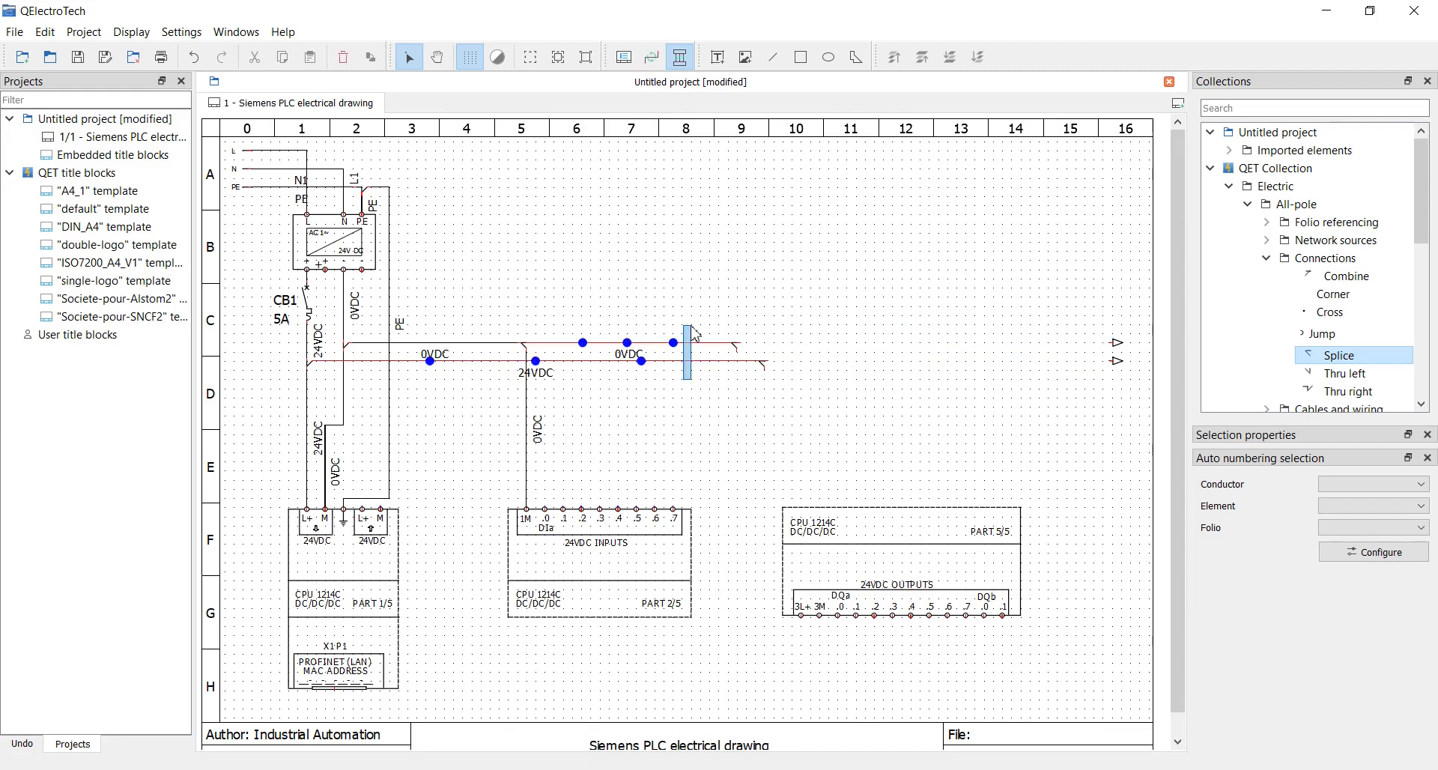
Select the 24VDC rail conductor to begin the 0VDC drop to terminal 1M
left_click(775, 414)
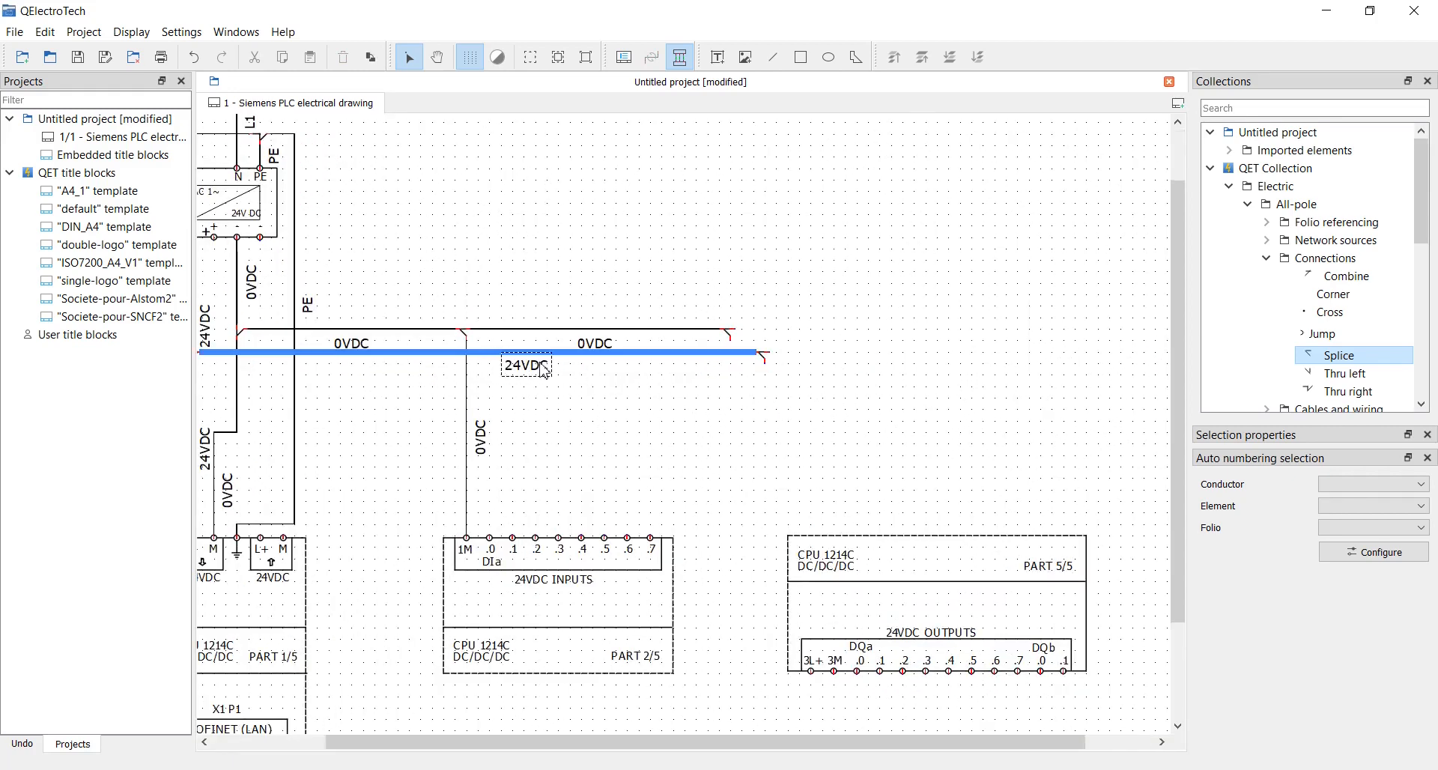
Move the 24VDC label below the rail and wire input terminal .0 up to the 24VDC rail
left_click_drag(526, 365, 570, 376)
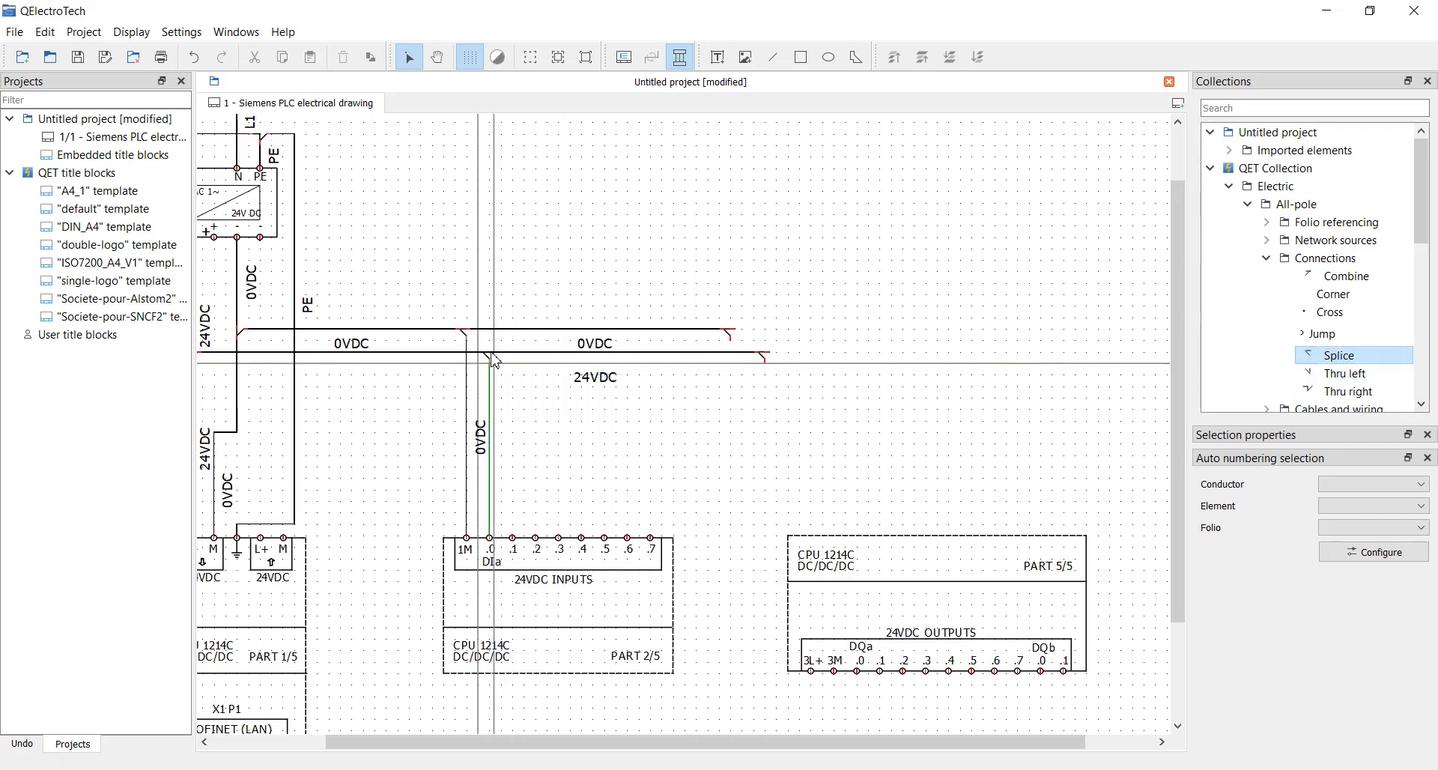
left_click(505, 366)
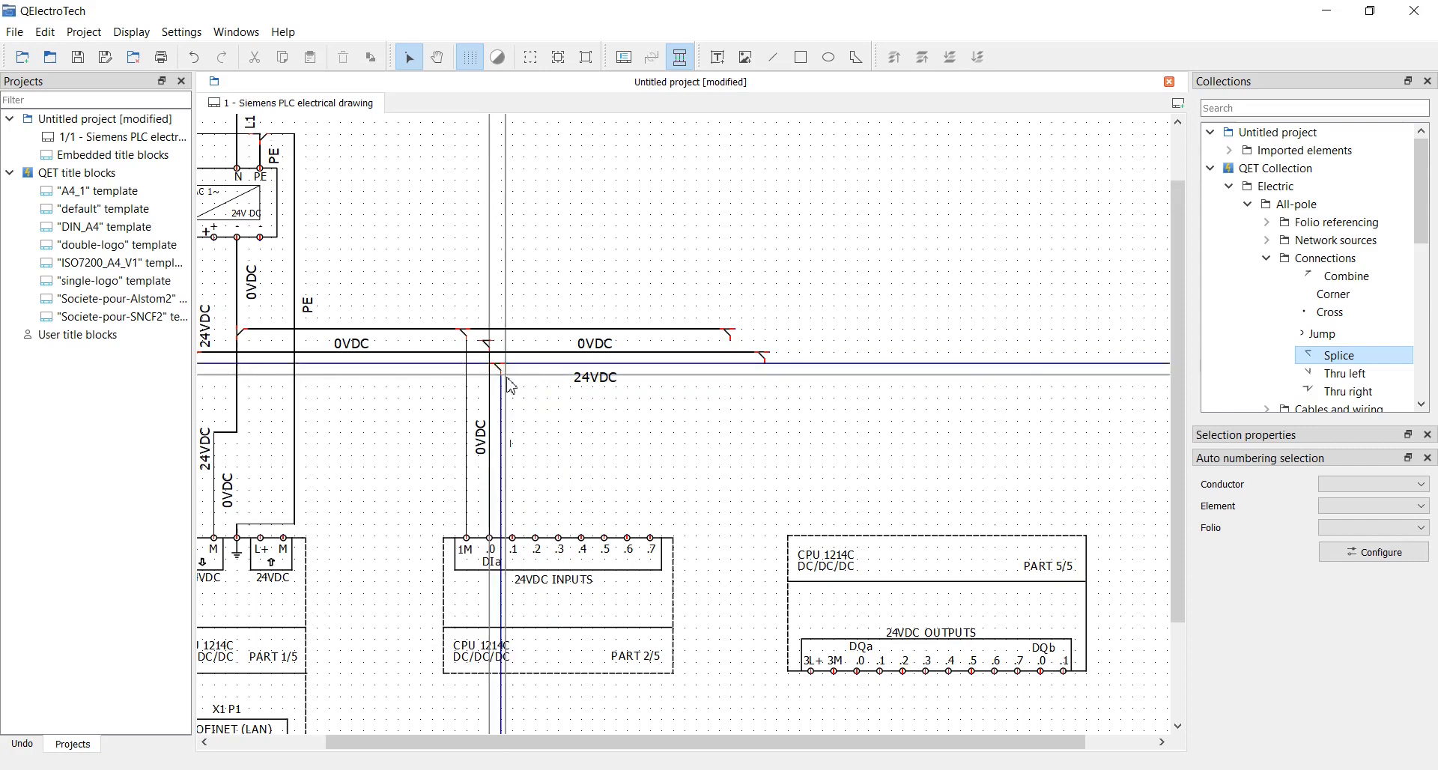
left_click(488, 350)
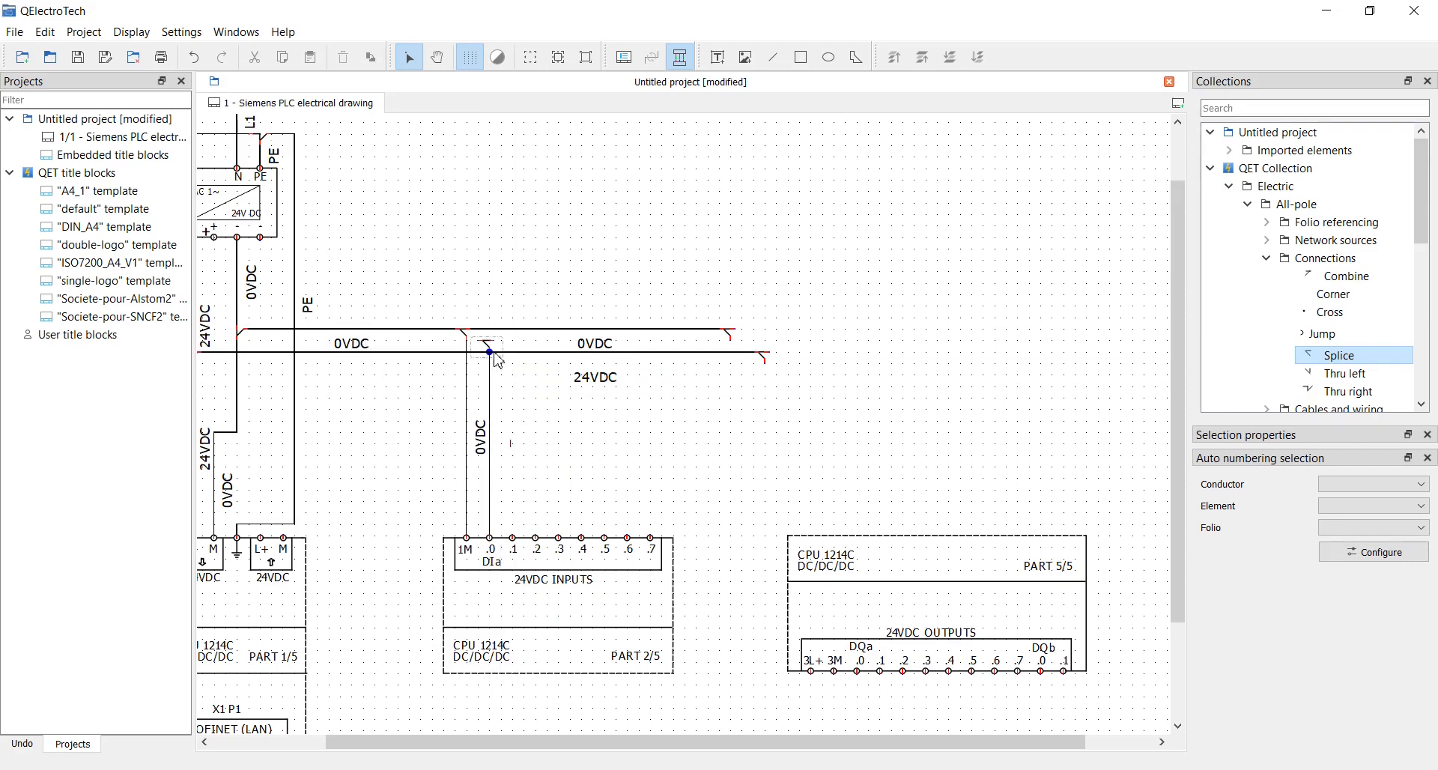
left_click(485, 351)
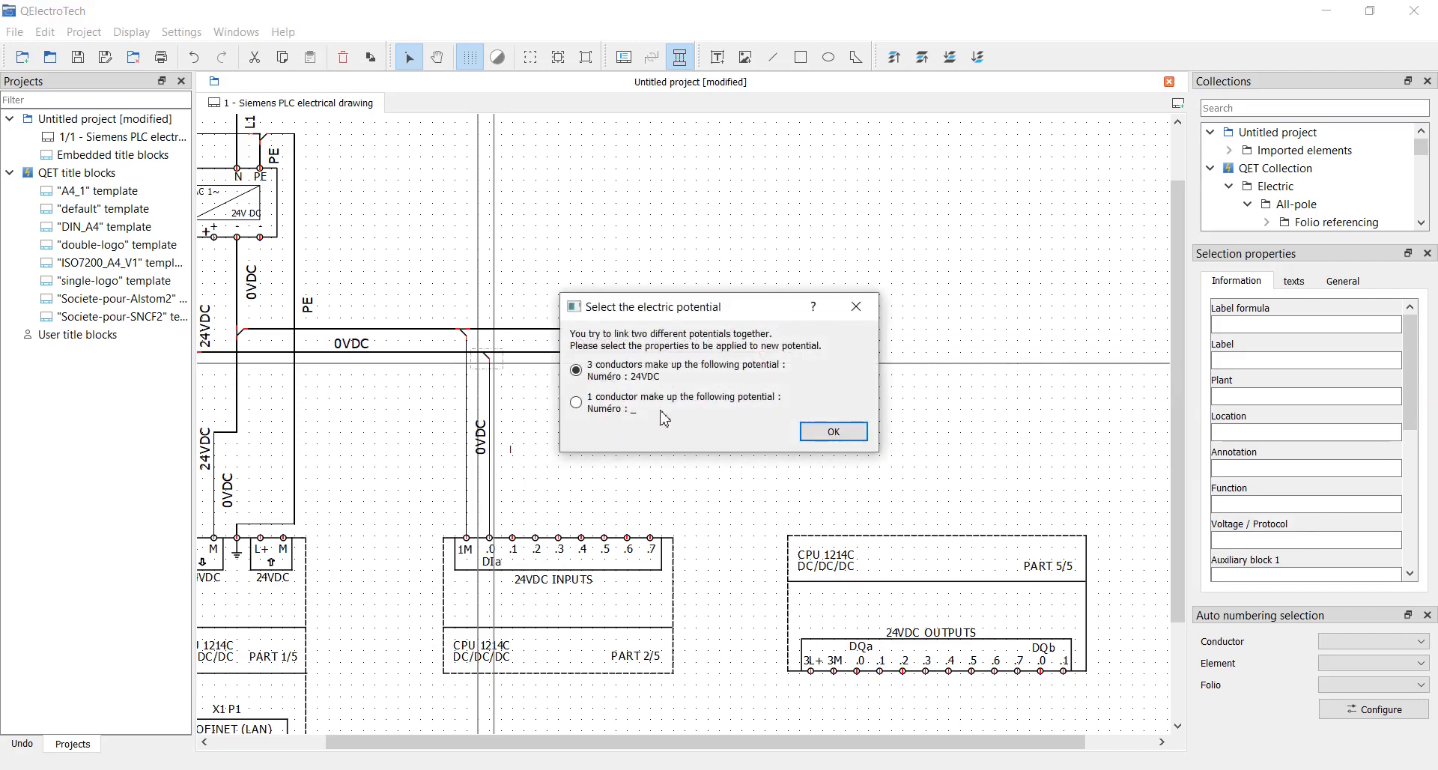
mouse_move(831, 431)
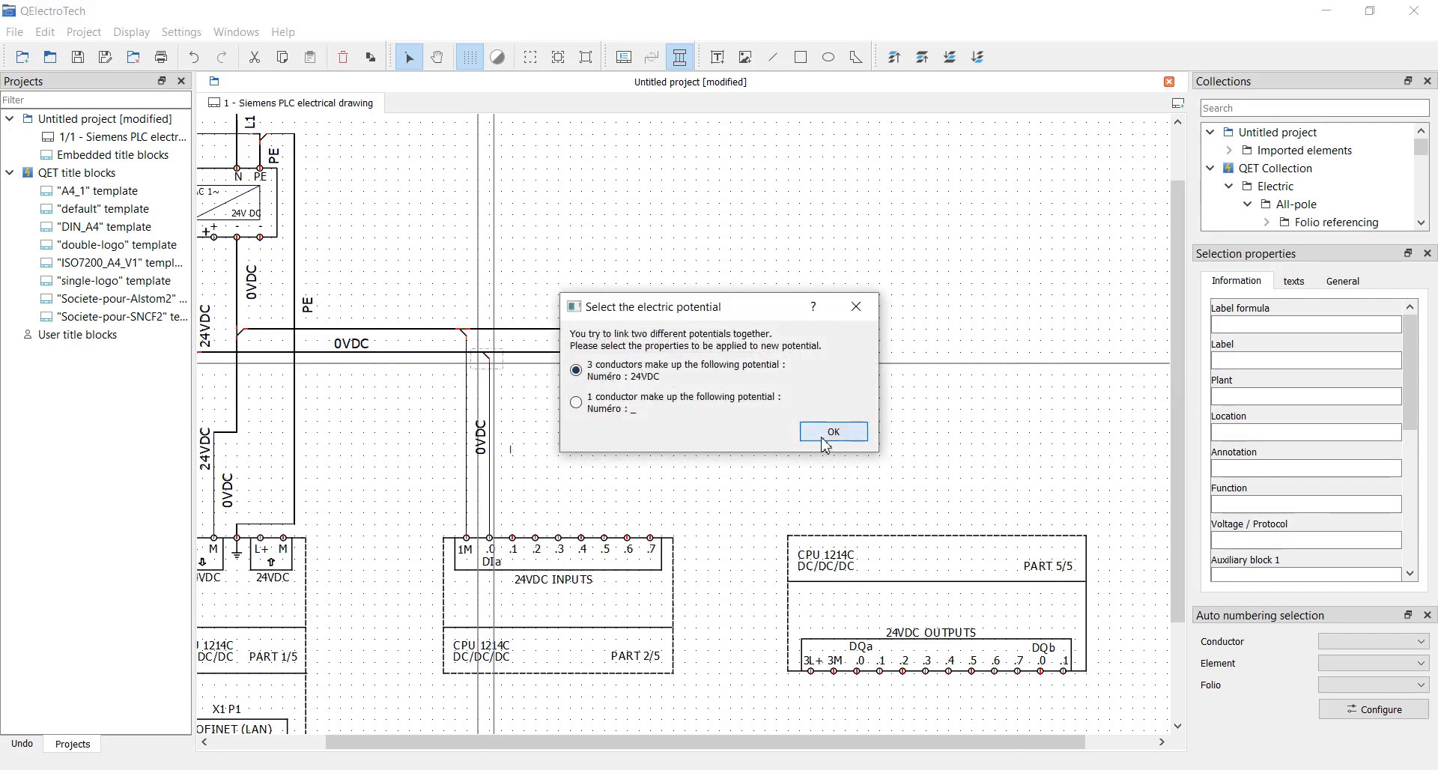
Keep the 24VDC potential for the joined wires in the electric potential dialog
left_click(832, 431)
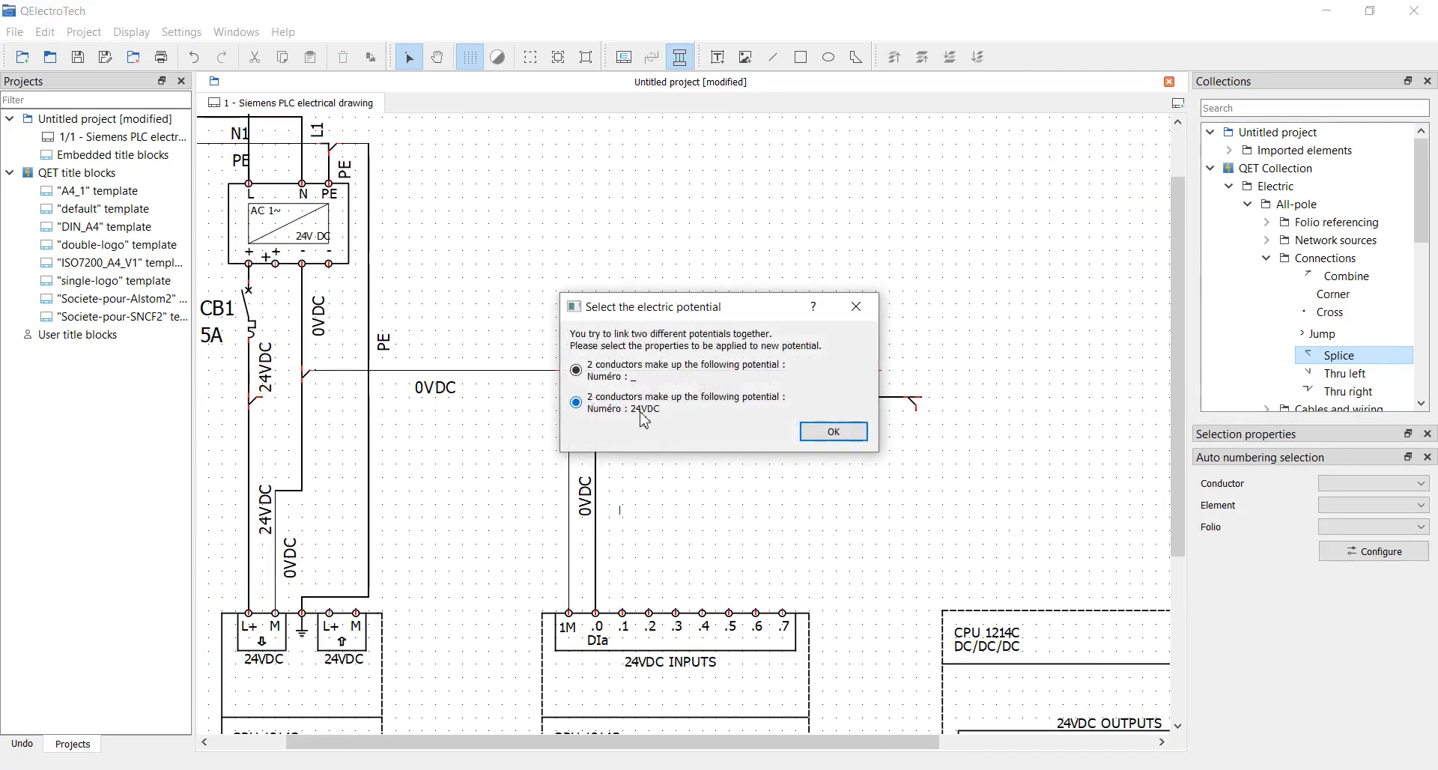
left_click(831, 432)
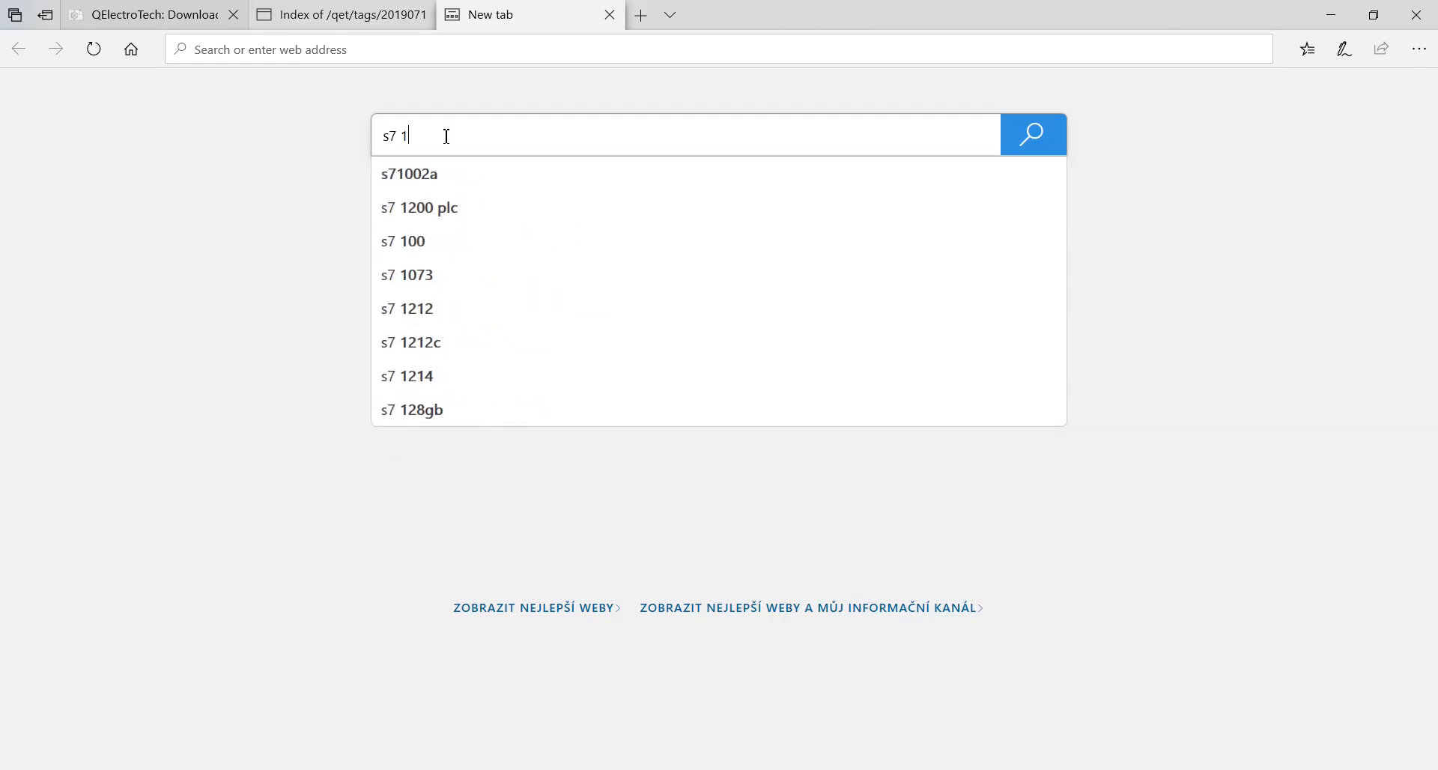
Search Bing for 's7 1200 manual', open the Siemens support result and download the PDF
type("200 manual")
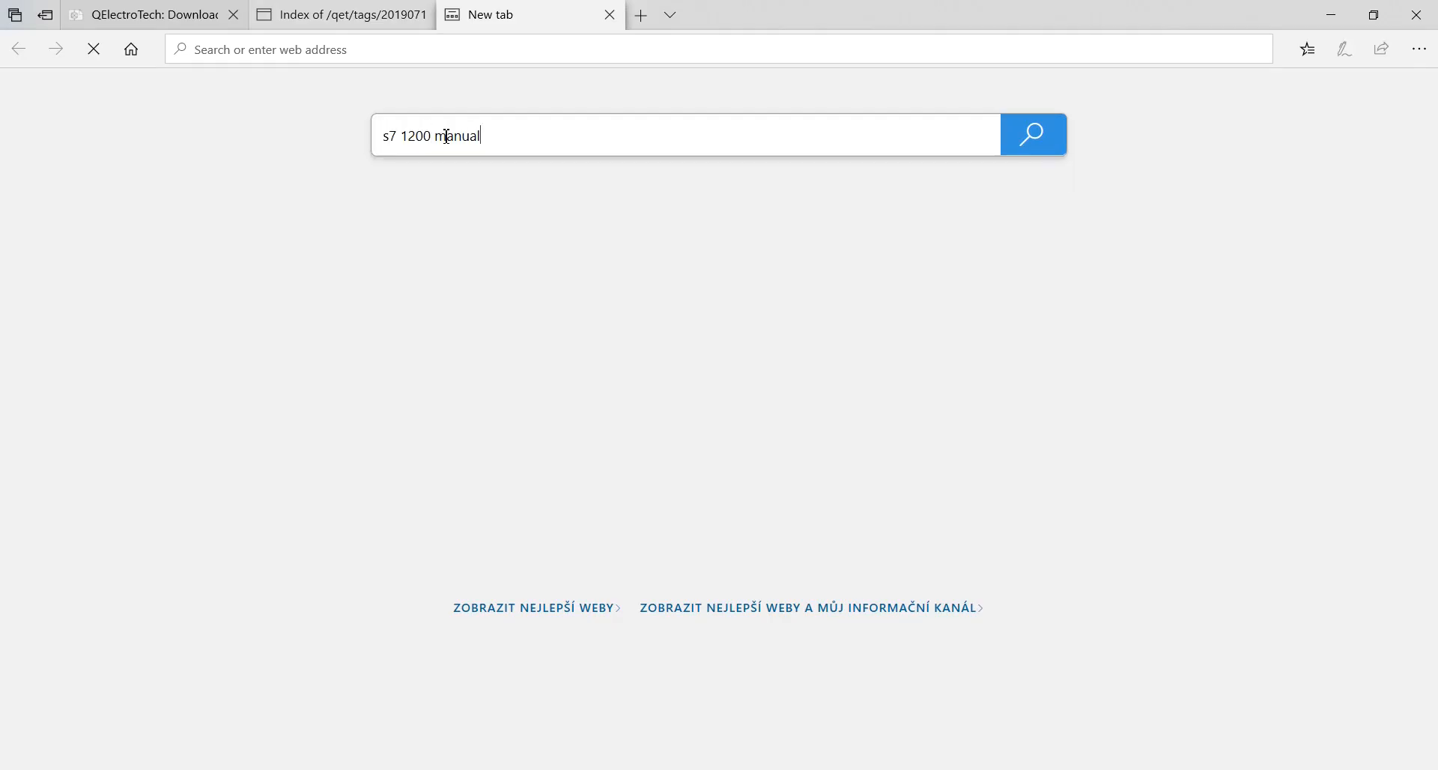
mouse_move(993, 150)
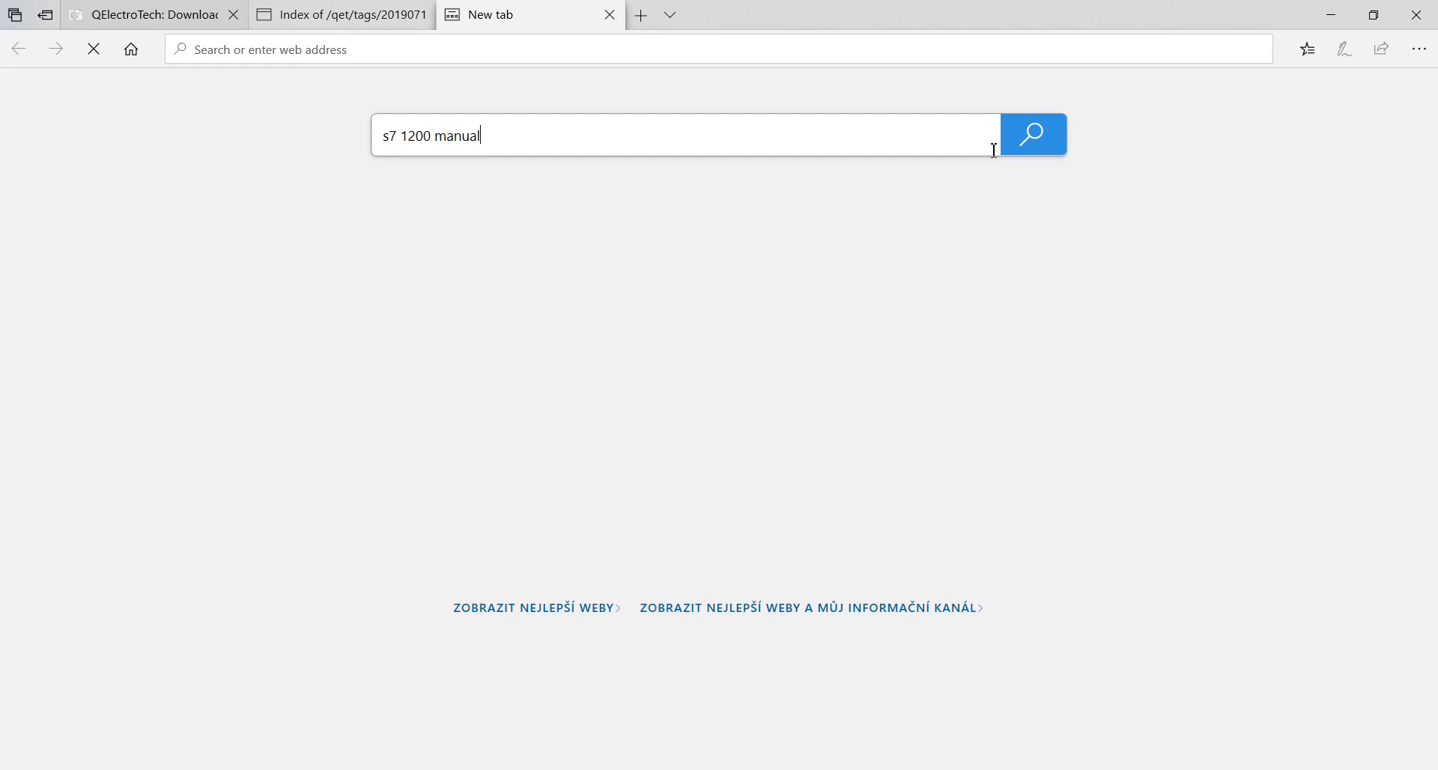
left_click(1031, 135)
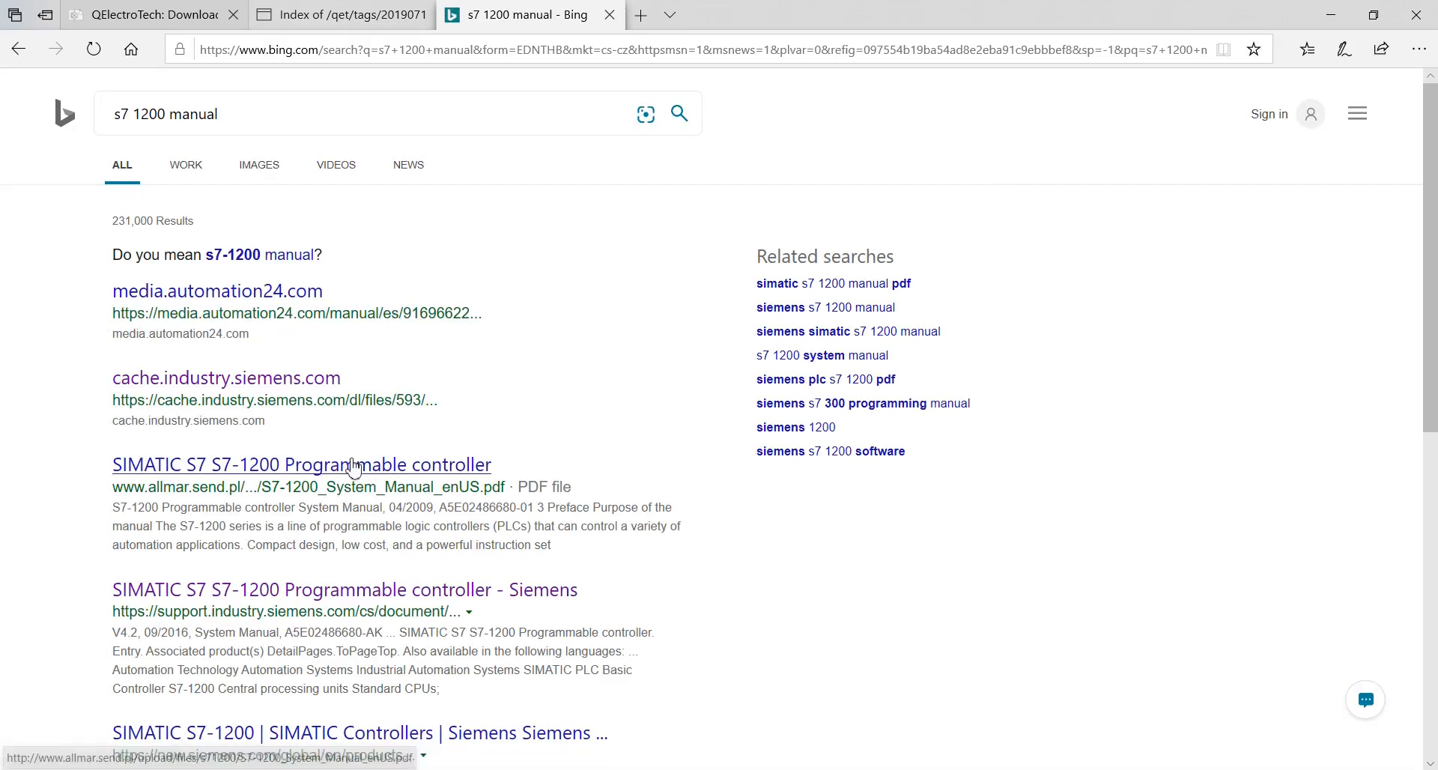
left_click(344, 589)
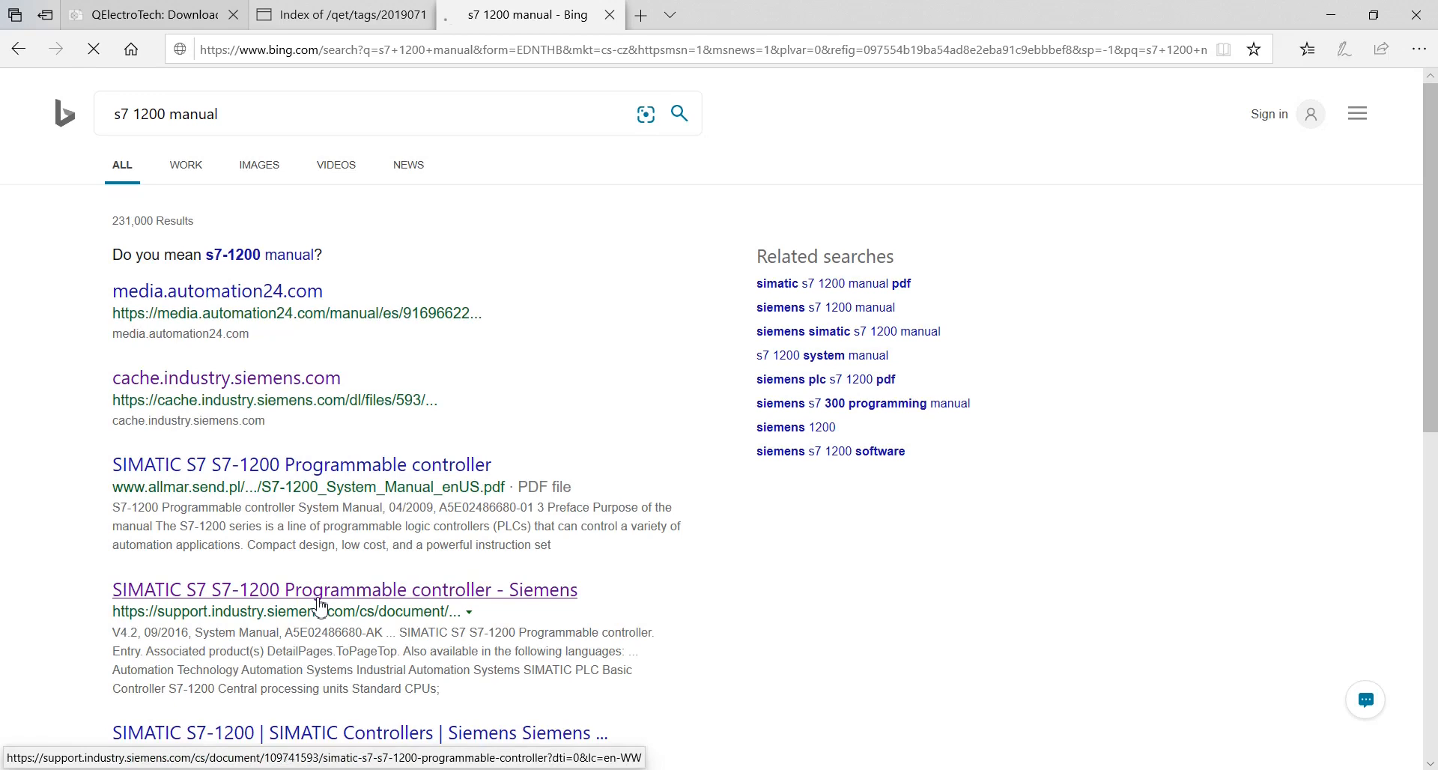
left_click(345, 588)
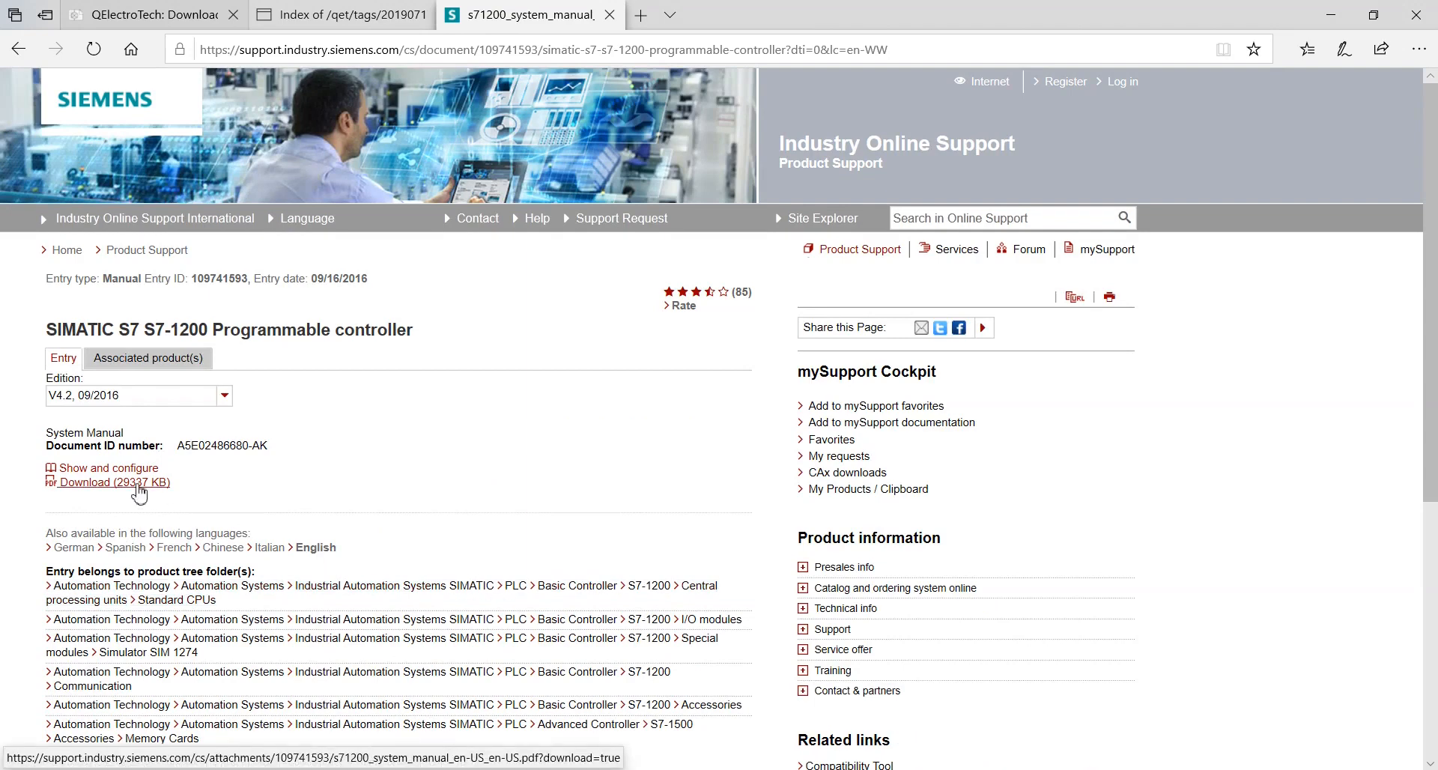
left_click(108, 482)
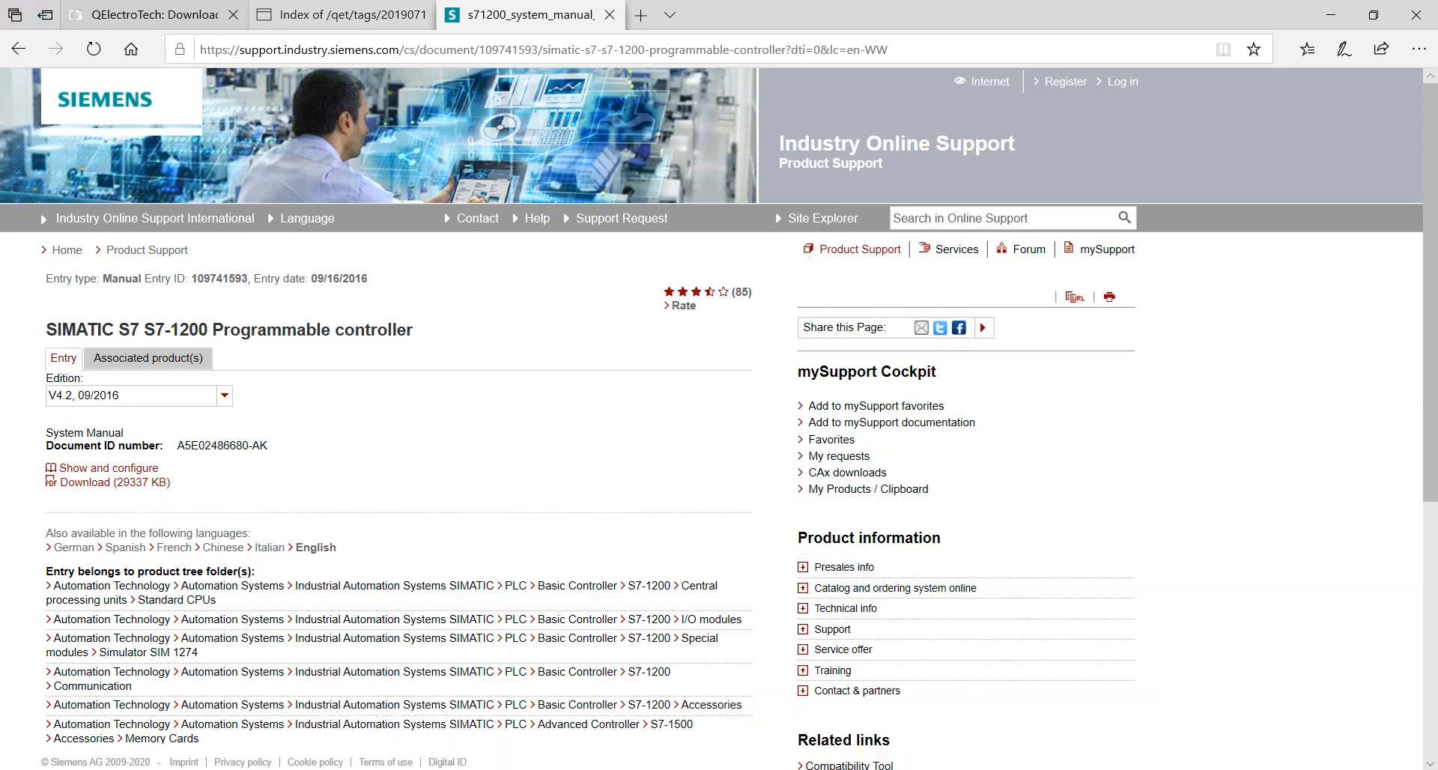
Open the downloaded S7-1200 manual and scroll through its table of contents
left_click(82, 481)
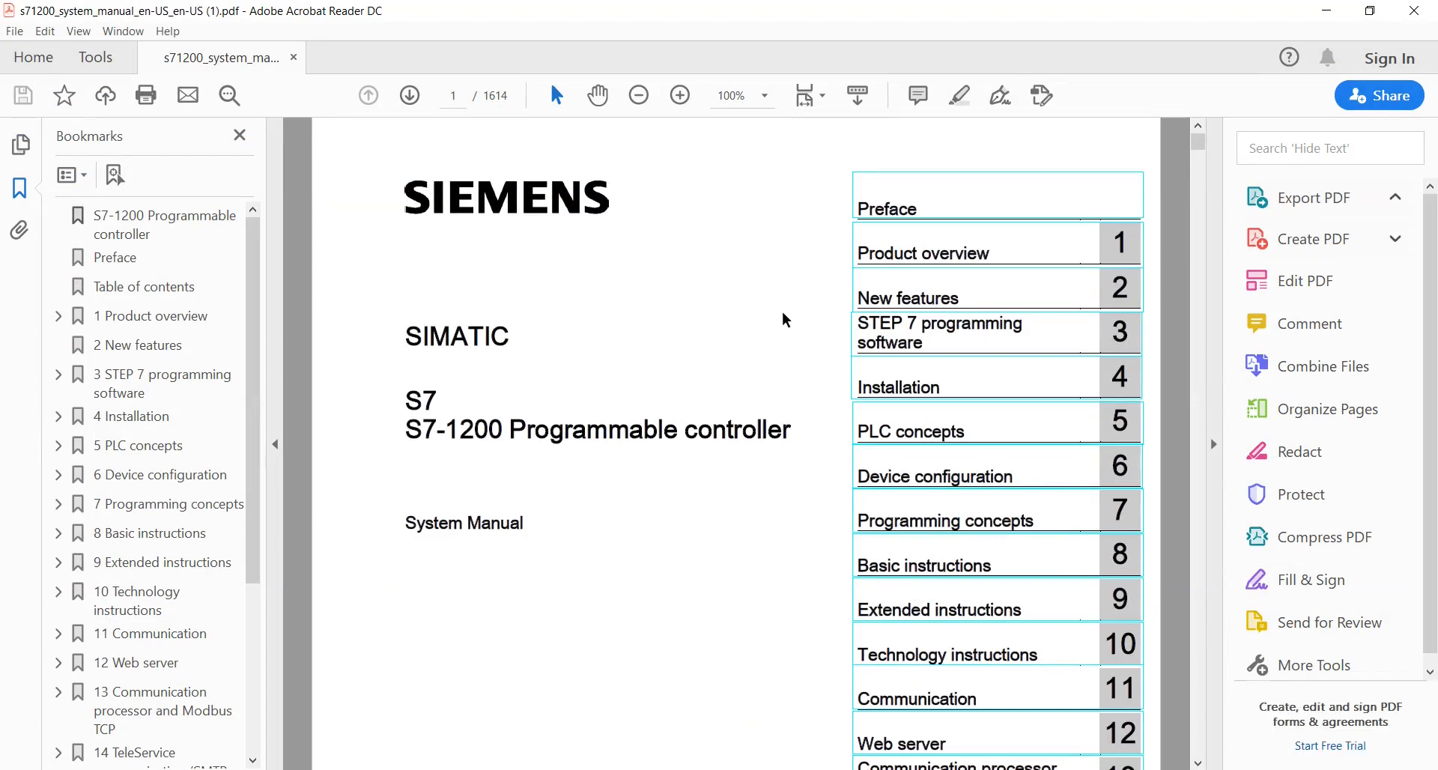
scroll("down", 3)
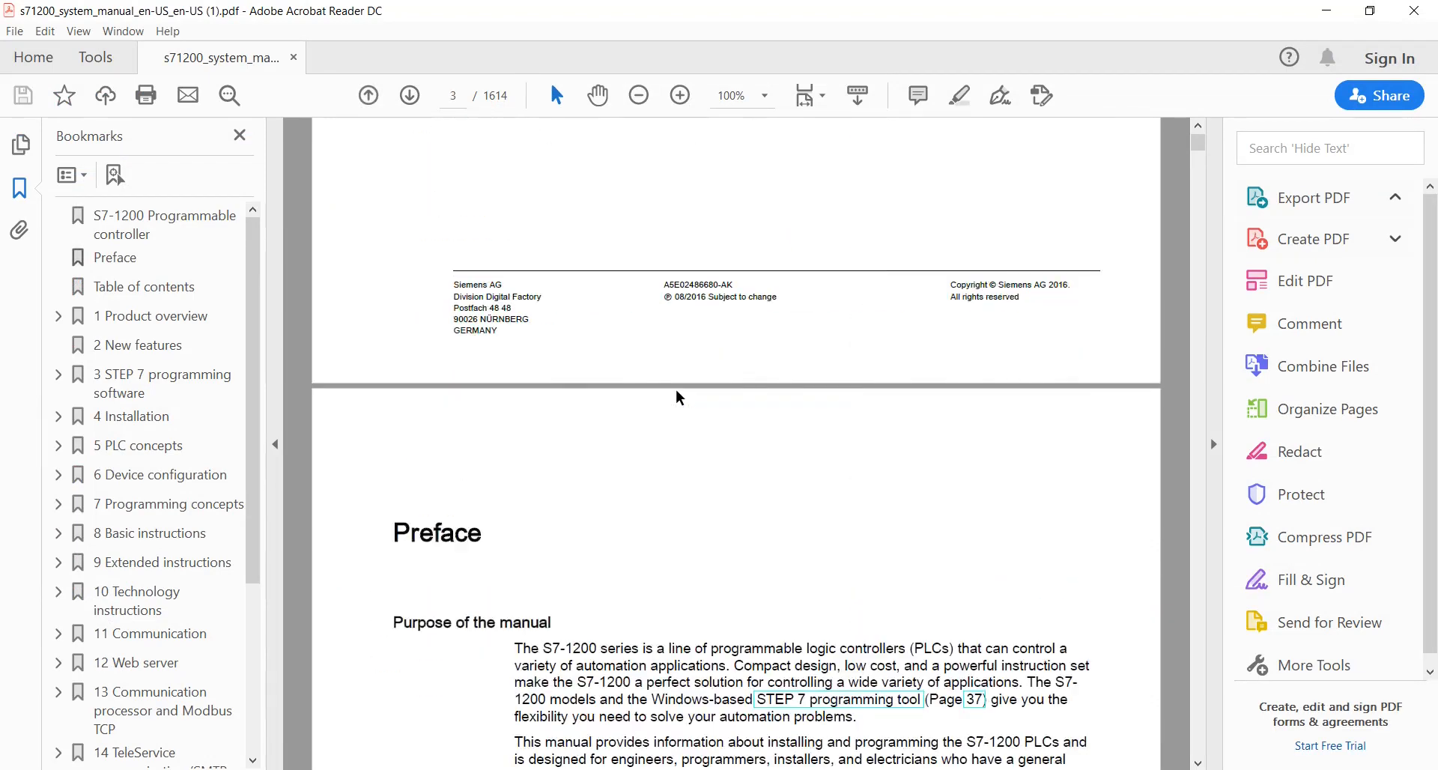
scroll("down", 3)
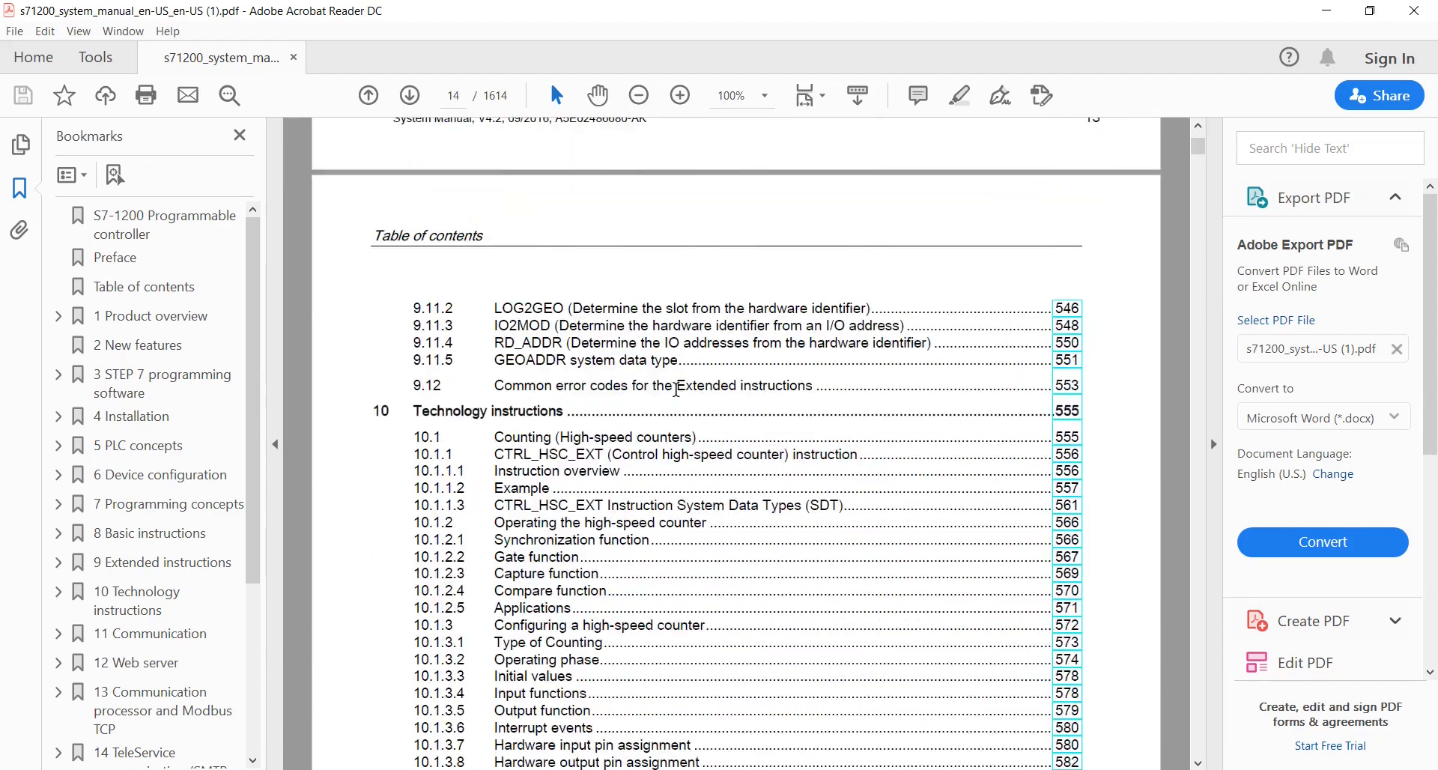
scroll("down", 3)
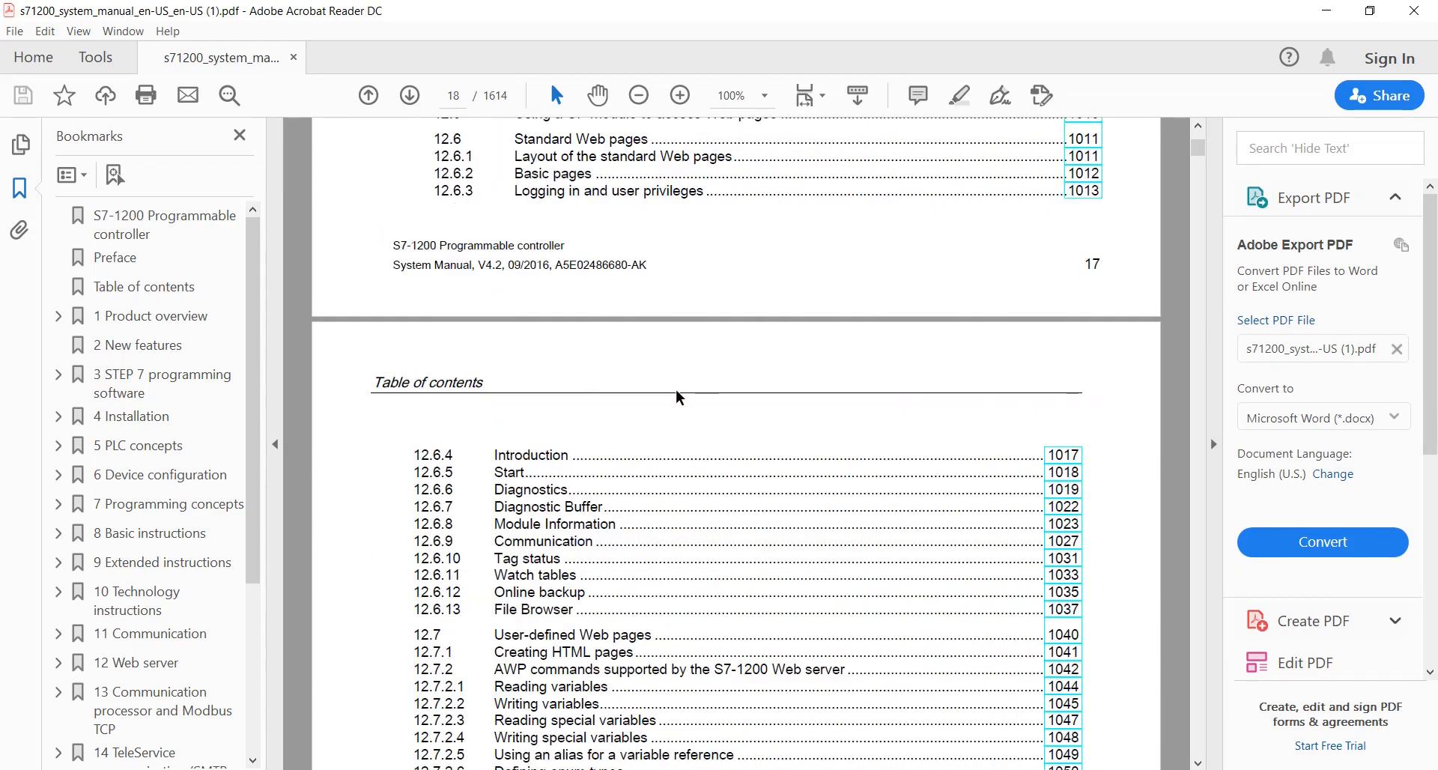
scroll("down", 3)
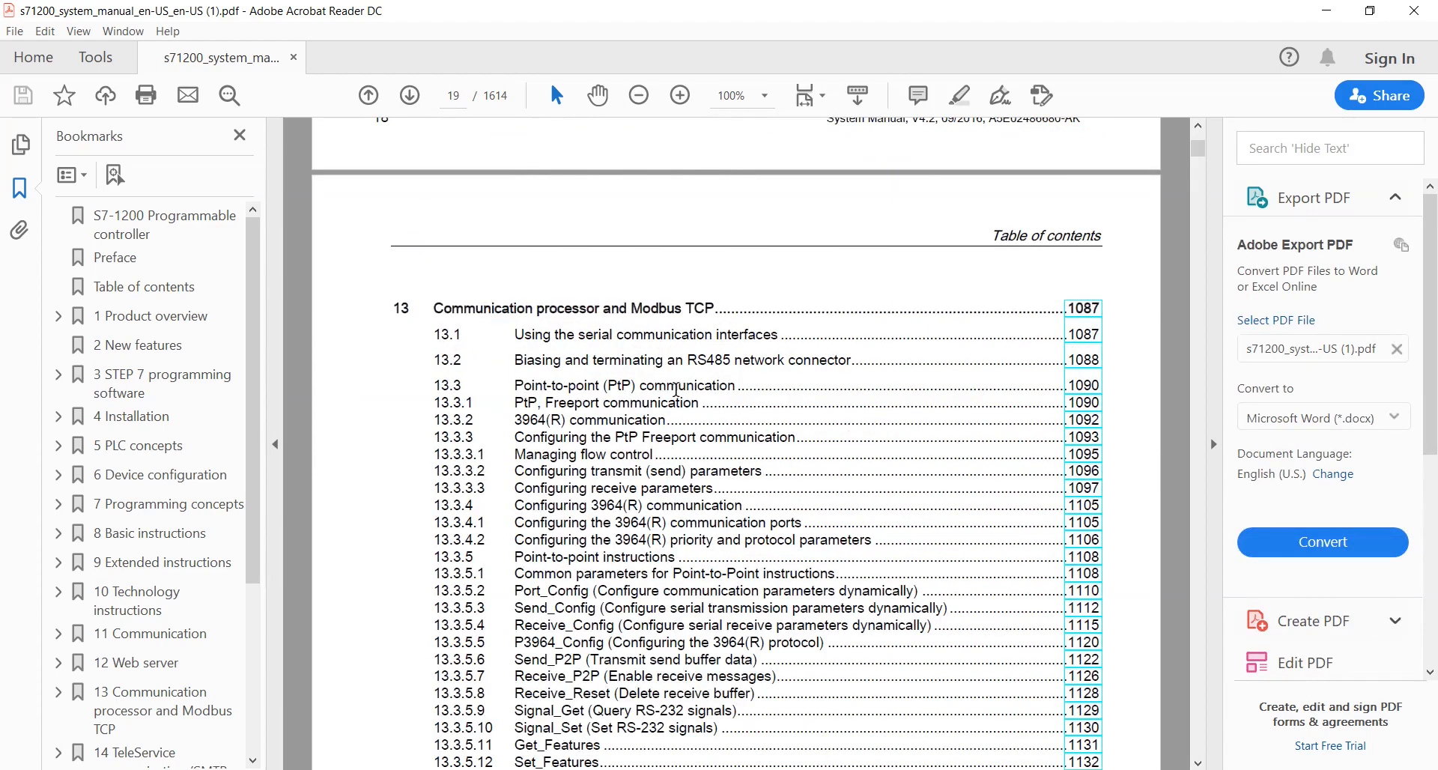
scroll("down", 3)
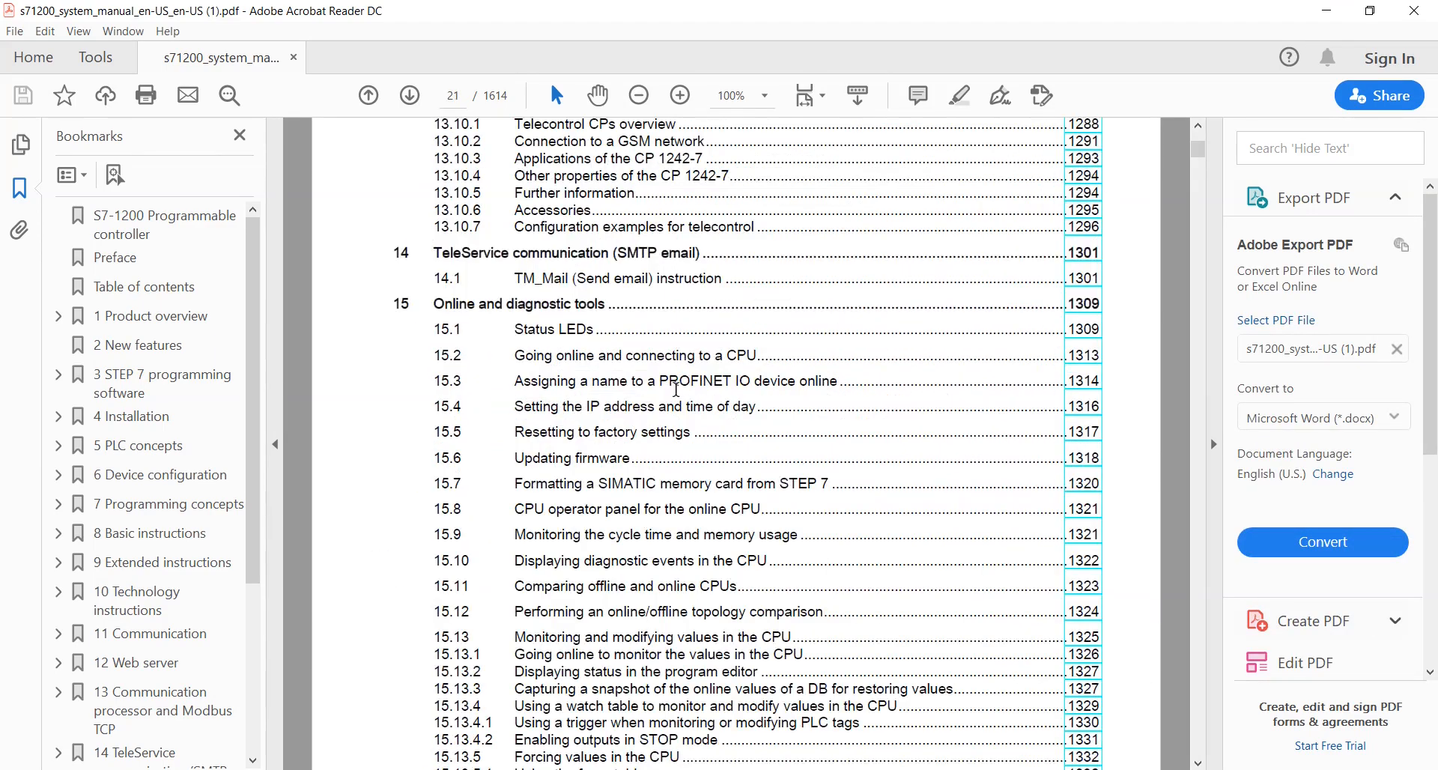
Jump to the CPU 1214C section and scroll to the DC/DC/DC wiring diagram, Table A-64
left_click(409, 94)
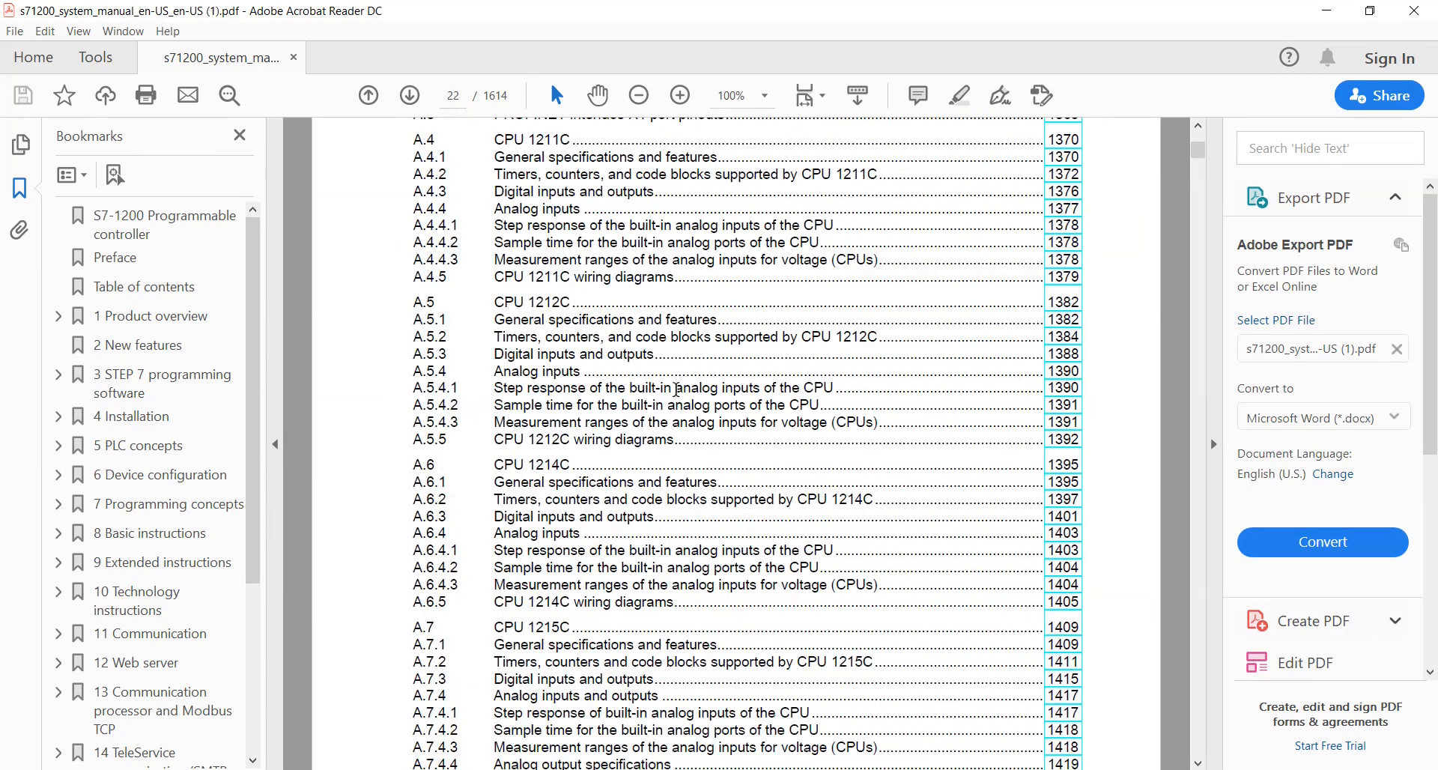
mouse_move(424, 453)
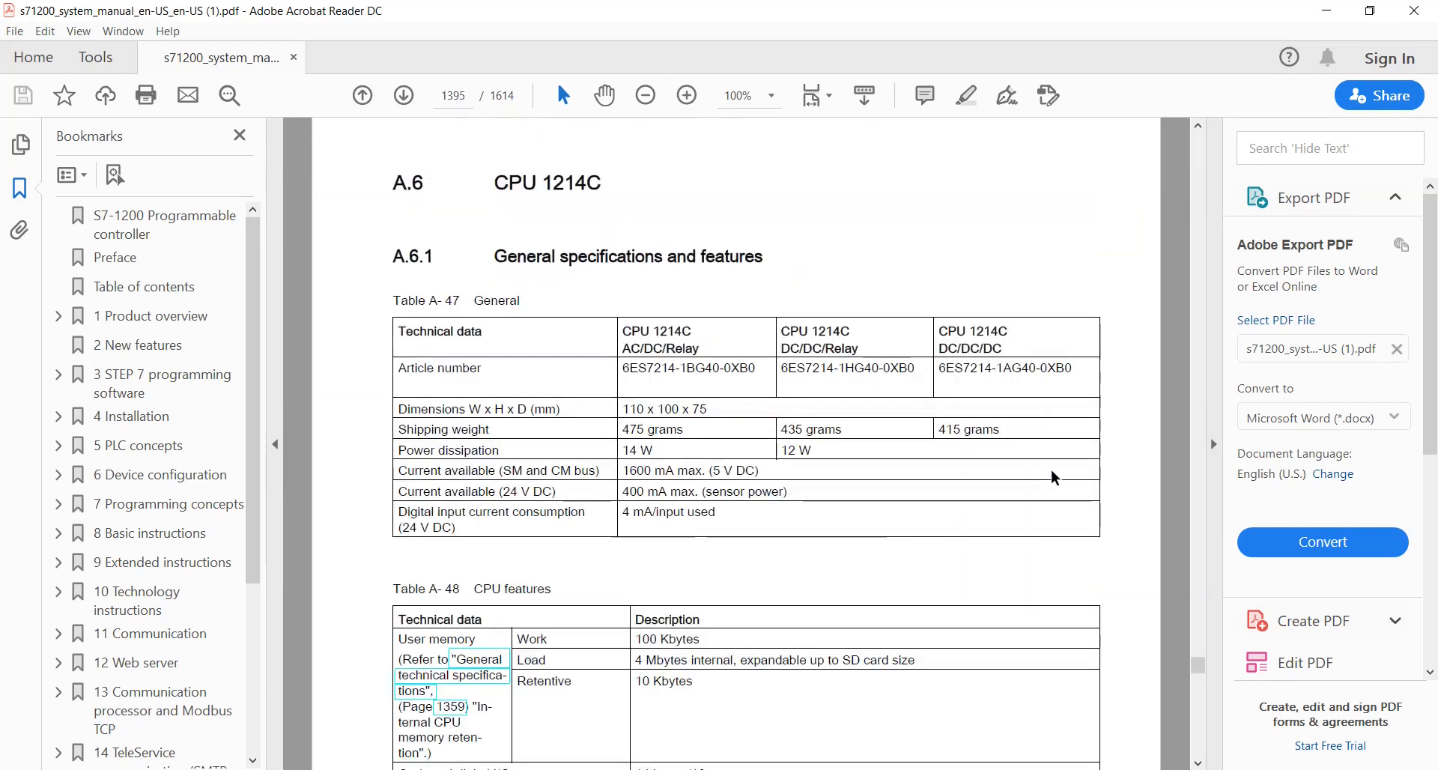
scroll("down", 3)
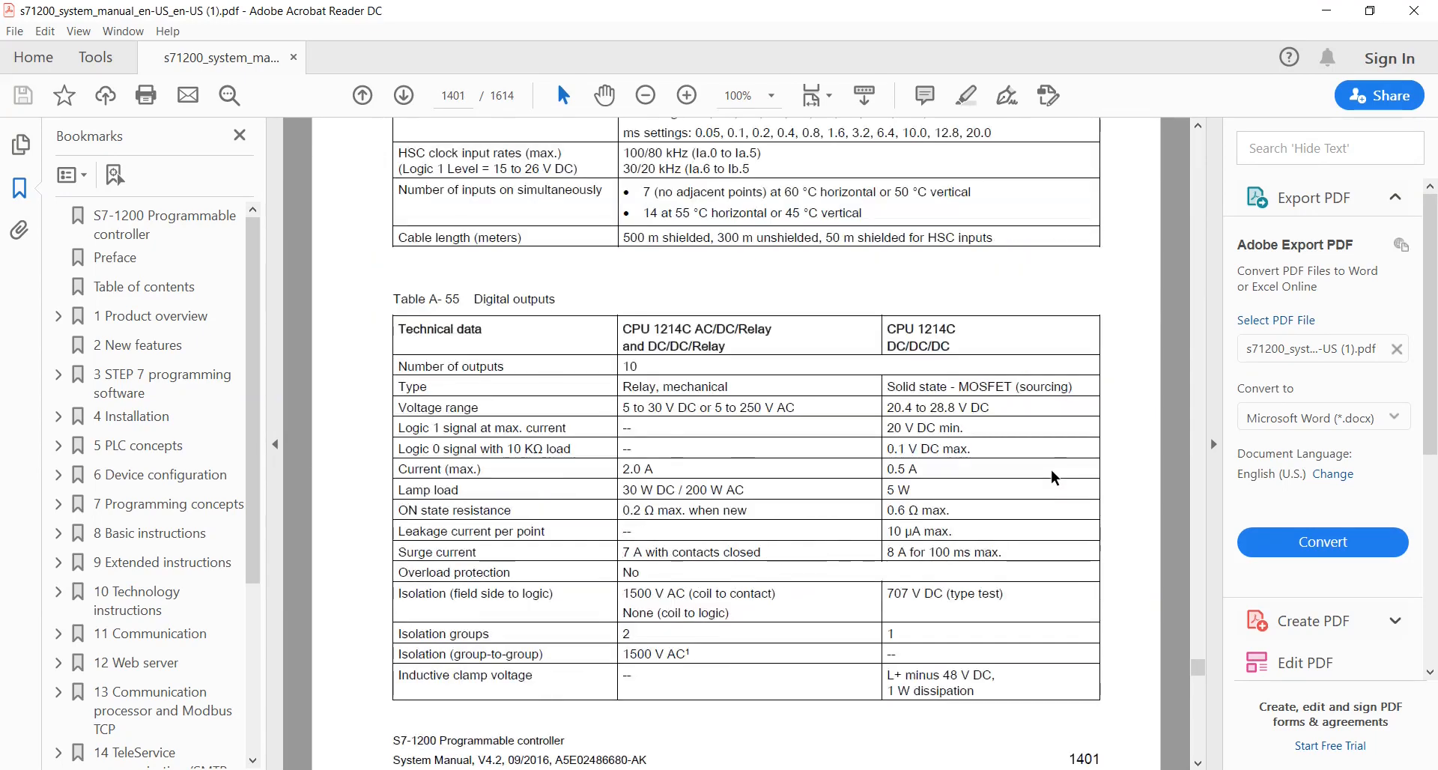
scroll("down", 3)
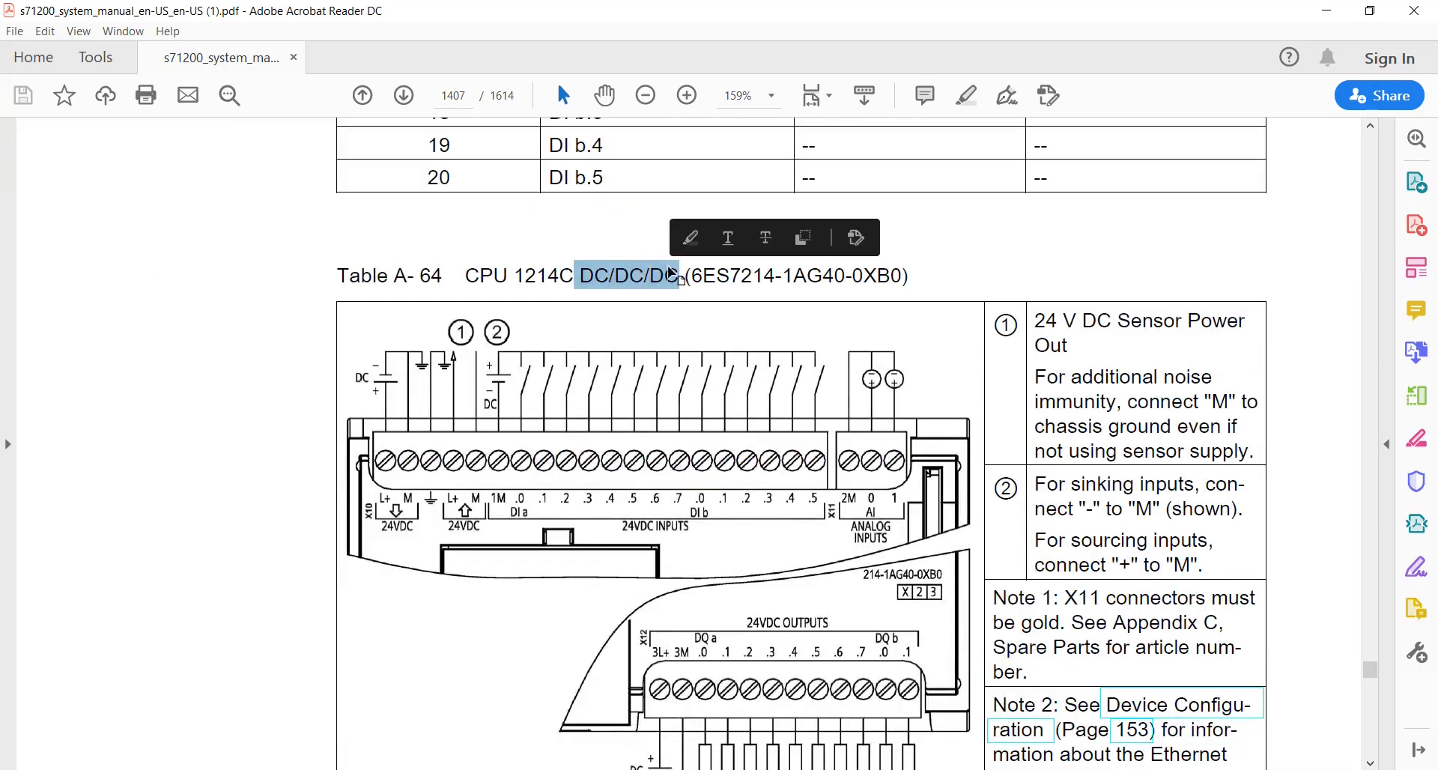
scroll("down", 3)
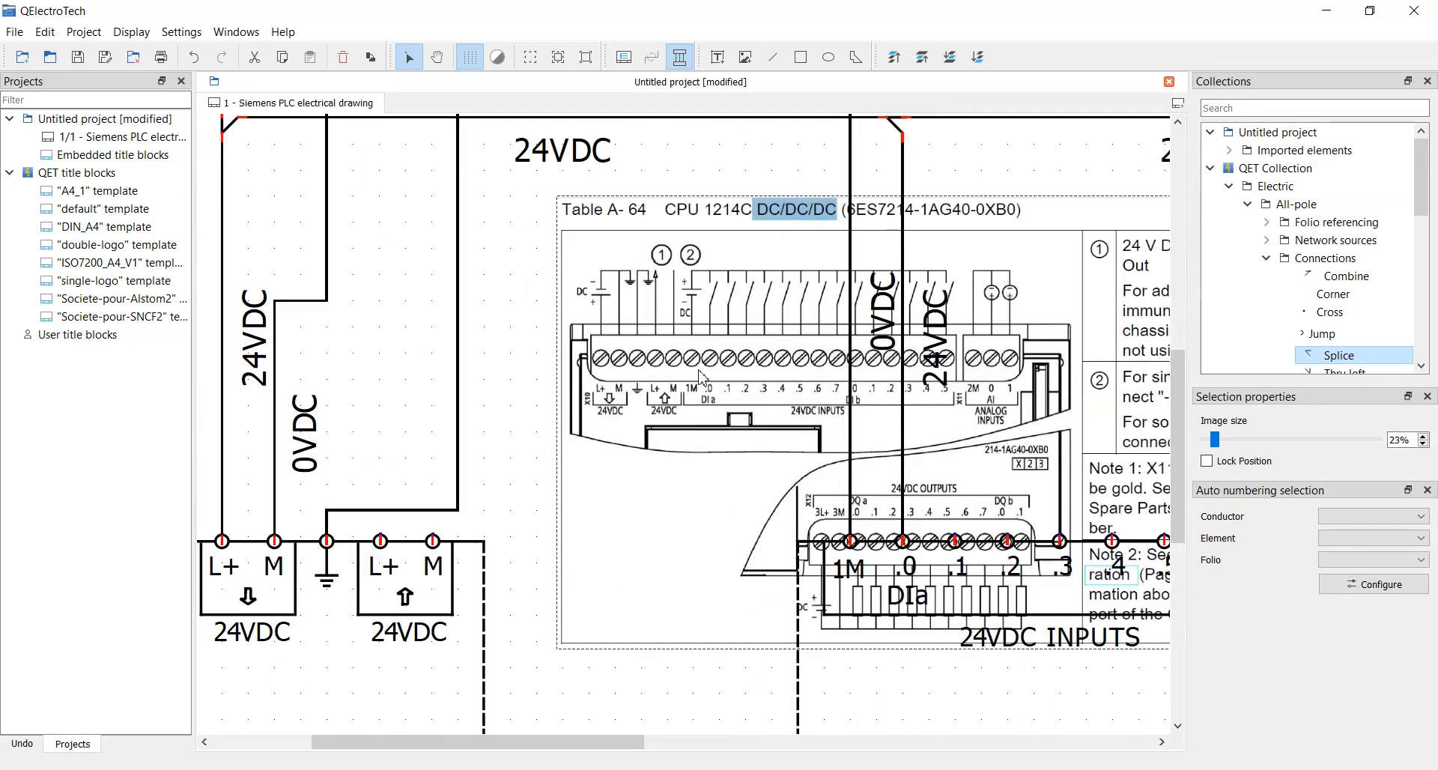
mouse_move(689, 311)
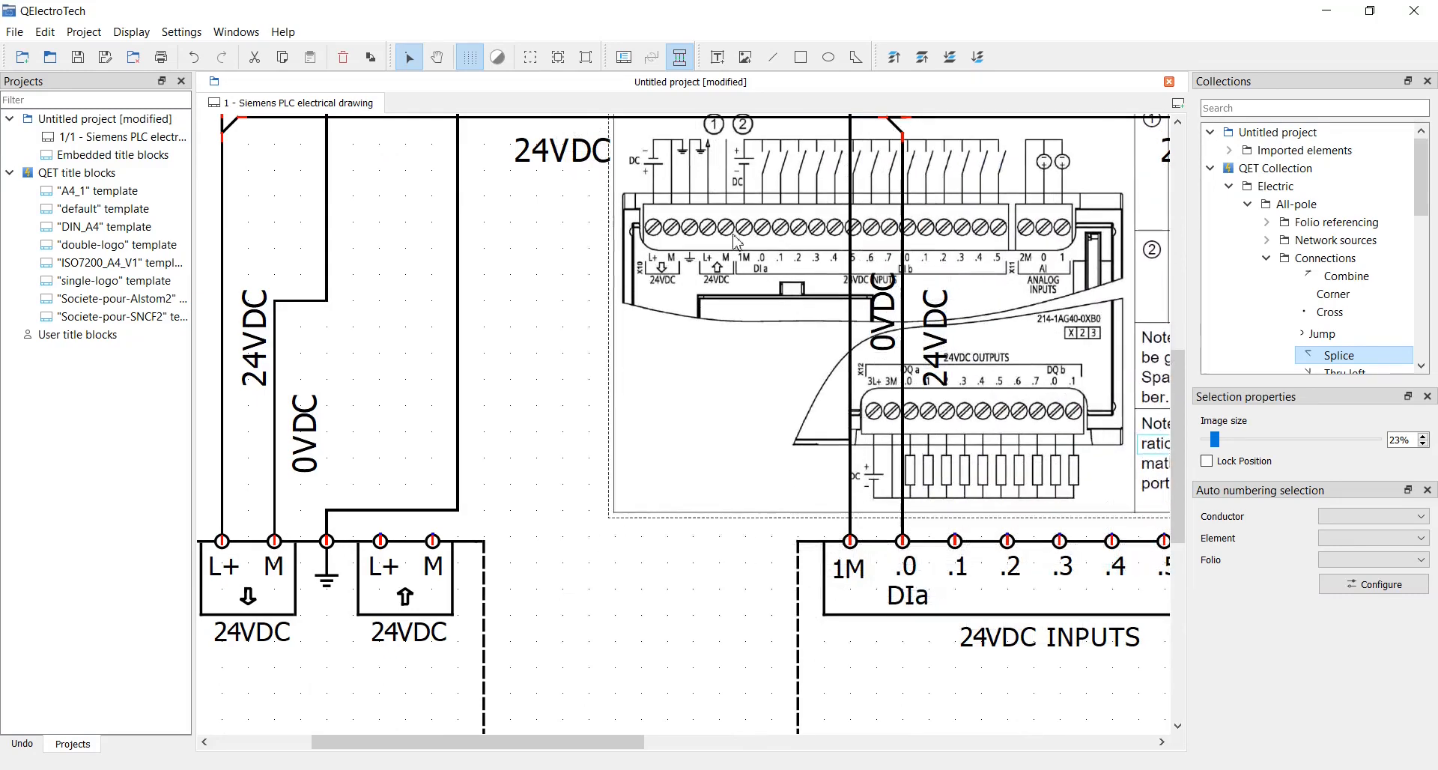
scroll("down", 3)
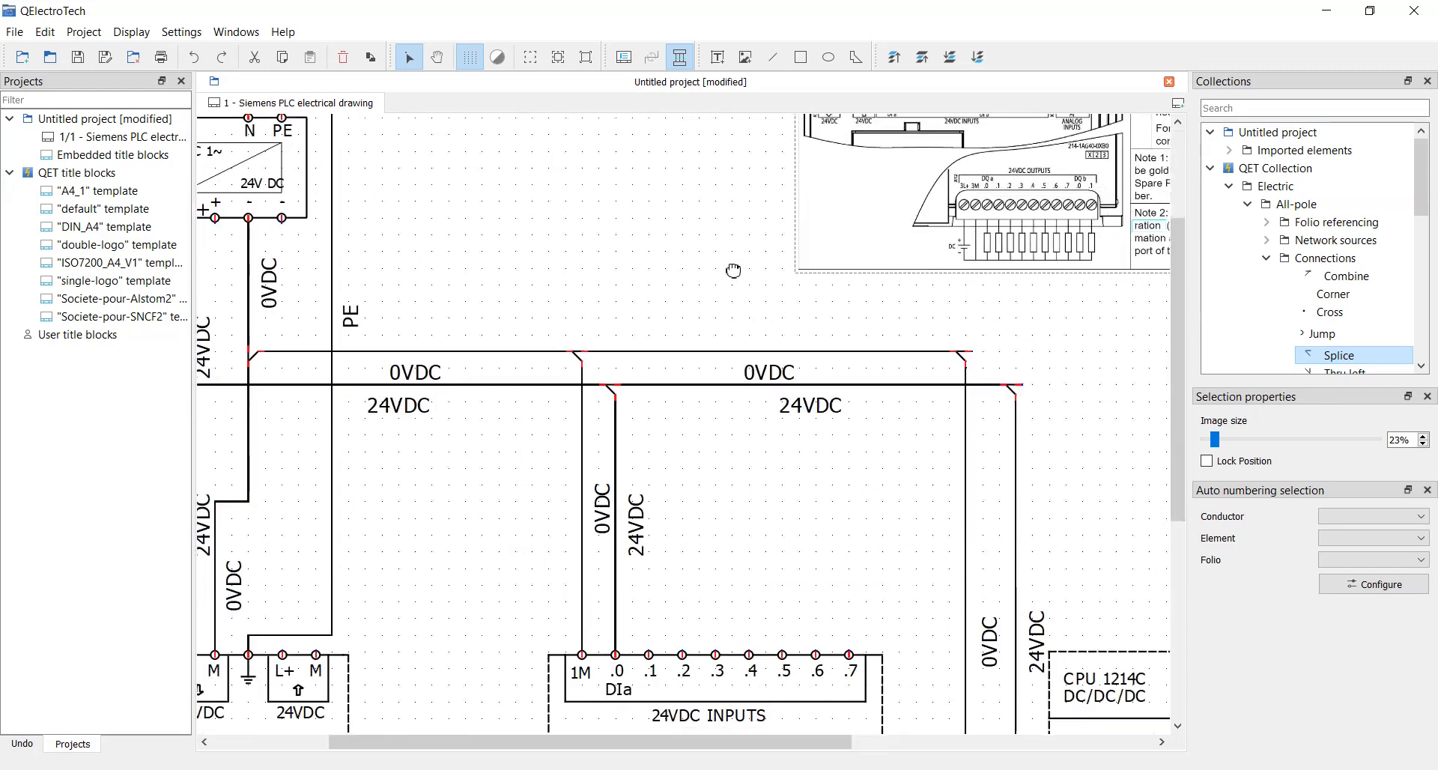
scroll("down", 3)
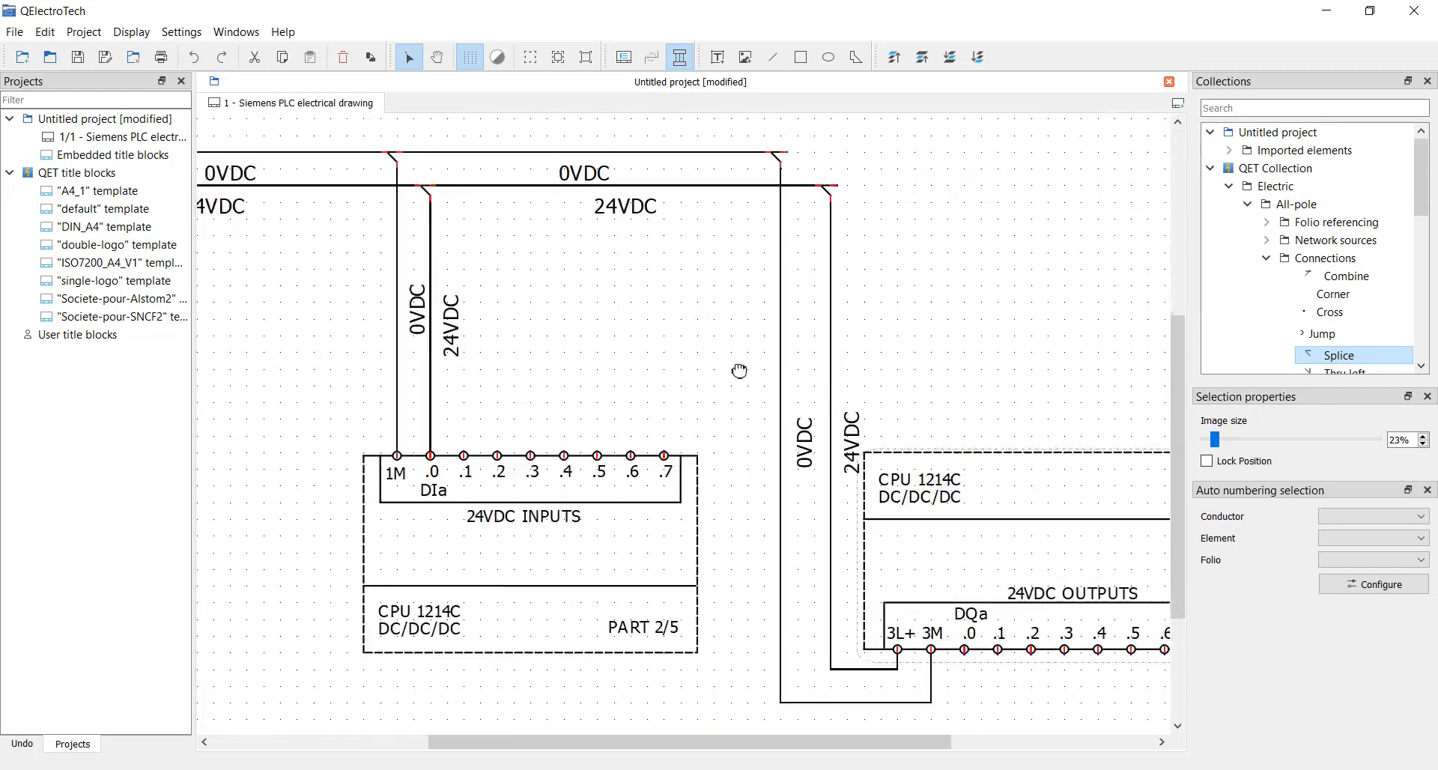
scroll("up", 3)
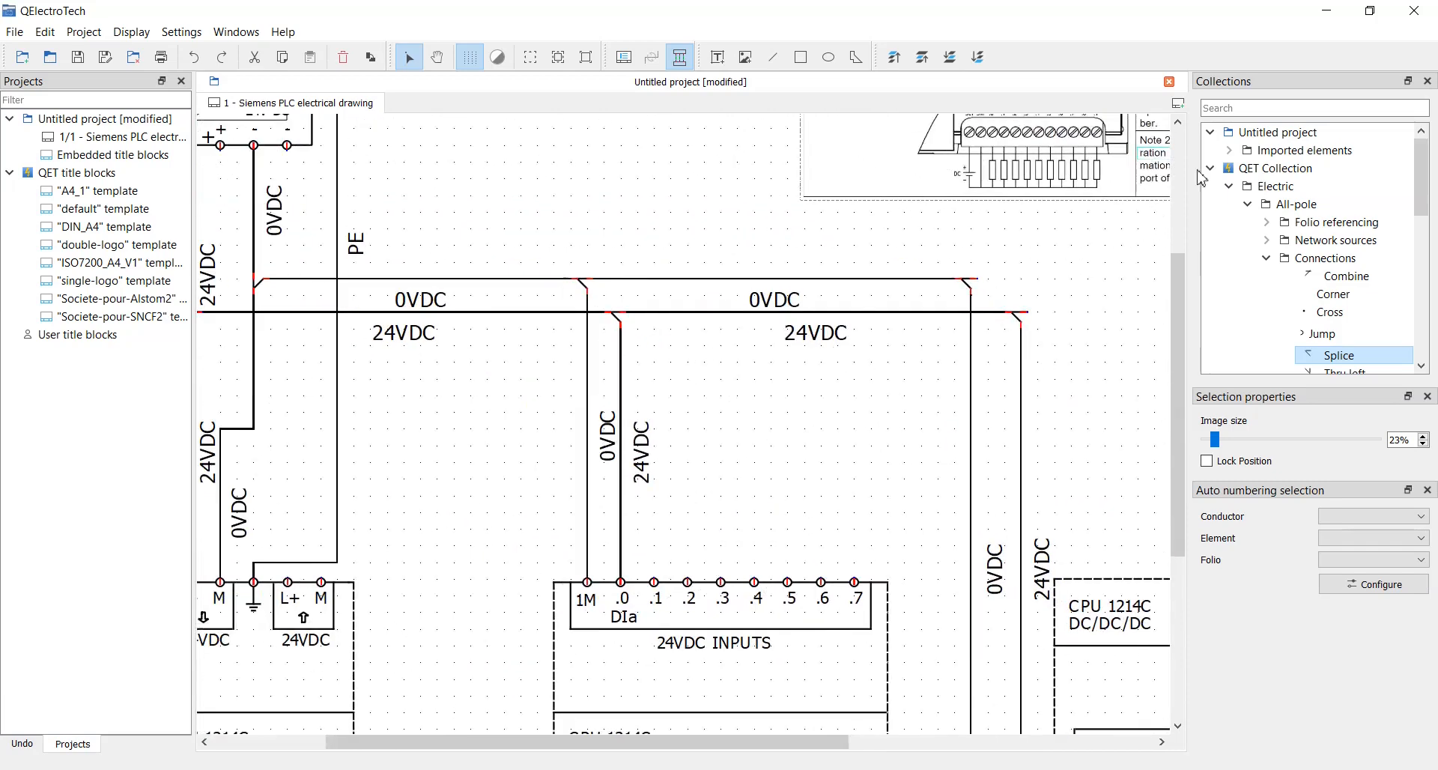
Browse Electric > Single pole > Sensors and instruments > Sensors capacitive and drop a capacitive sensor on the .0 wire
left_click(1273, 186)
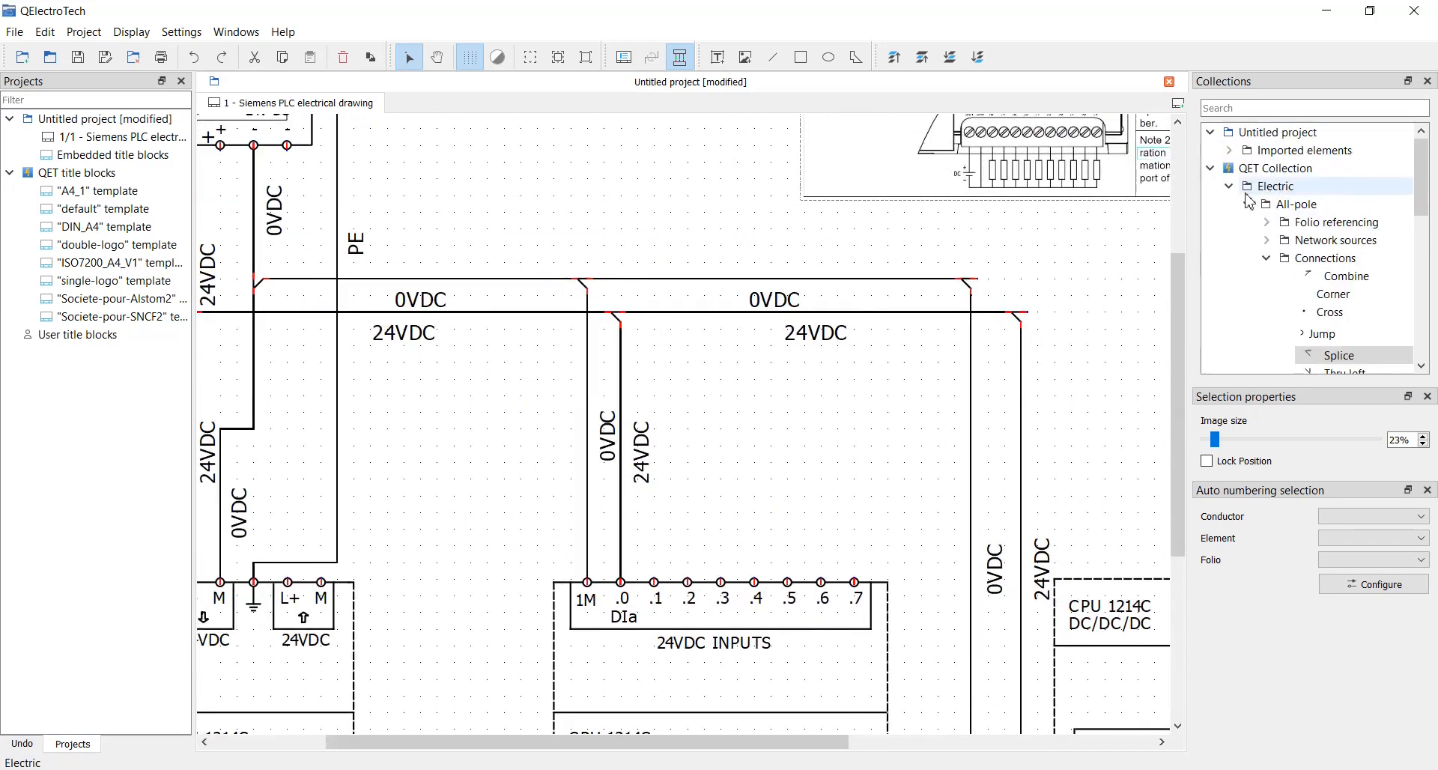
left_click(1268, 222)
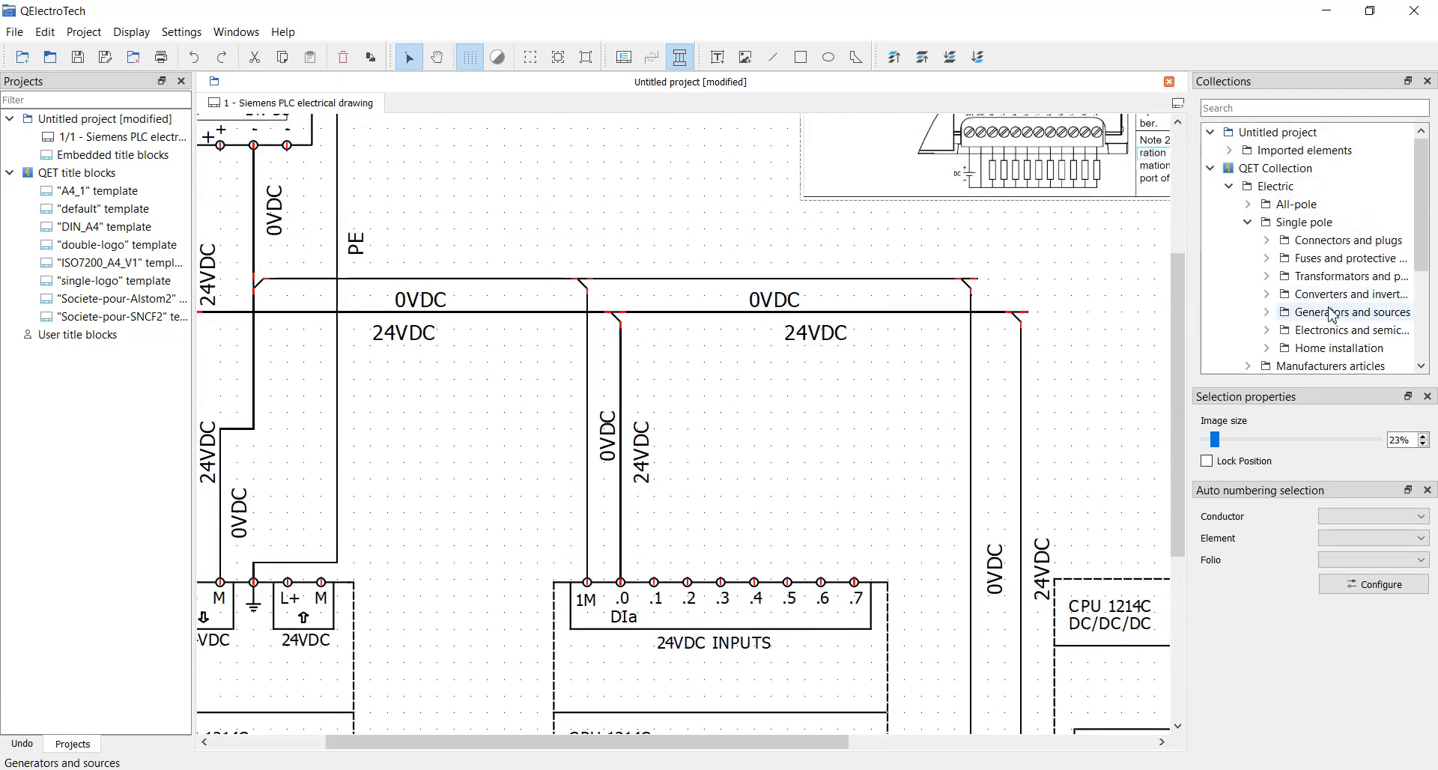
mouse_move(1270, 291)
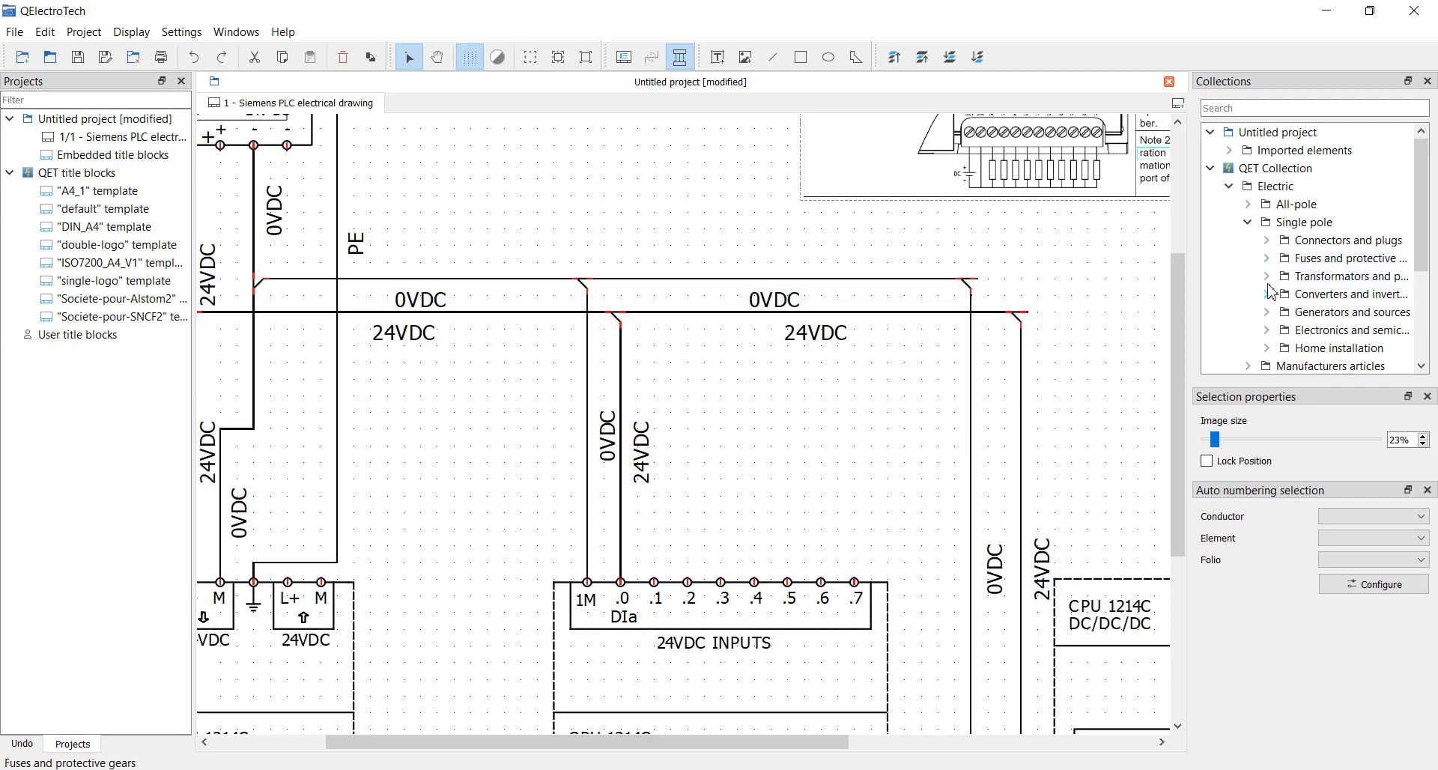
left_click(1267, 204)
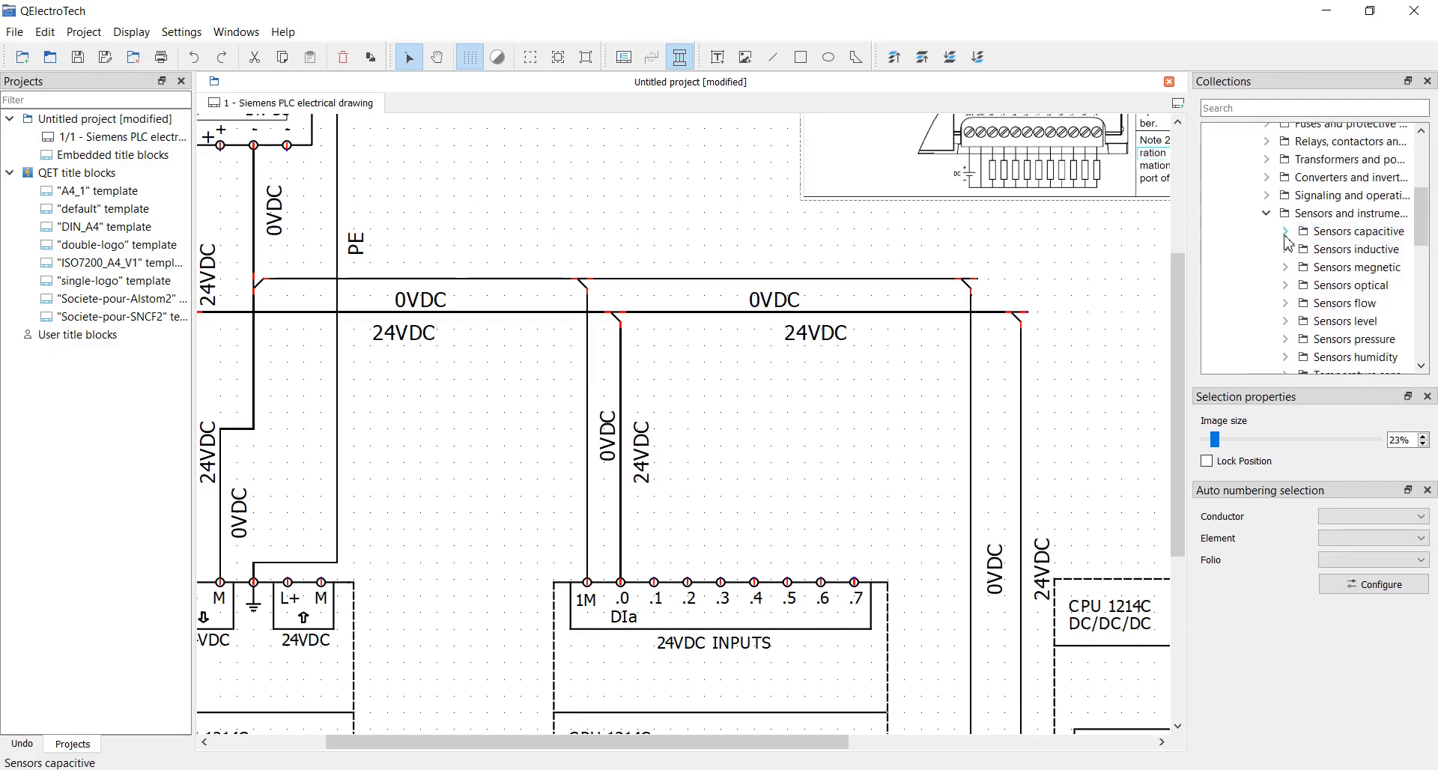
left_click(1285, 230)
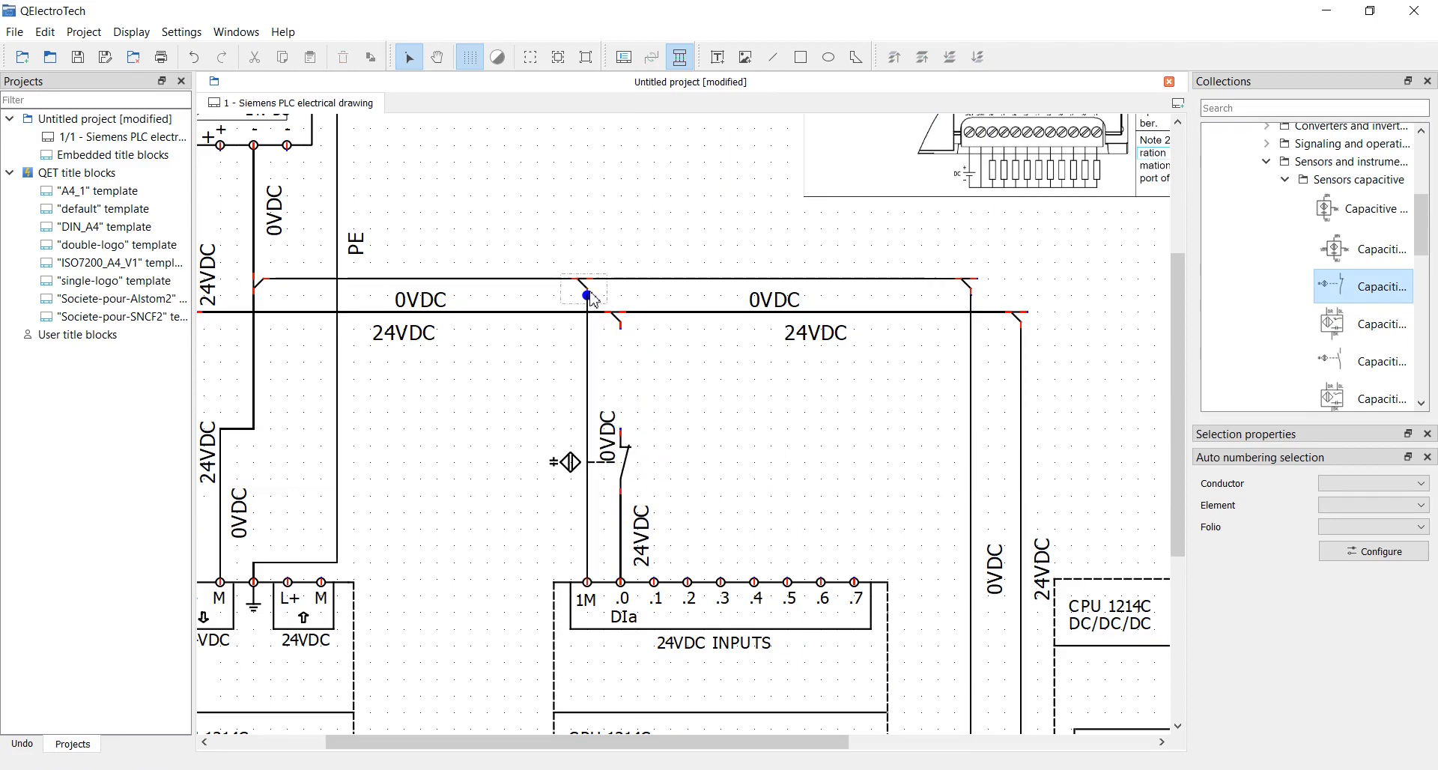
left_click(587, 295)
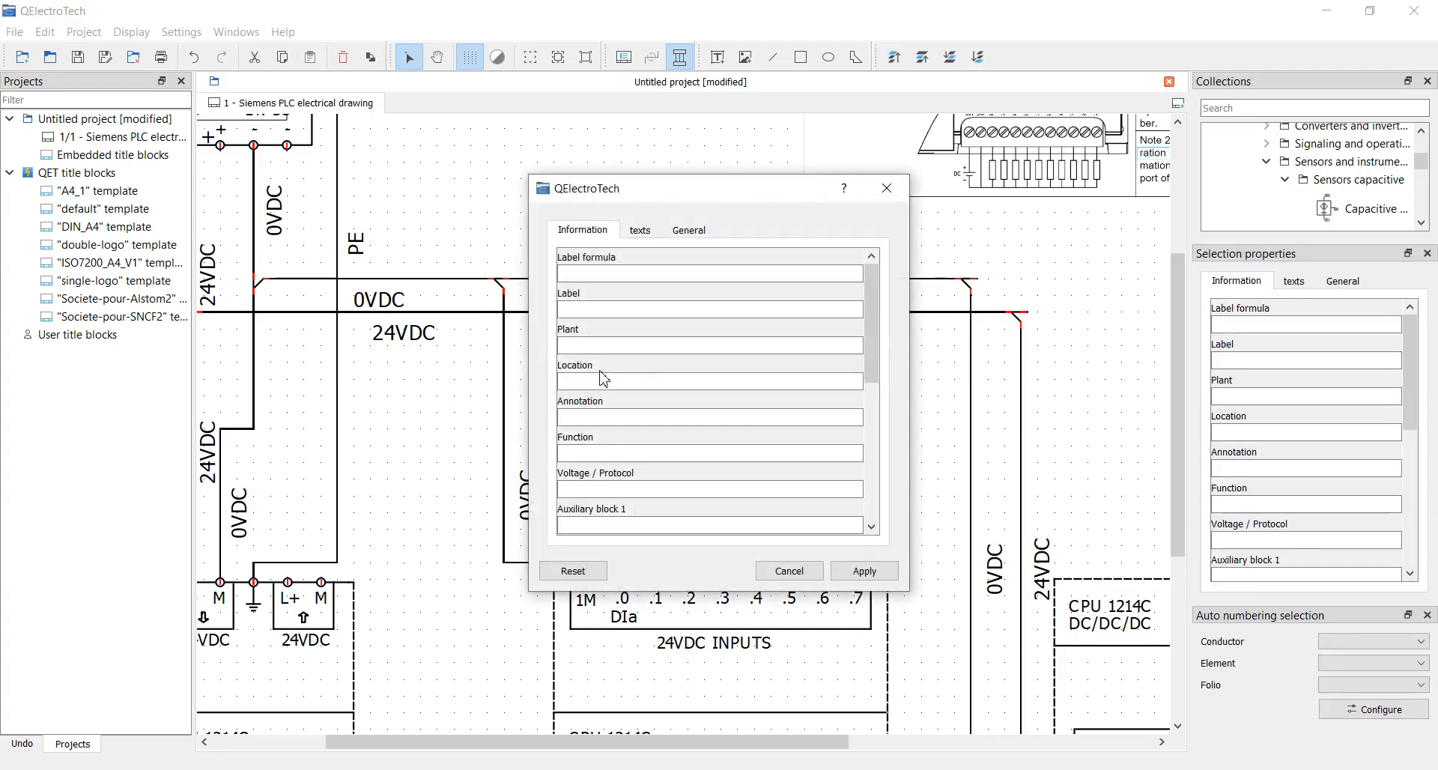
Enter S1 as the sensor's label formula and apply it
left_click(709, 273)
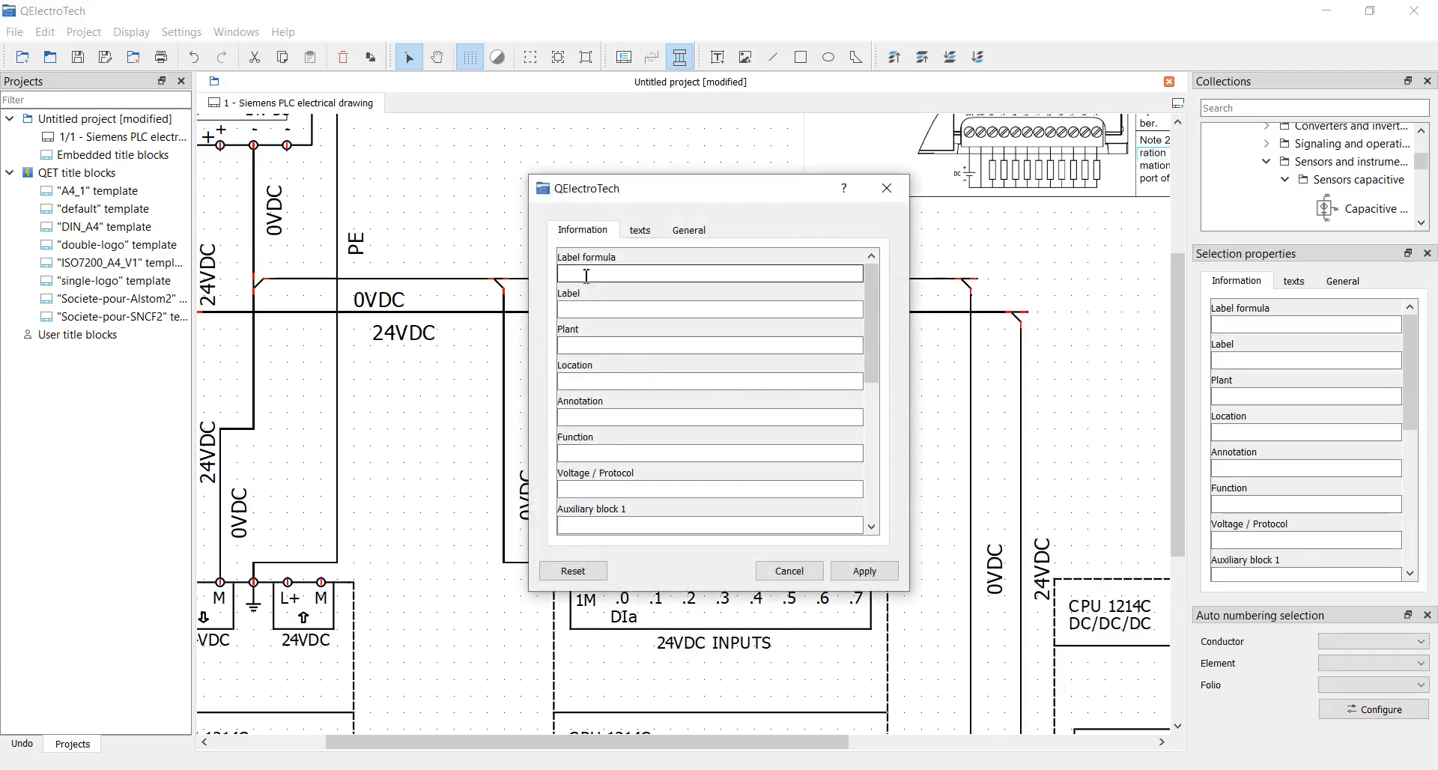
type("IS")
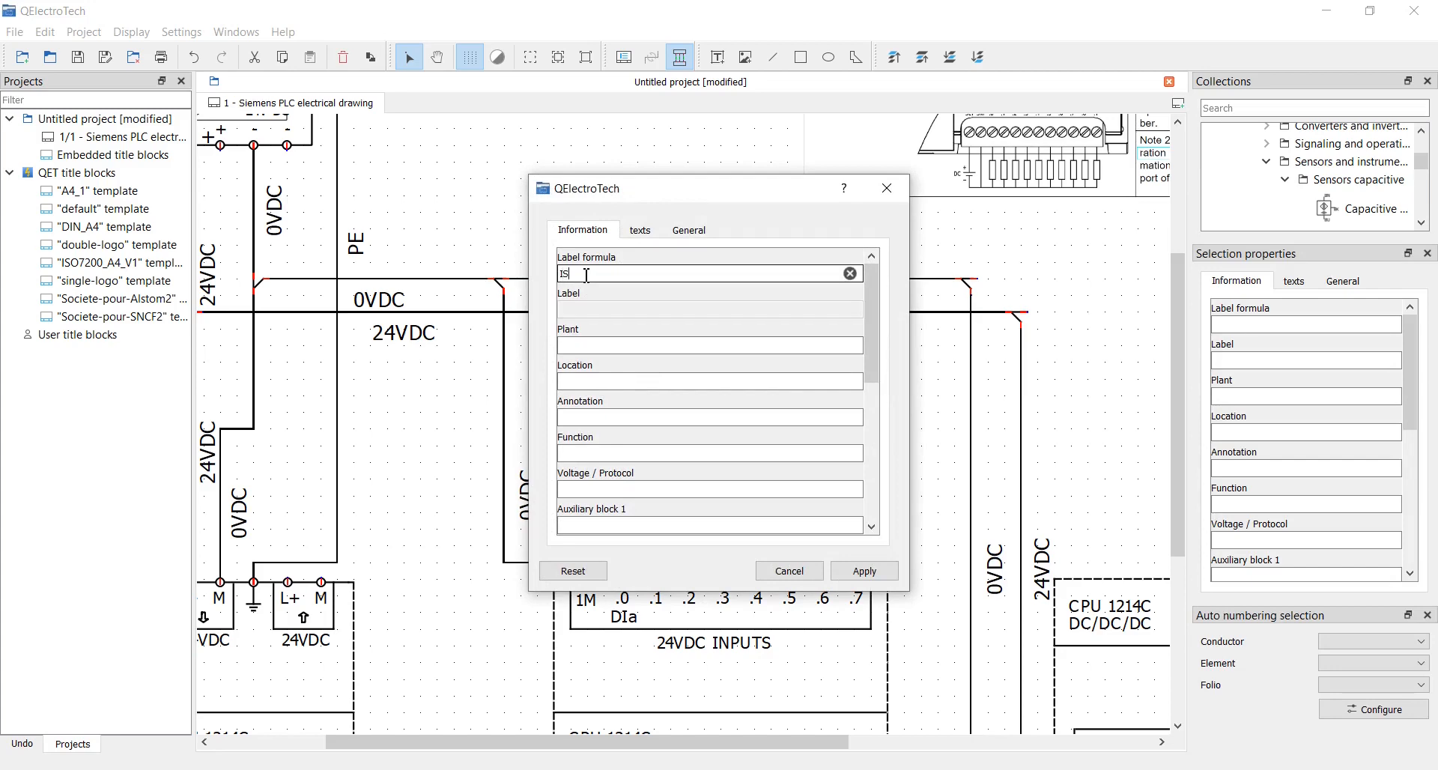
type("1")
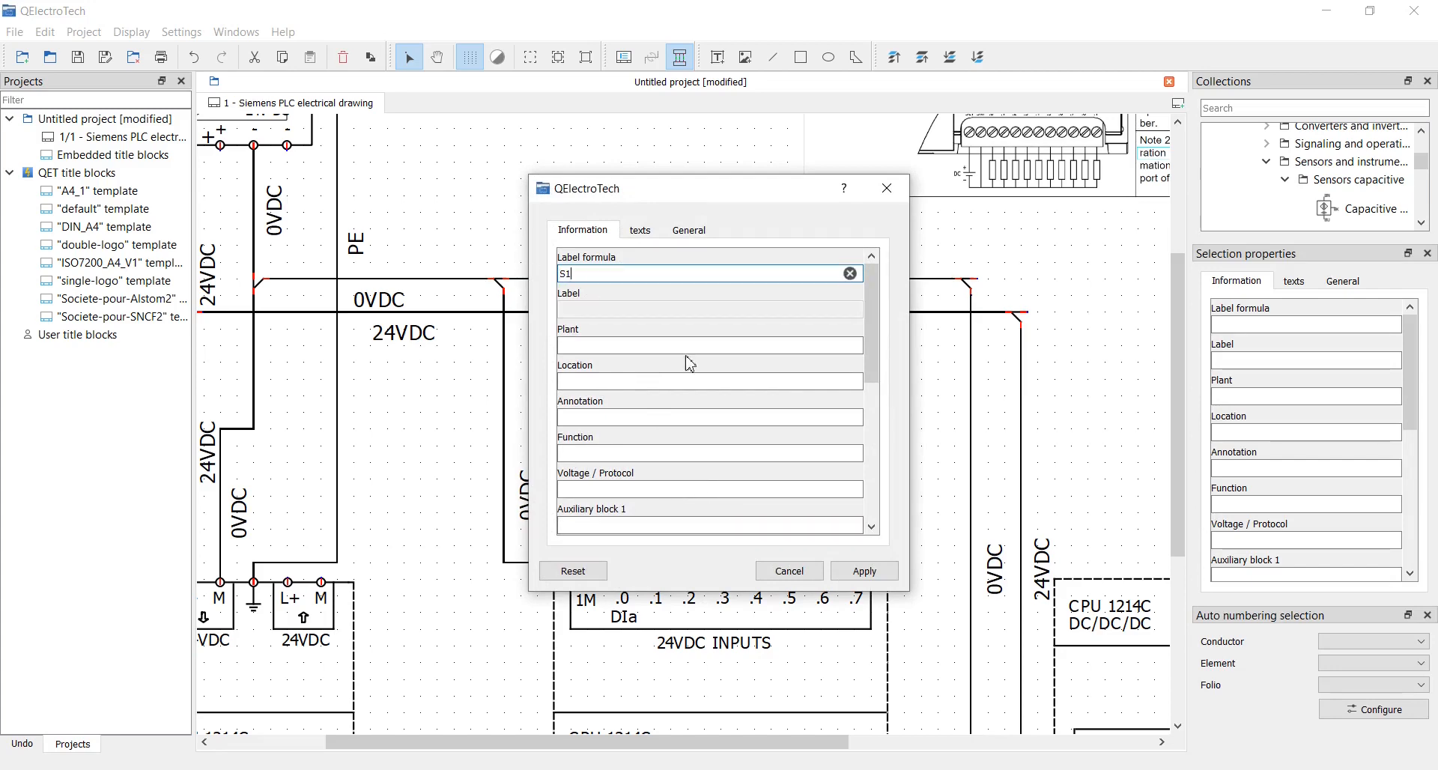
left_click(862, 571)
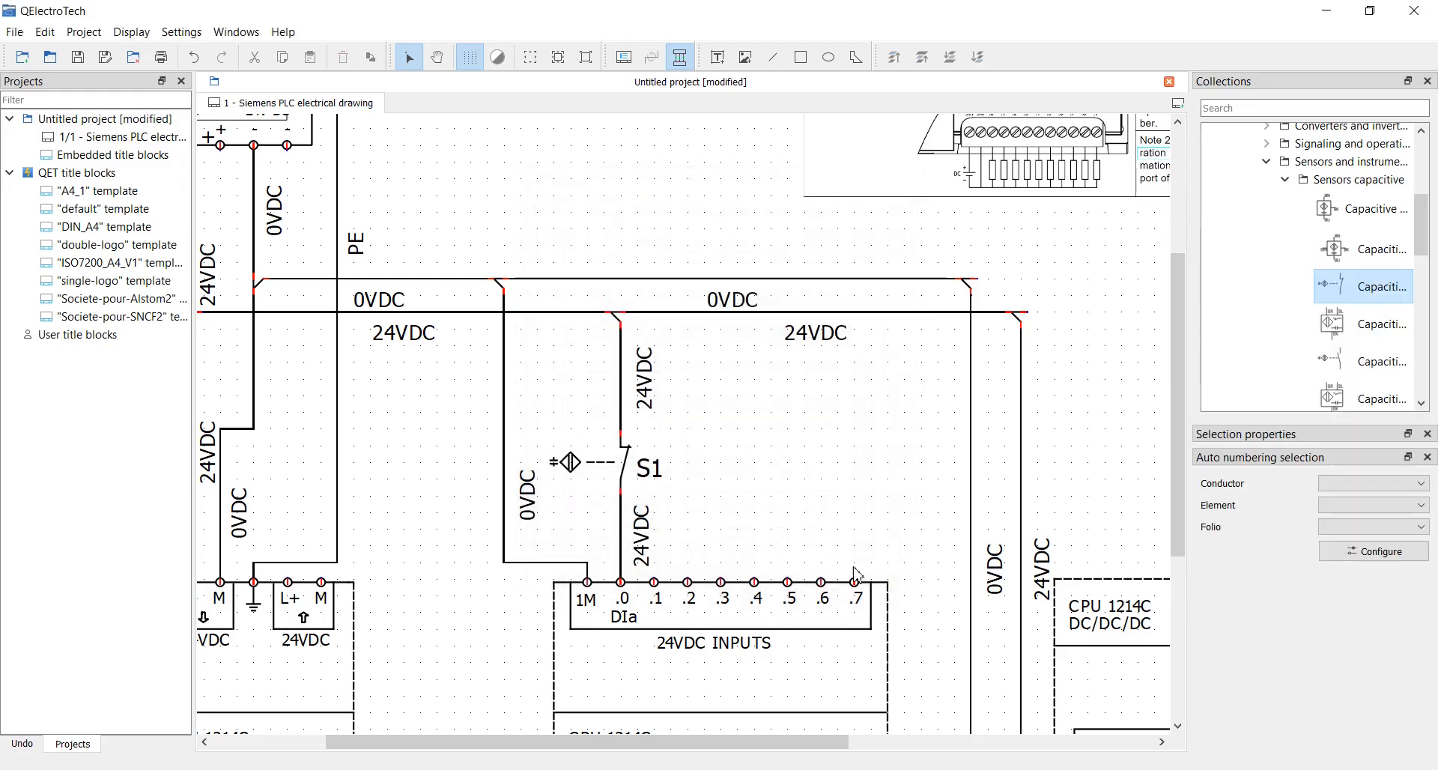
scroll("down", 3)
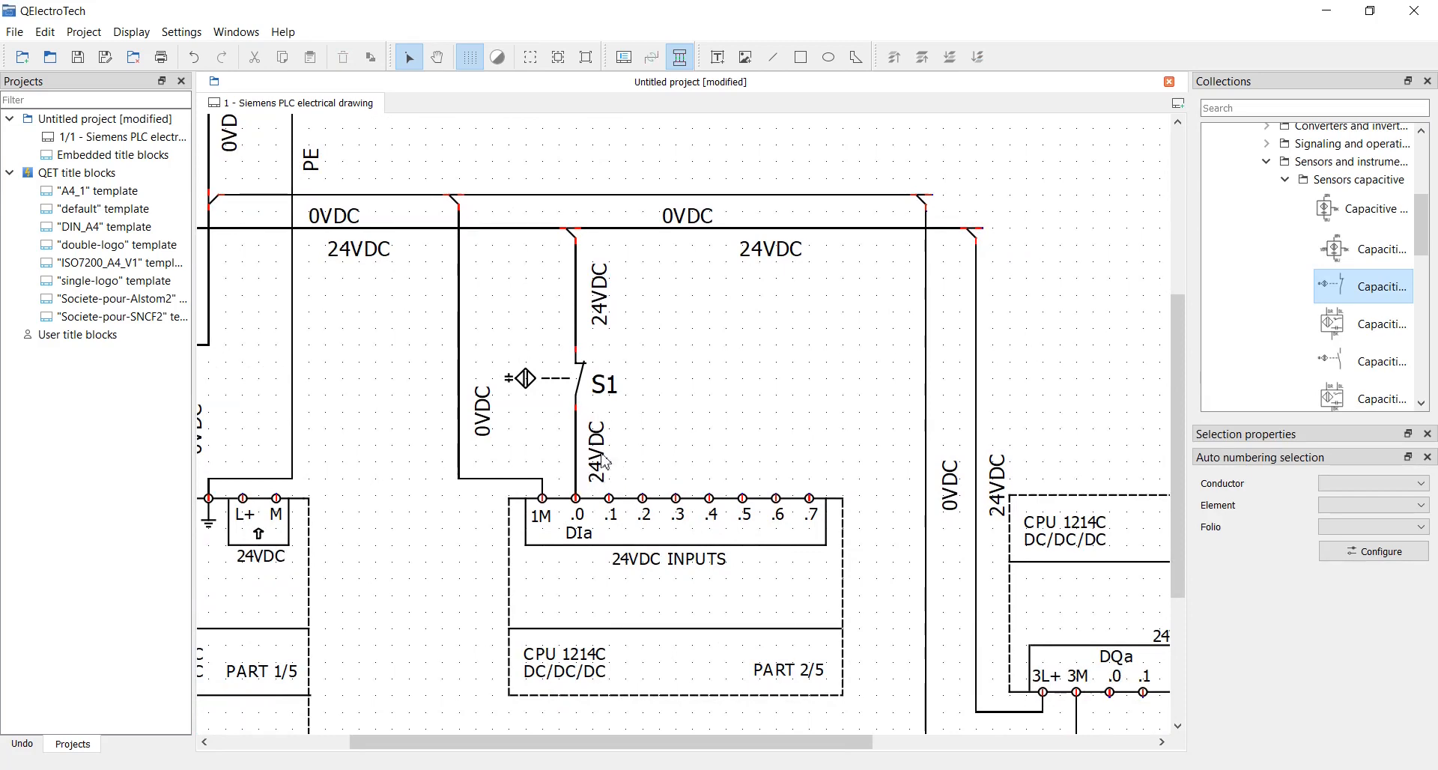
scroll("down", 3)
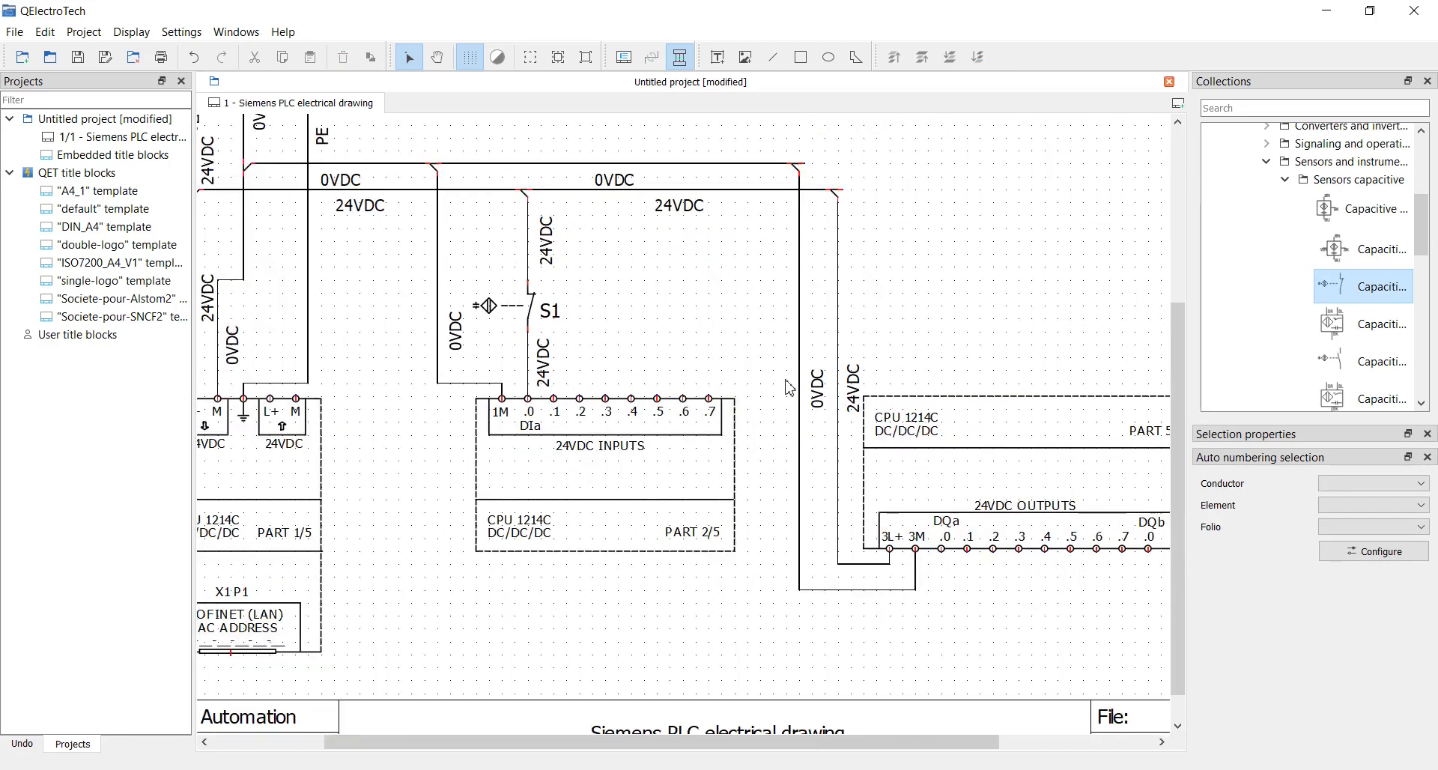
scroll("down", 3)
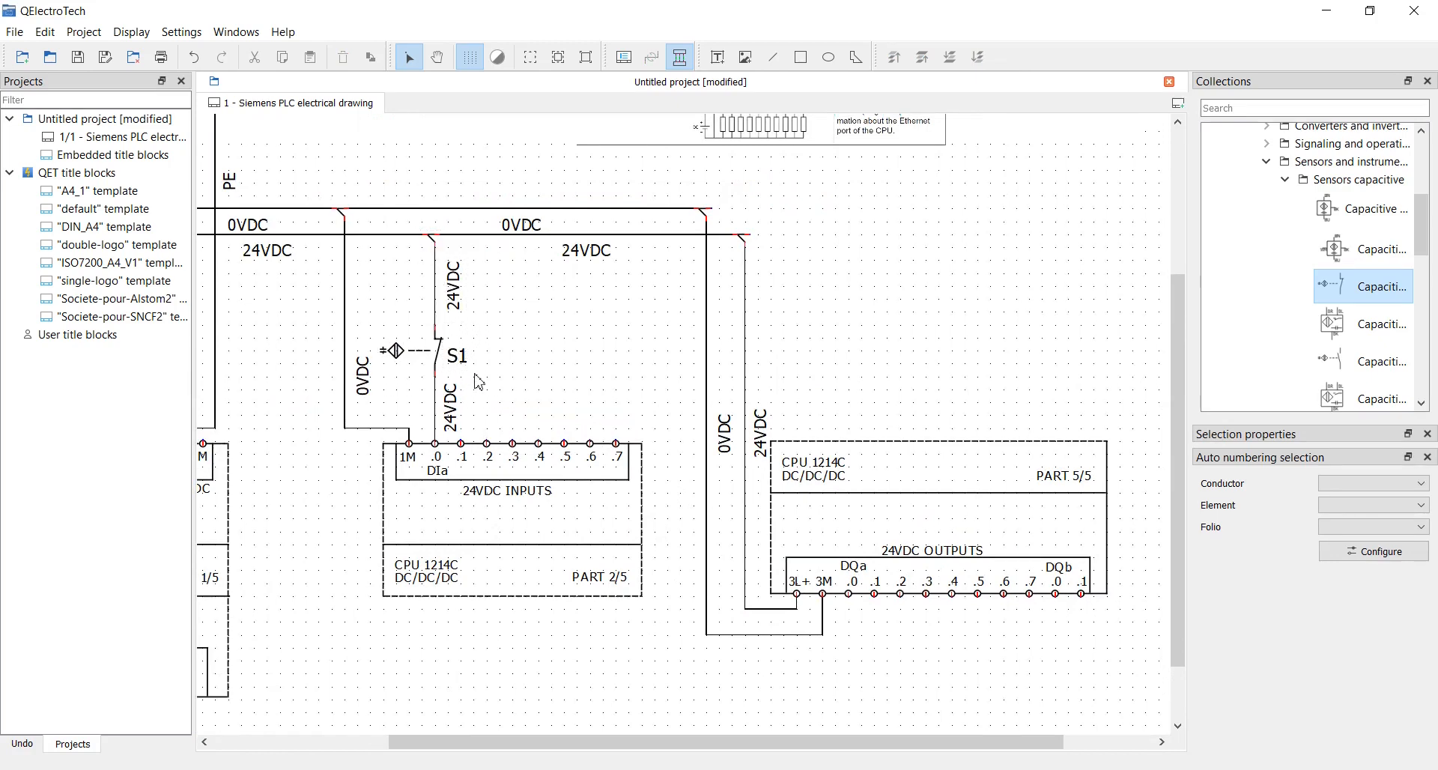
scroll("down", 3)
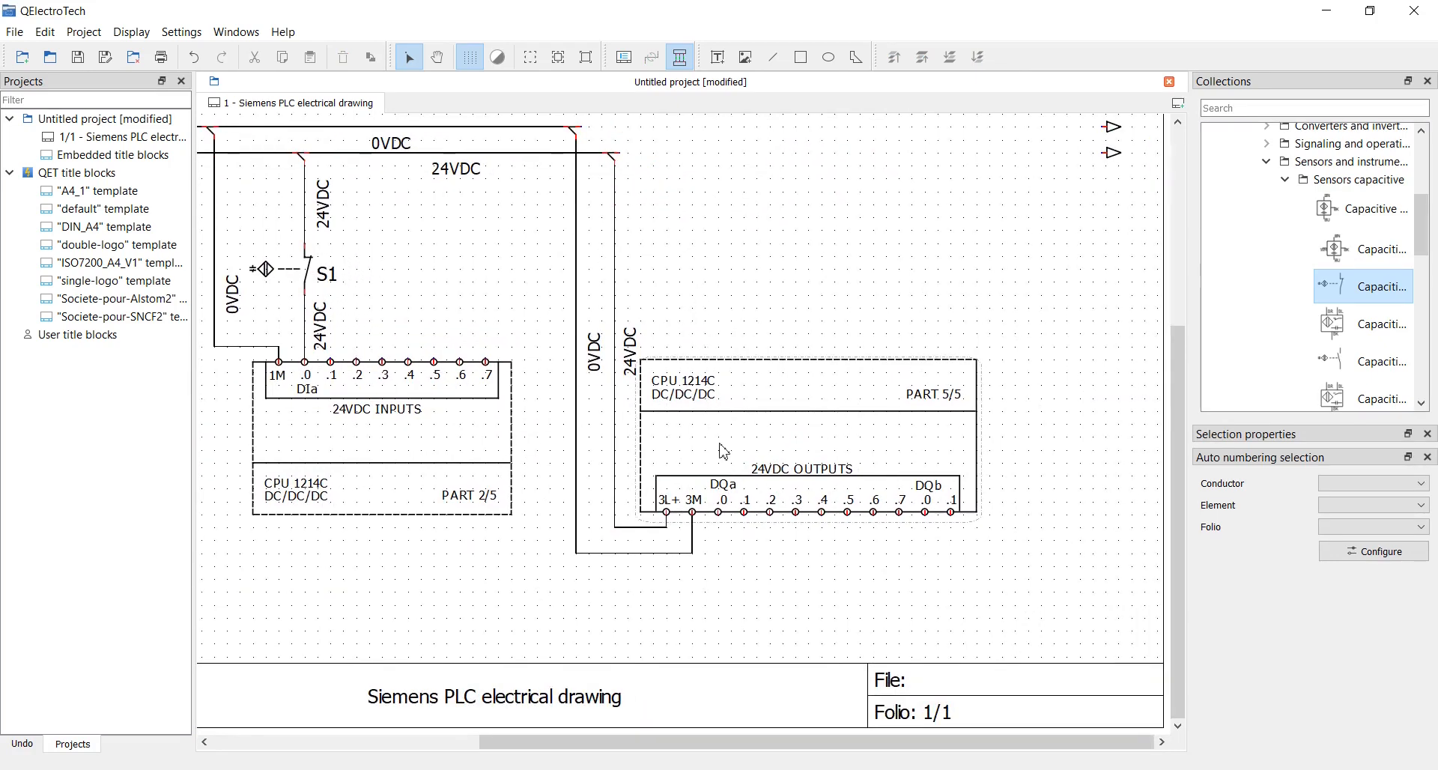
scroll("up", 3)
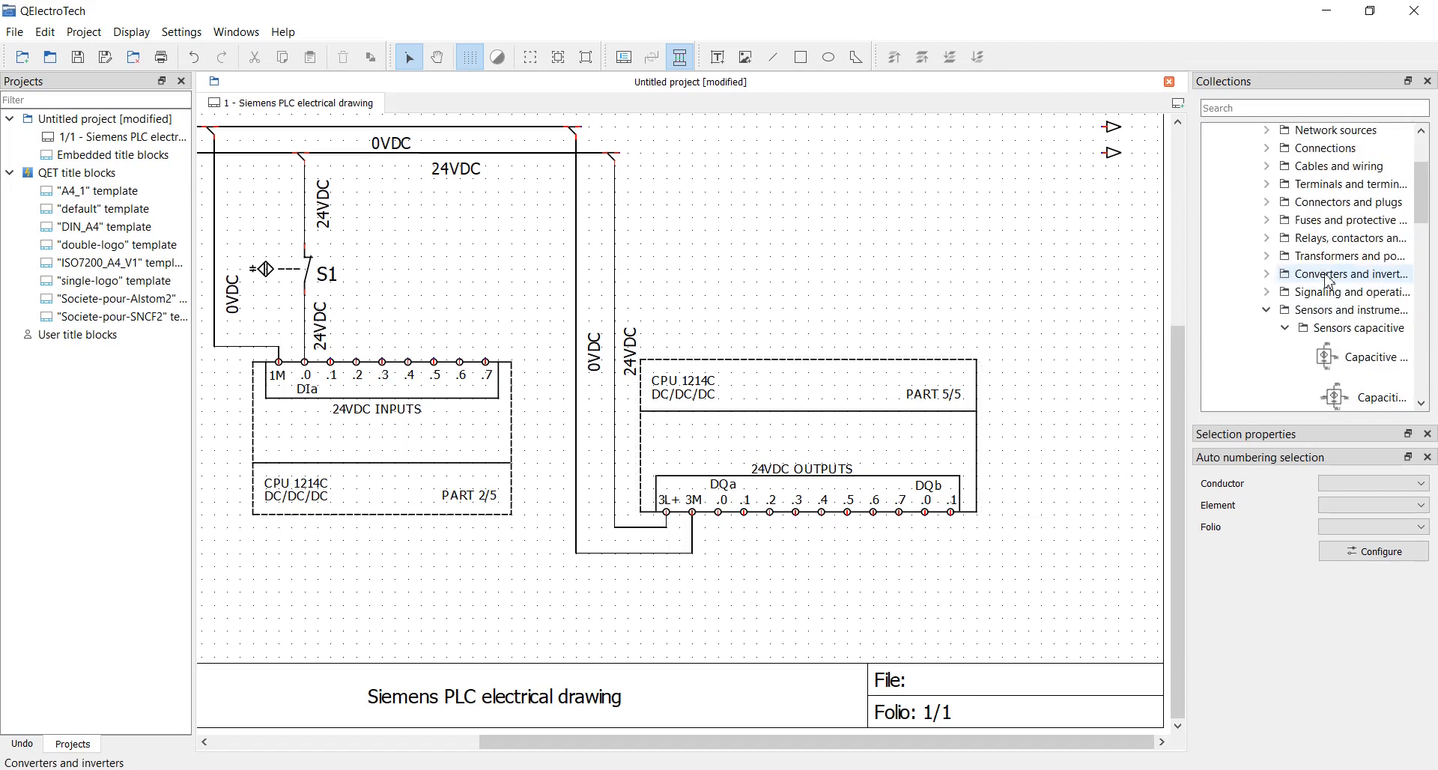
Browse Relays, contactors > Coils for the DC Relais element to place under DQa .0
left_click(1267, 238)
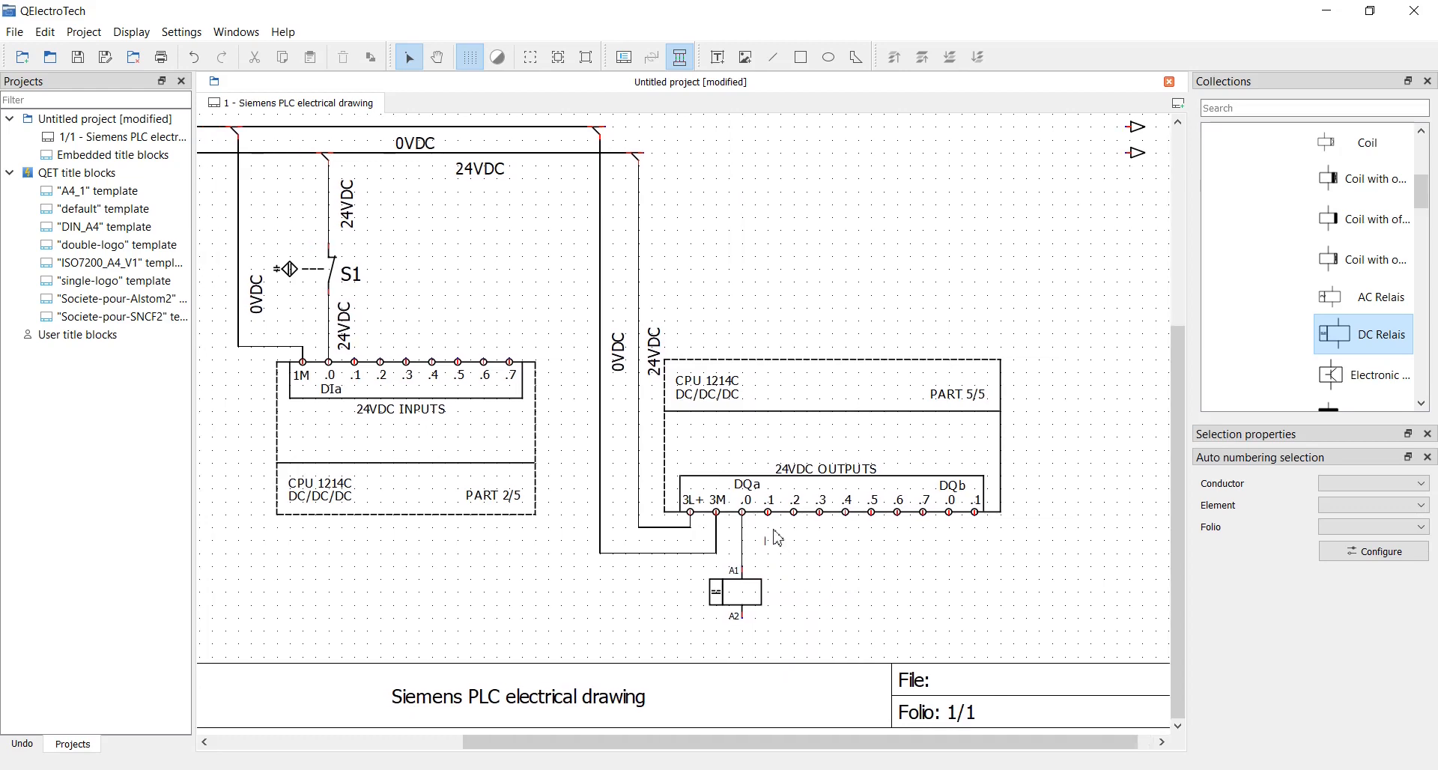
mouse_move(1174, 548)
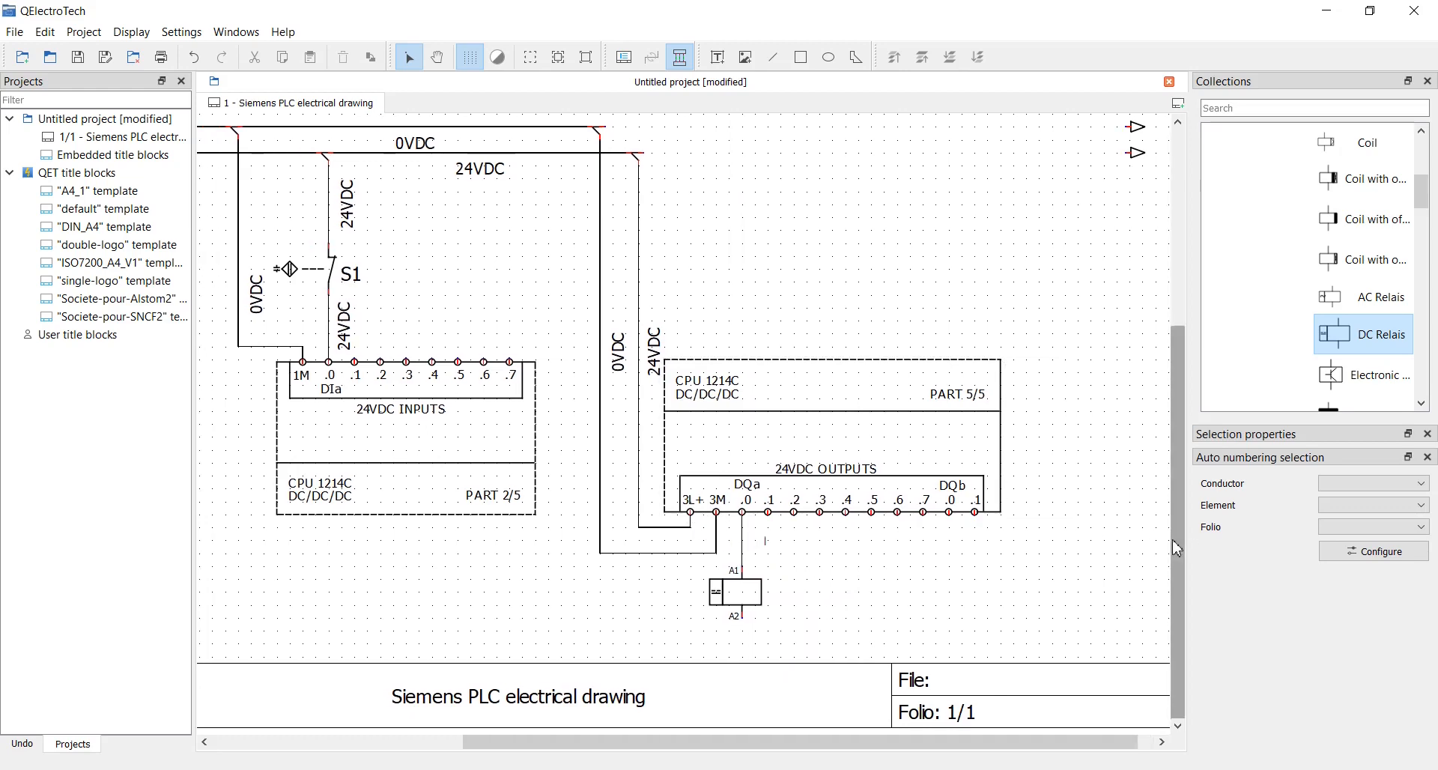
mouse_move(1168, 596)
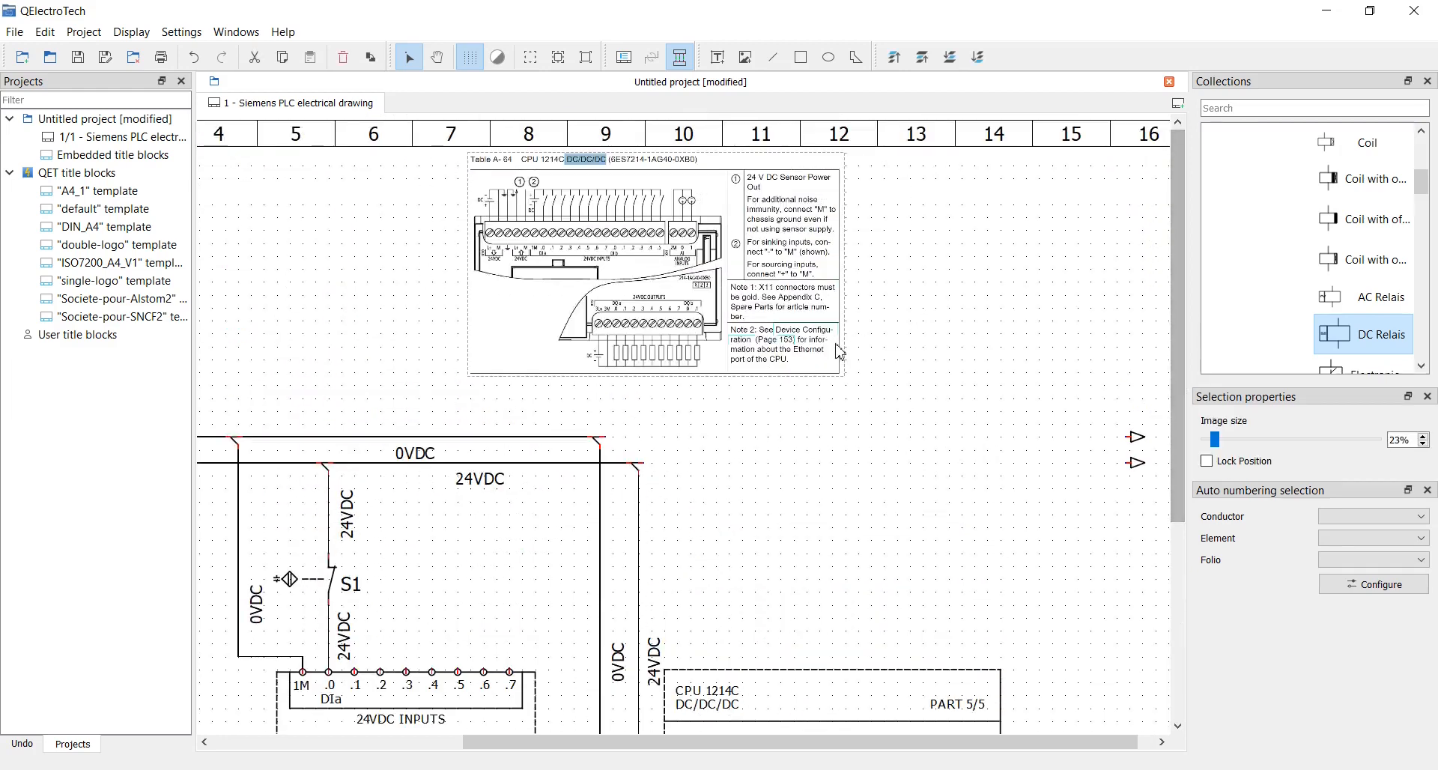
mouse_move(818, 316)
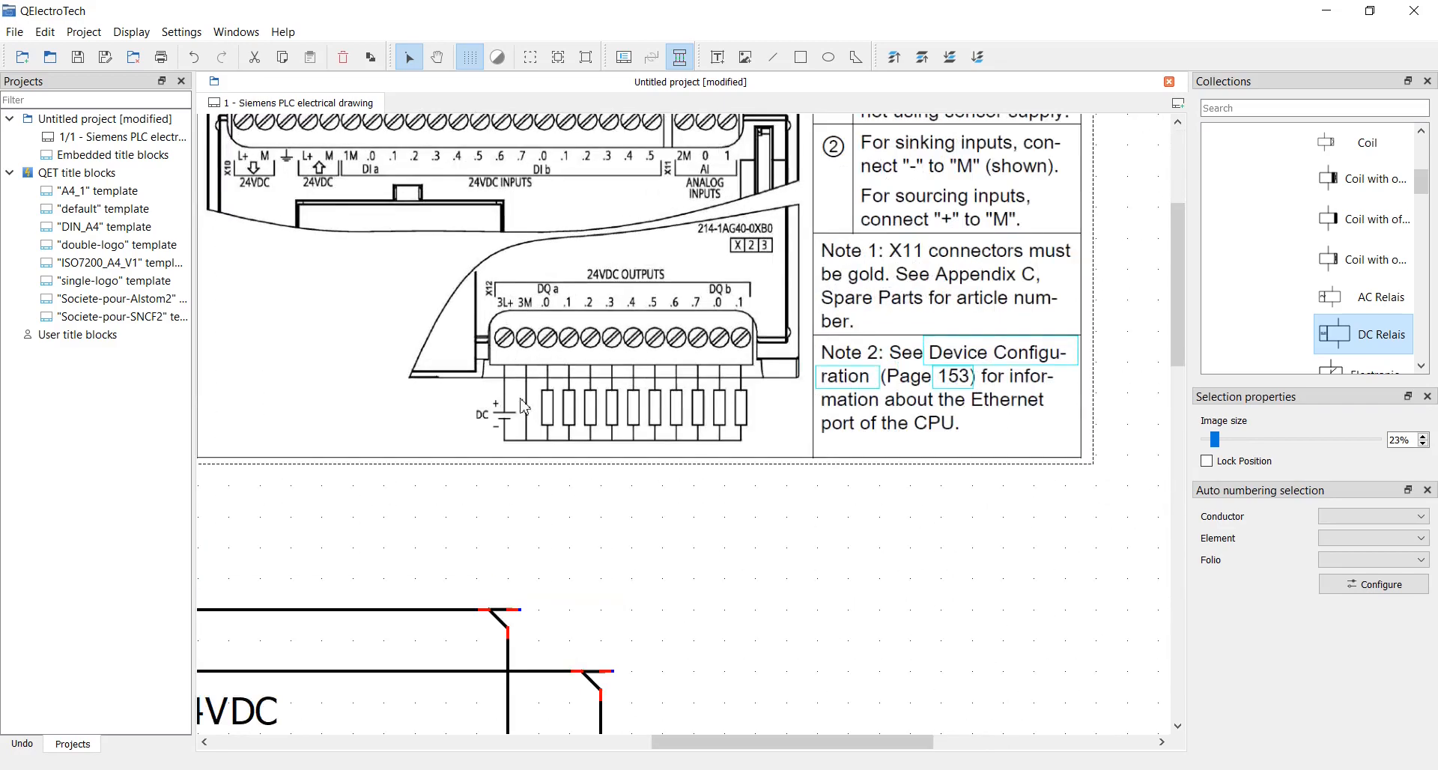
mouse_move(549, 424)
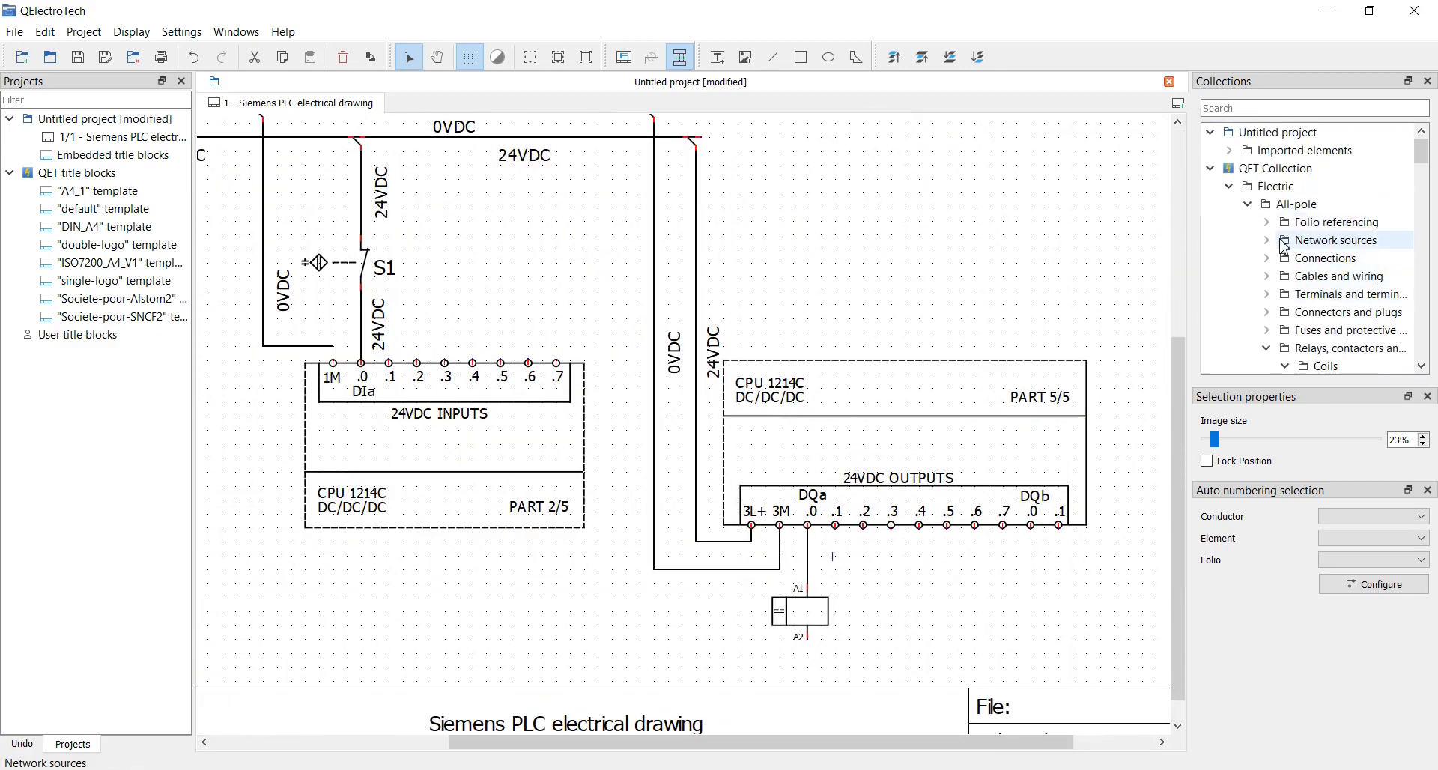
Drop a Splice from Connections on the 0VDC vertical wire and route the 3M wire into it
left_click(1267, 258)
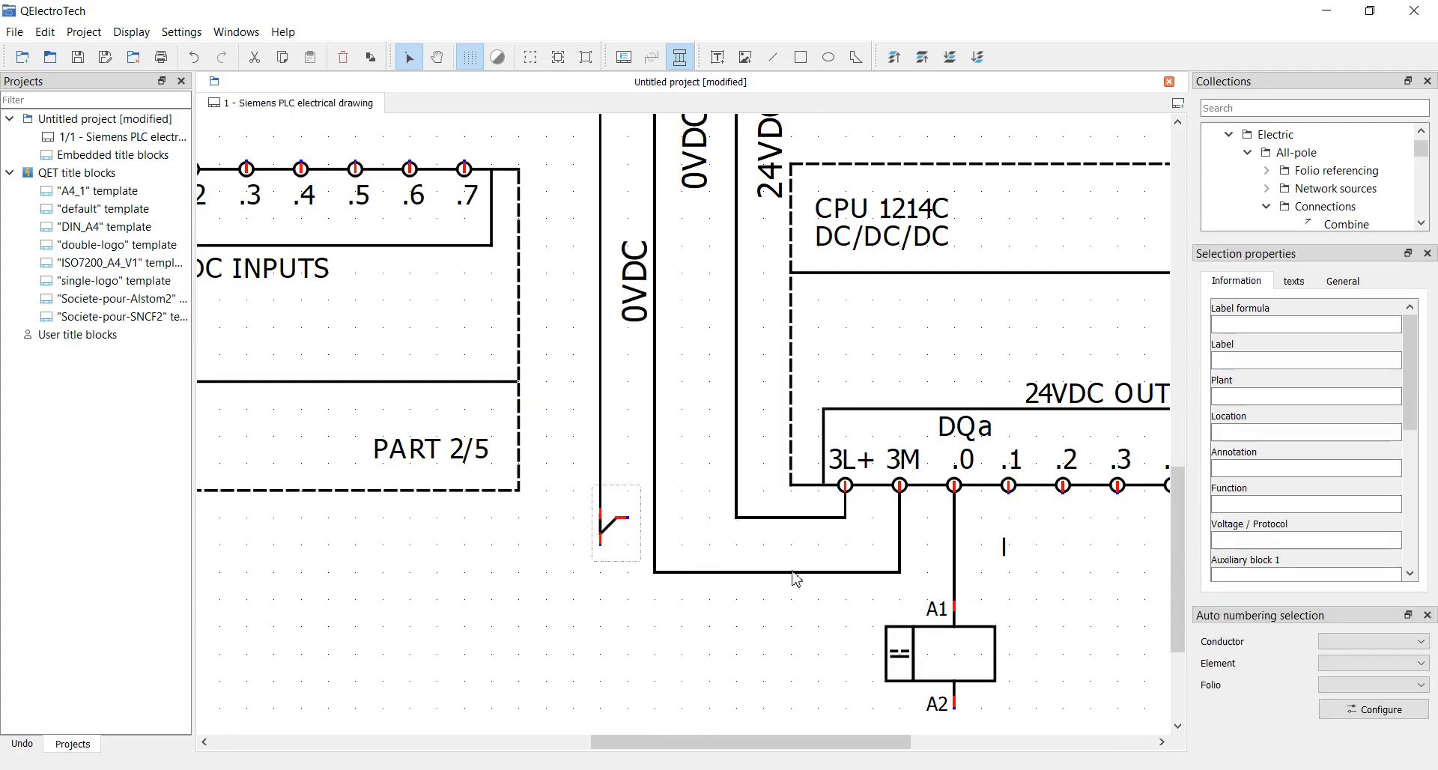
left_click(774, 569)
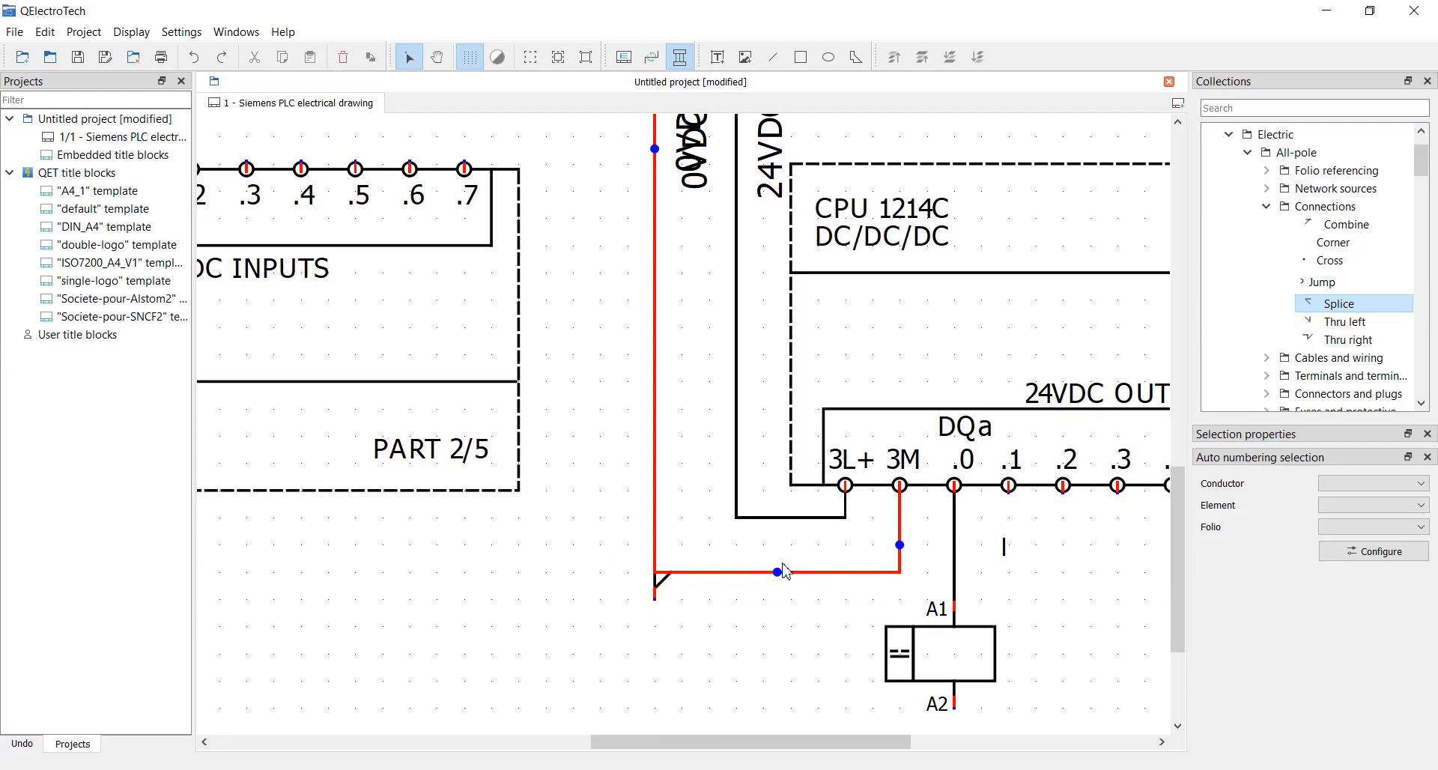
left_click_drag(783, 570, 899, 488)
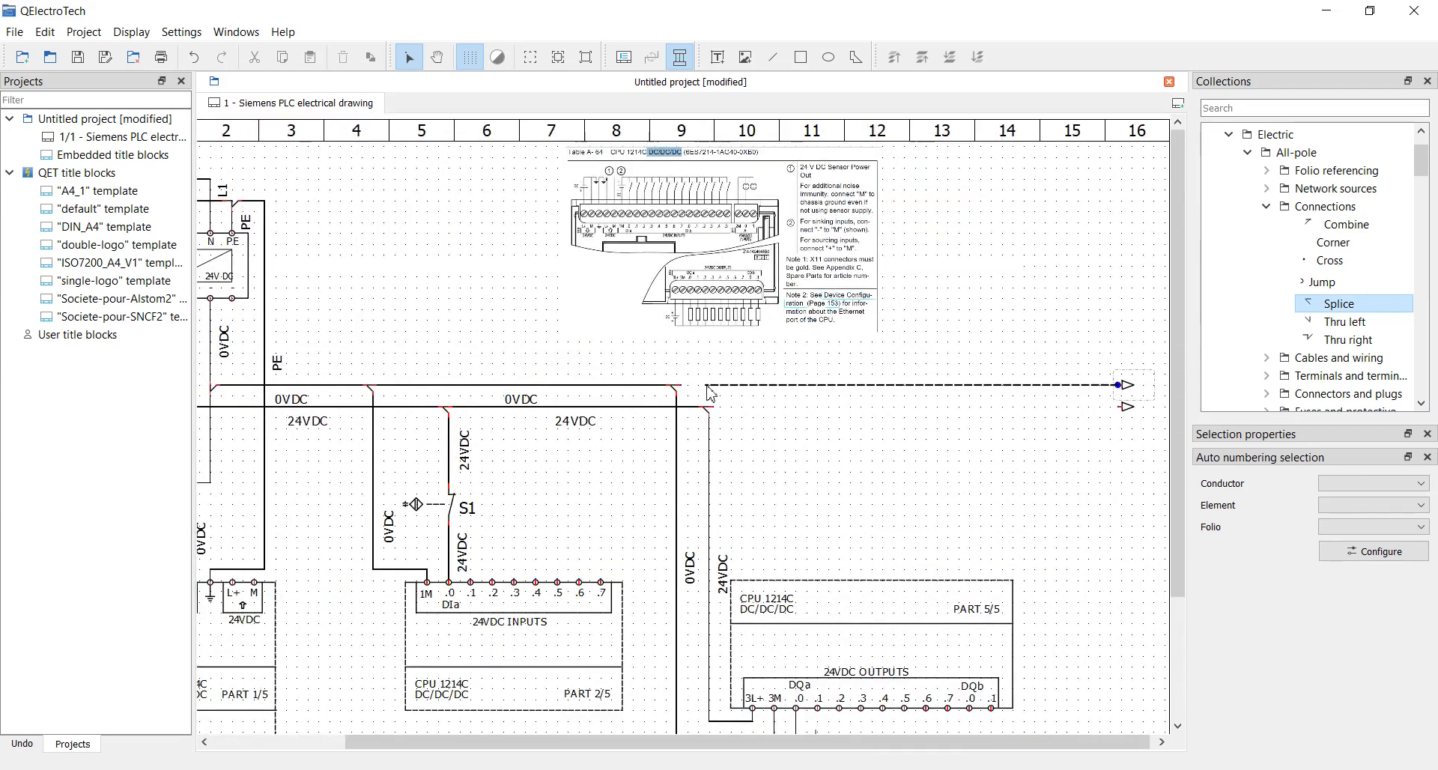
Connect the rail end to the right arrow terminal, check the arrow's properties and close them
left_click(710, 383)
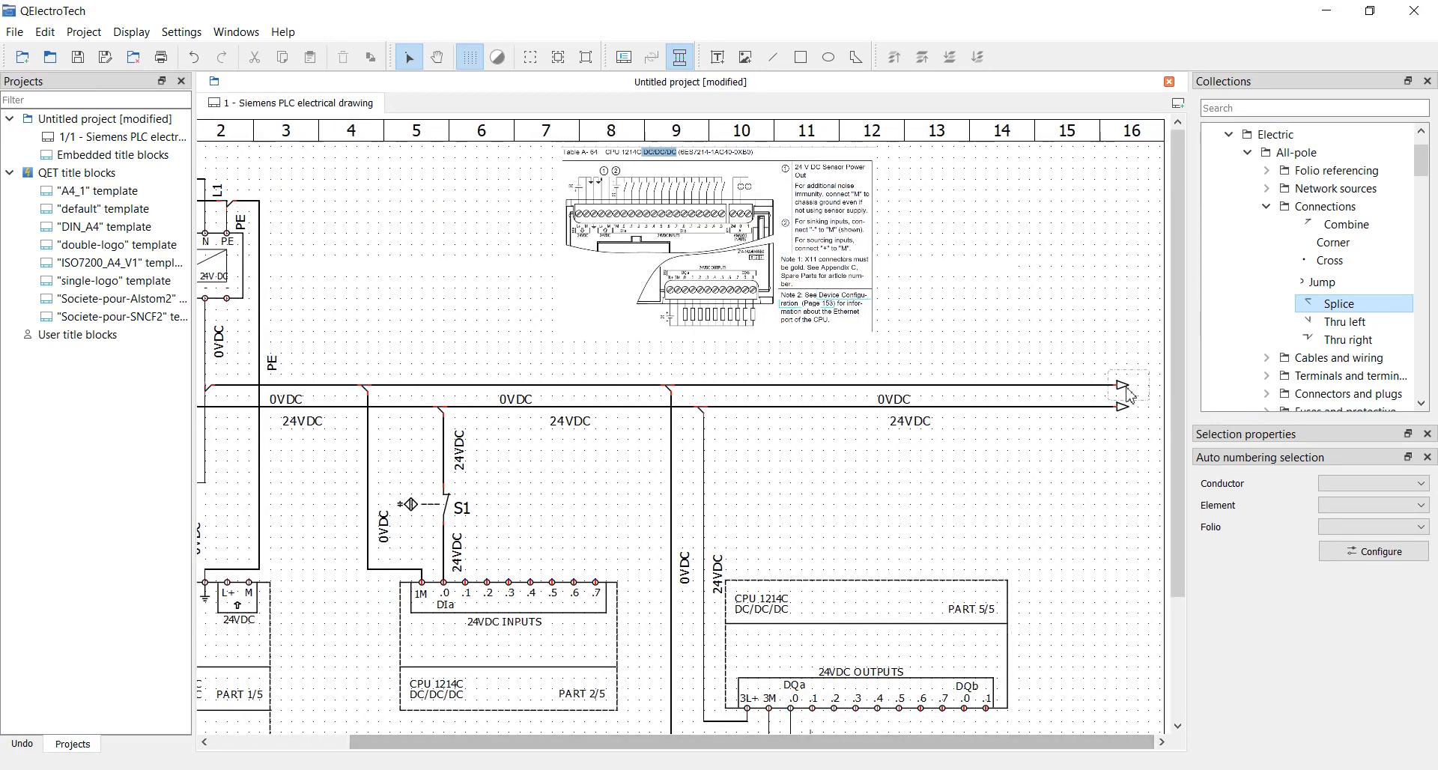
left_click(1122, 404)
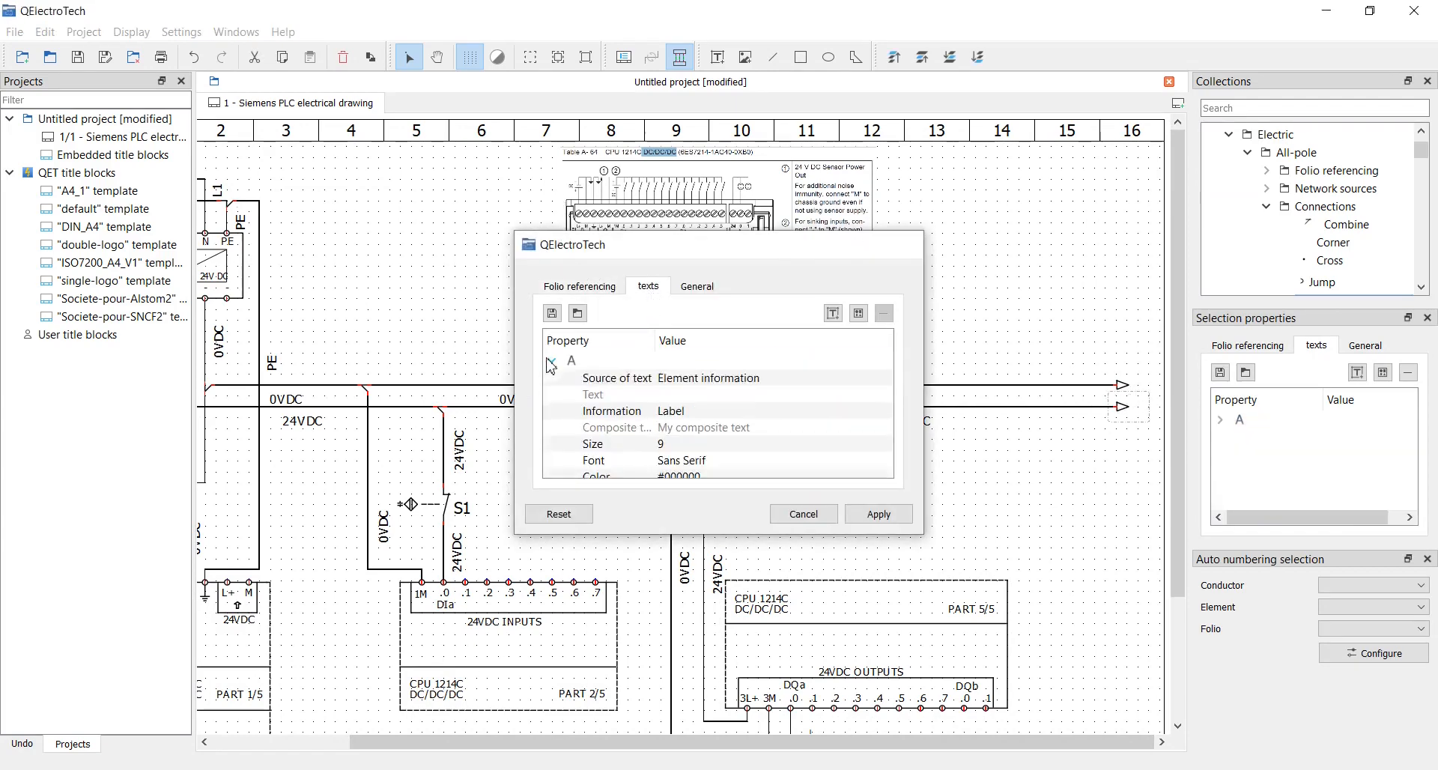
left_click(801, 513)
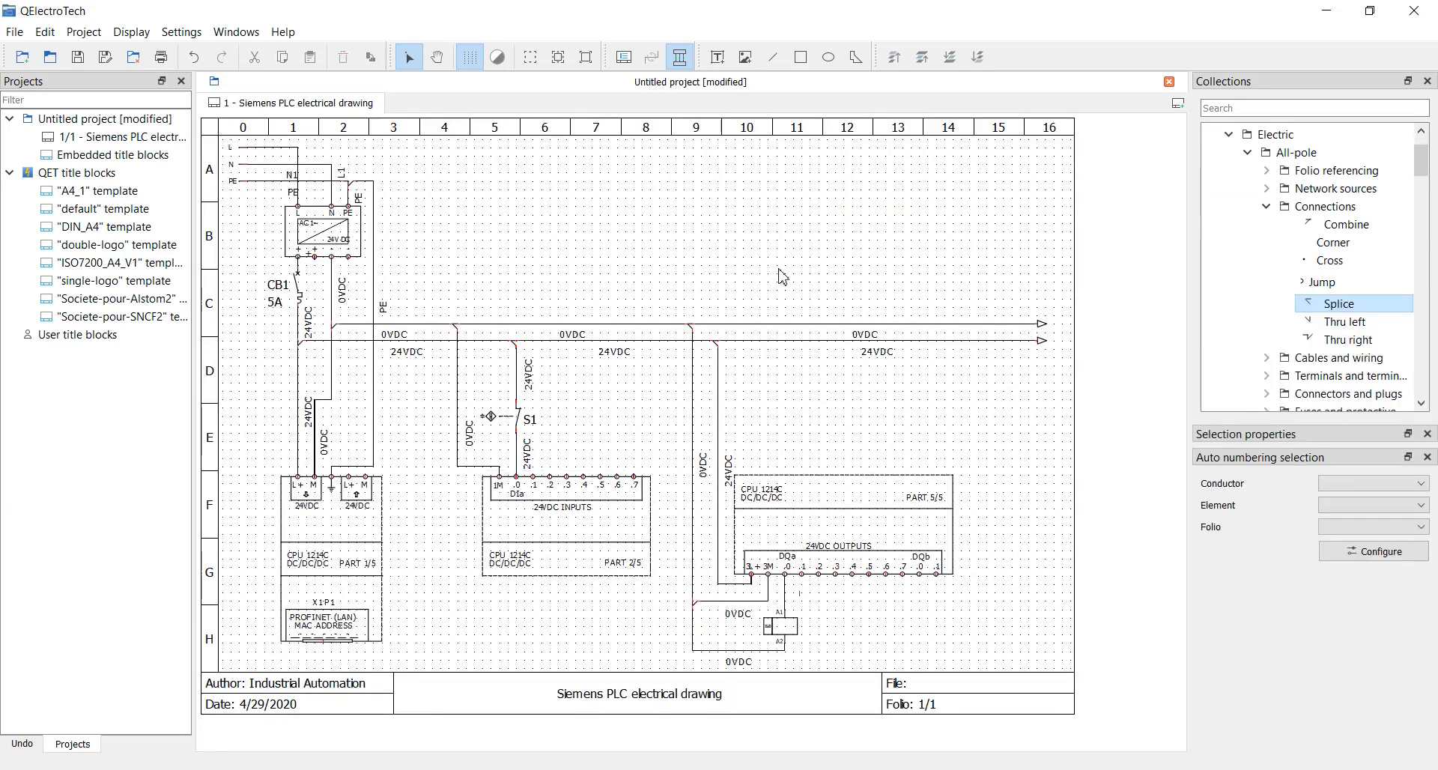
mouse_move(312, 198)
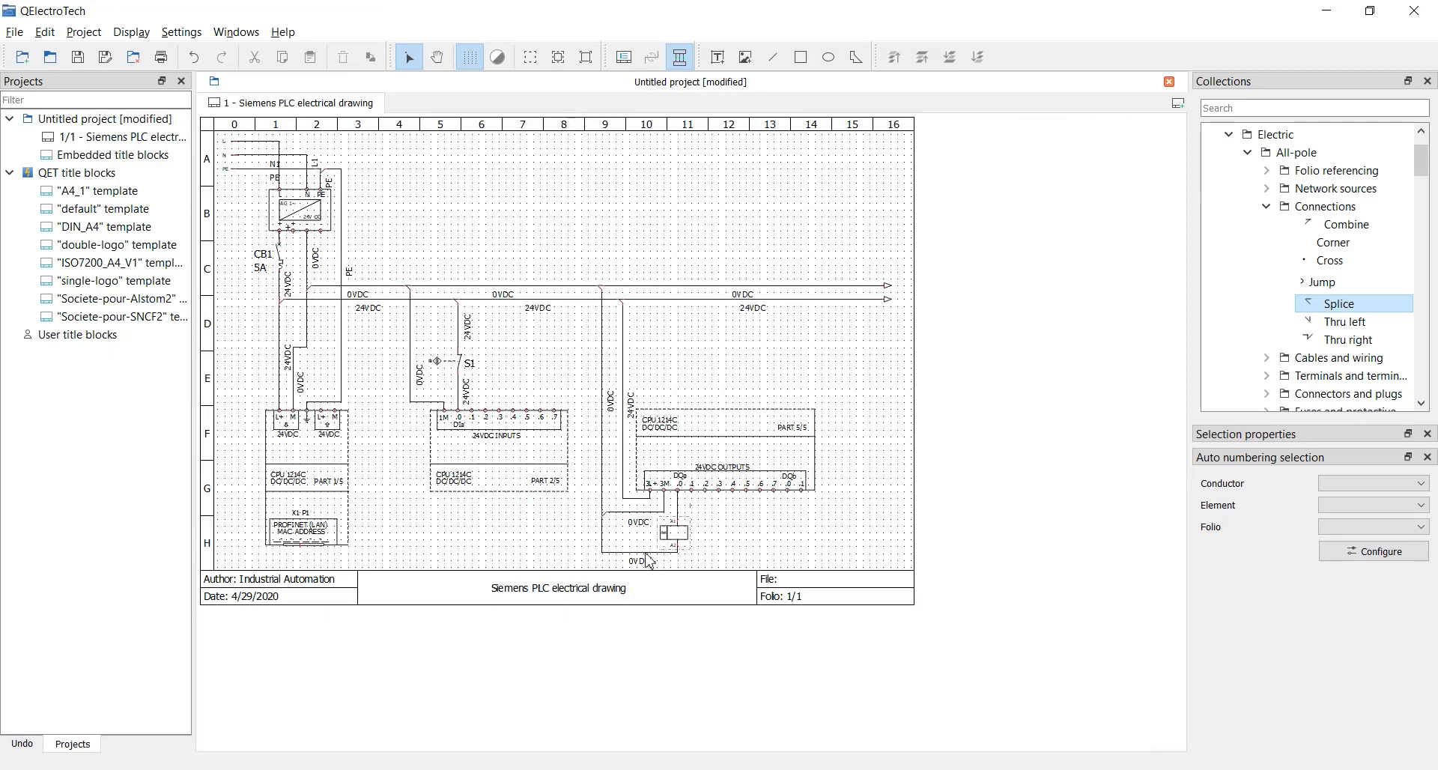
mouse_move(523, 548)
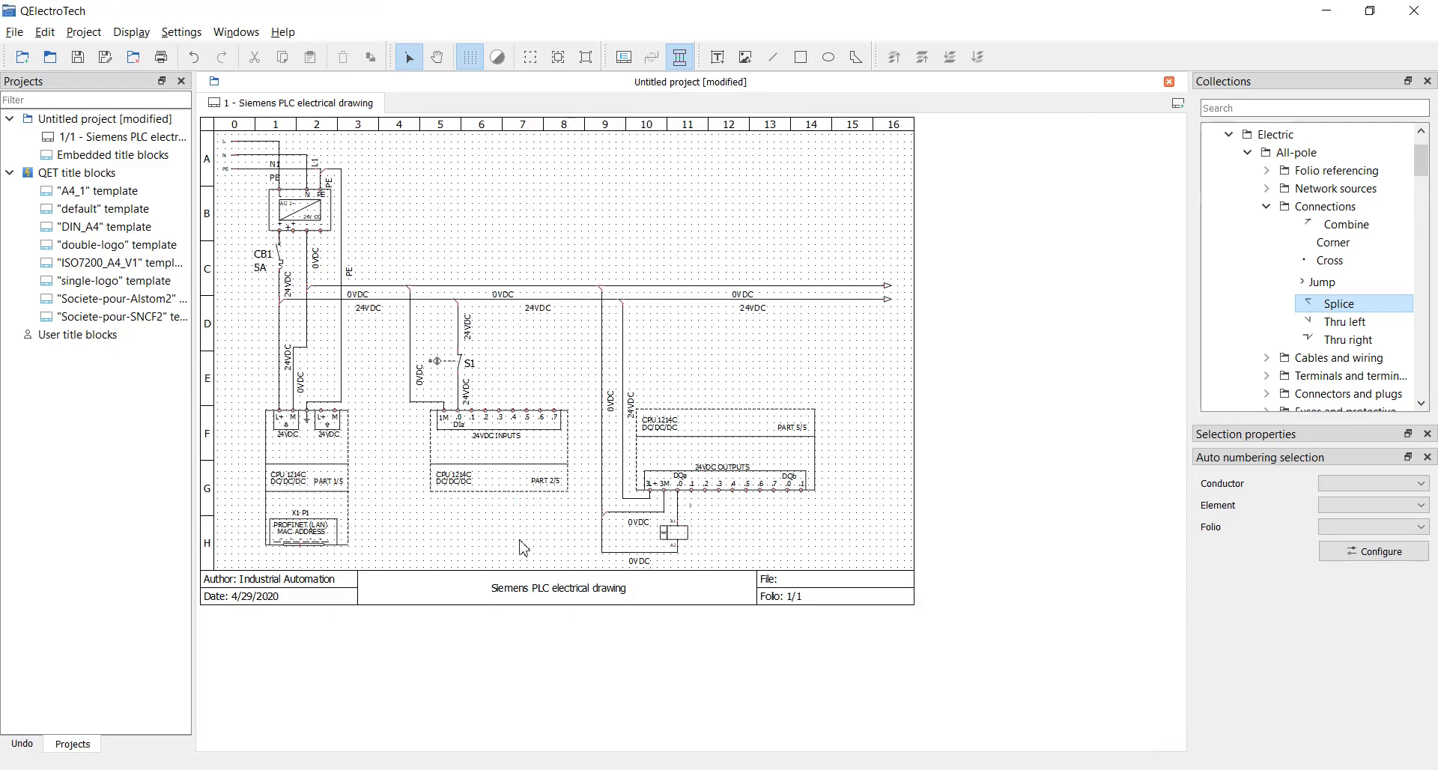